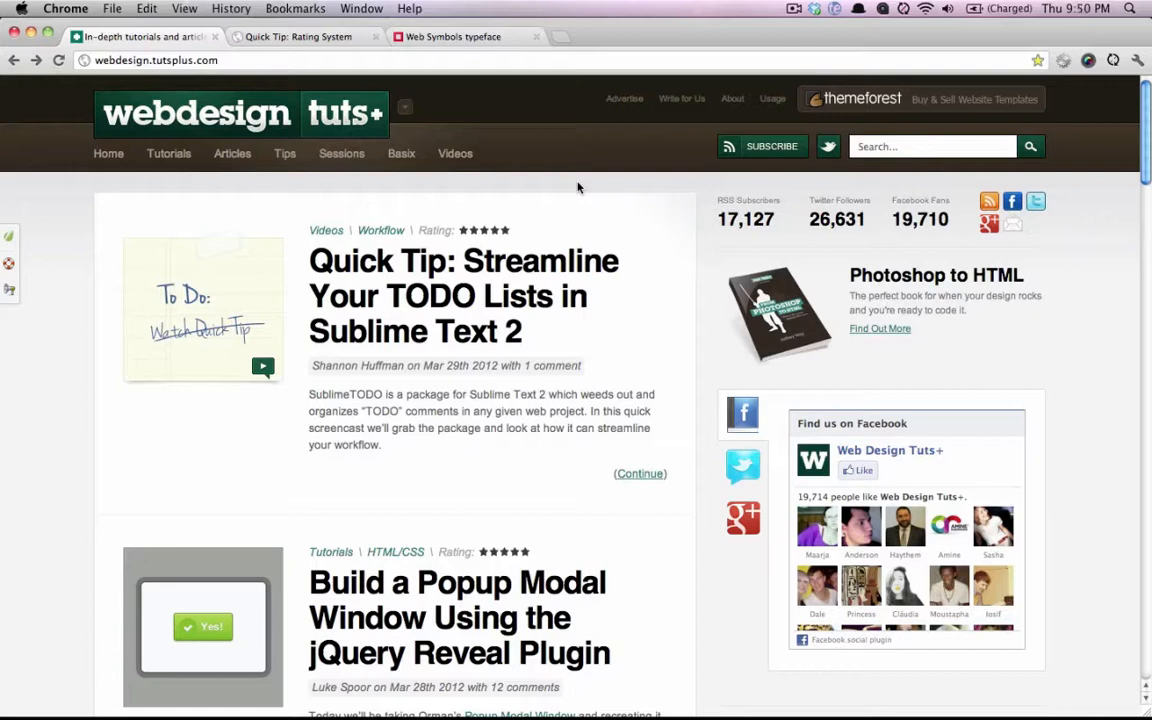
{"action": "mouse_move", "coordinate": [552, 202]}
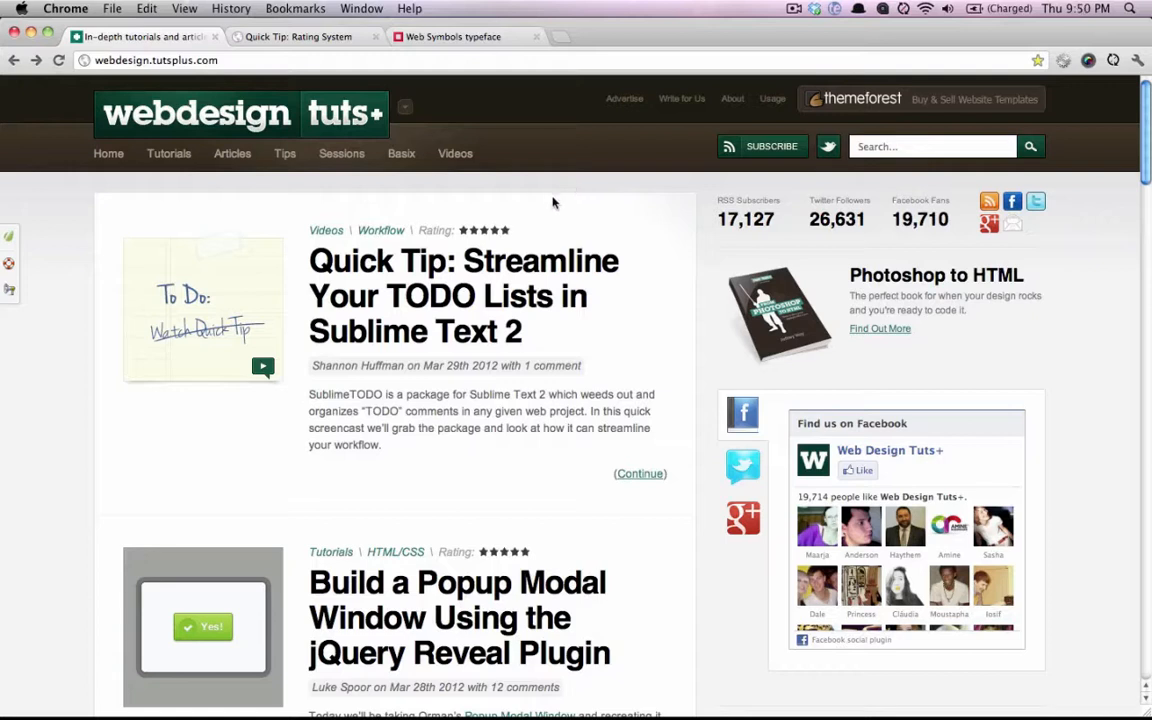
{"action": "mouse_move", "coordinate": [340, 152]}
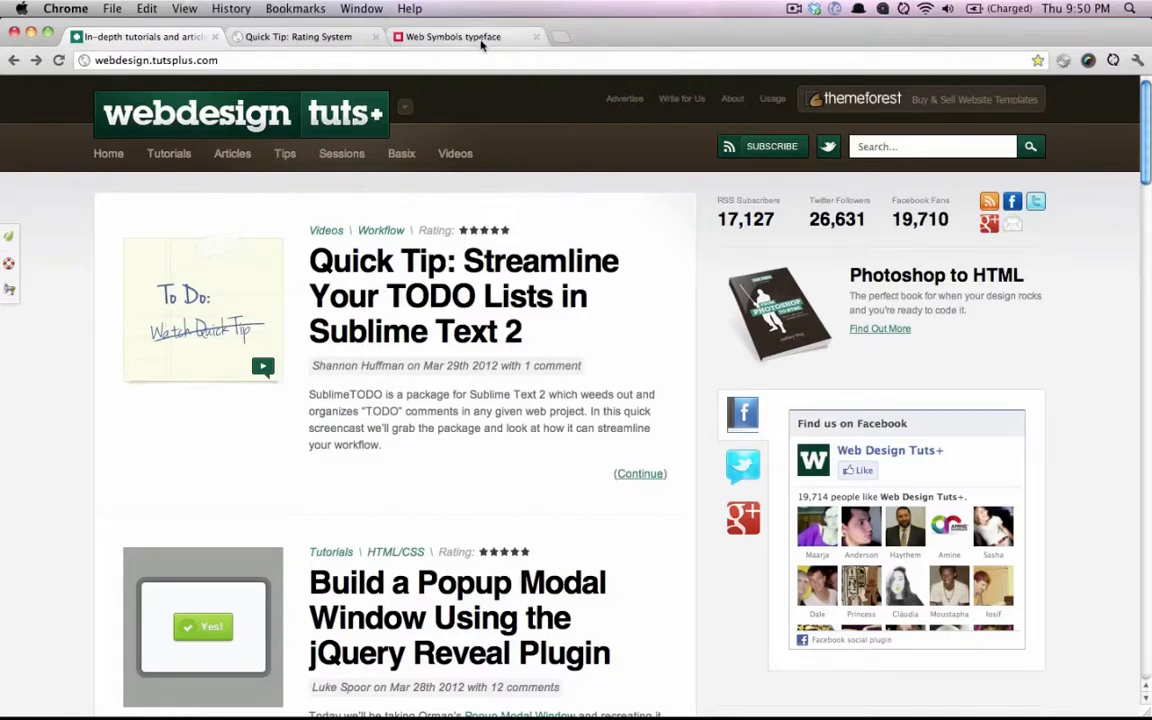
{"action": "left_click", "coordinate": [452, 36]}
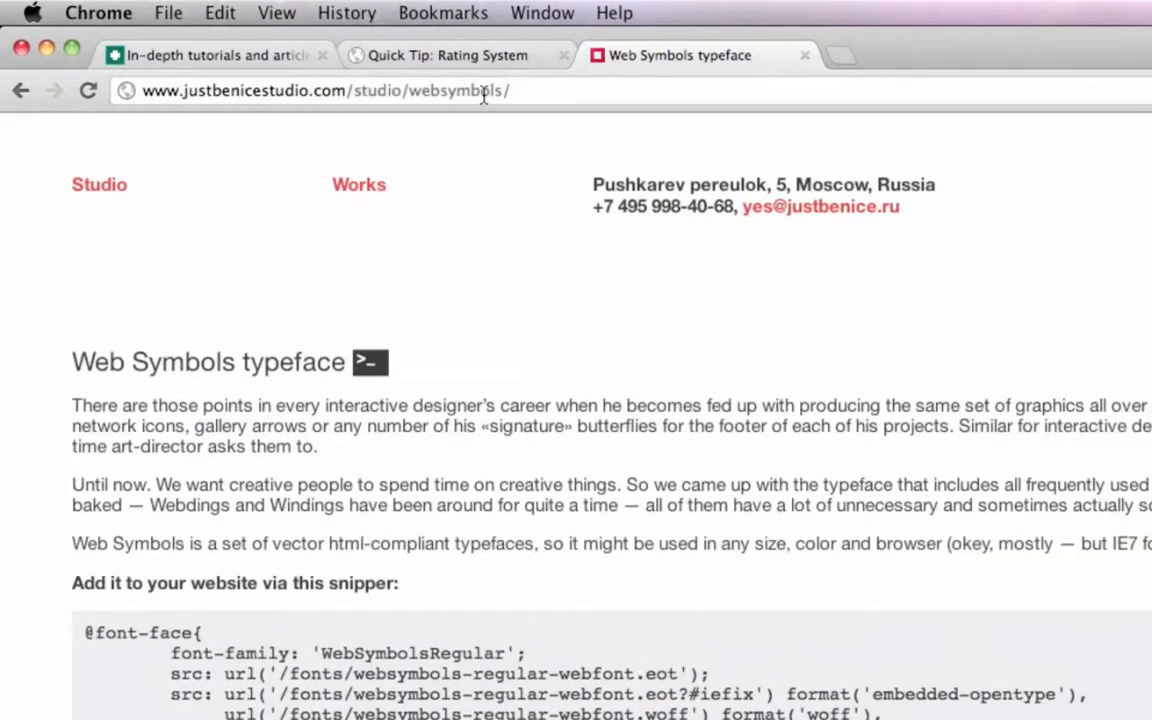
{"action": "scroll", "scroll_direction": "down", "scroll_amount": 3}
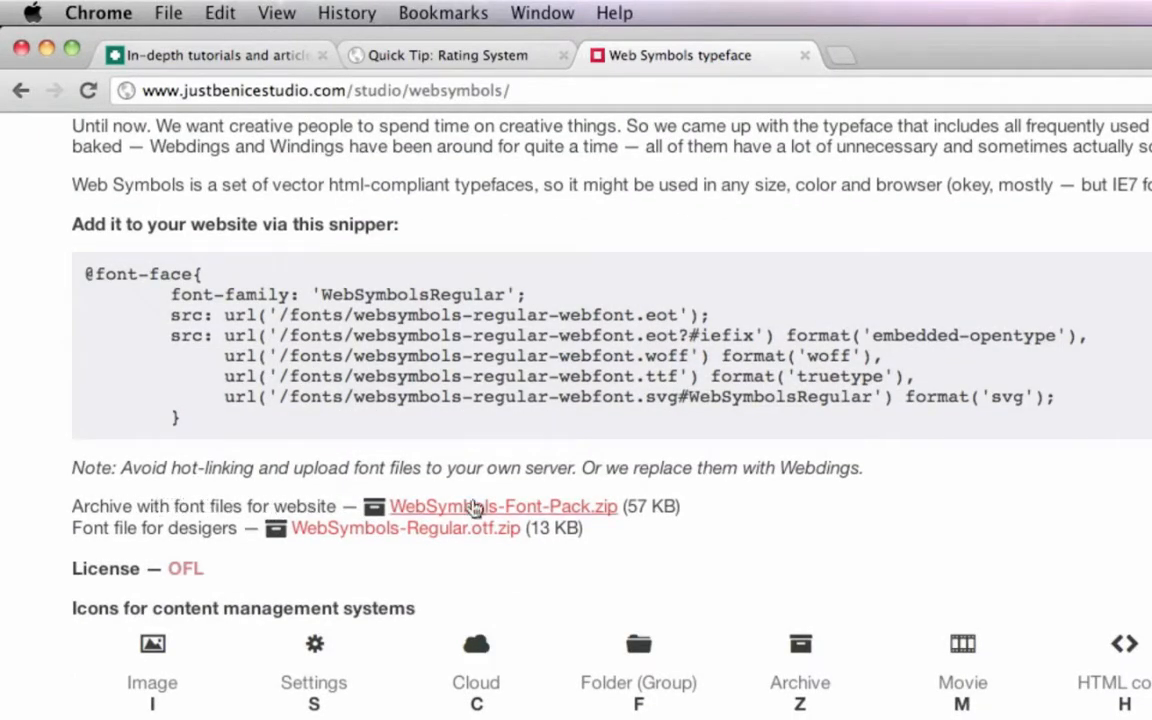
{"action": "mouse_move", "coordinate": [488, 516]}
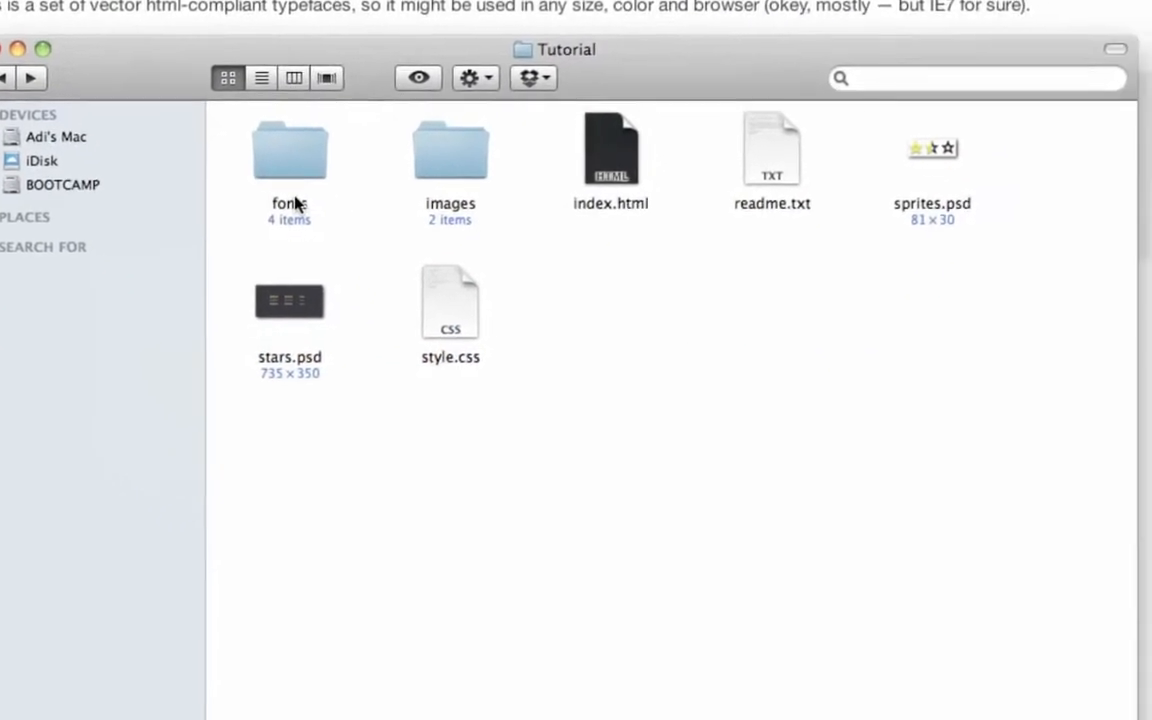
Open the fonts folder with the four websymbols webfont files, then return to index.html in Espresso.
{"action": "double_click", "coordinate": [288, 150]}
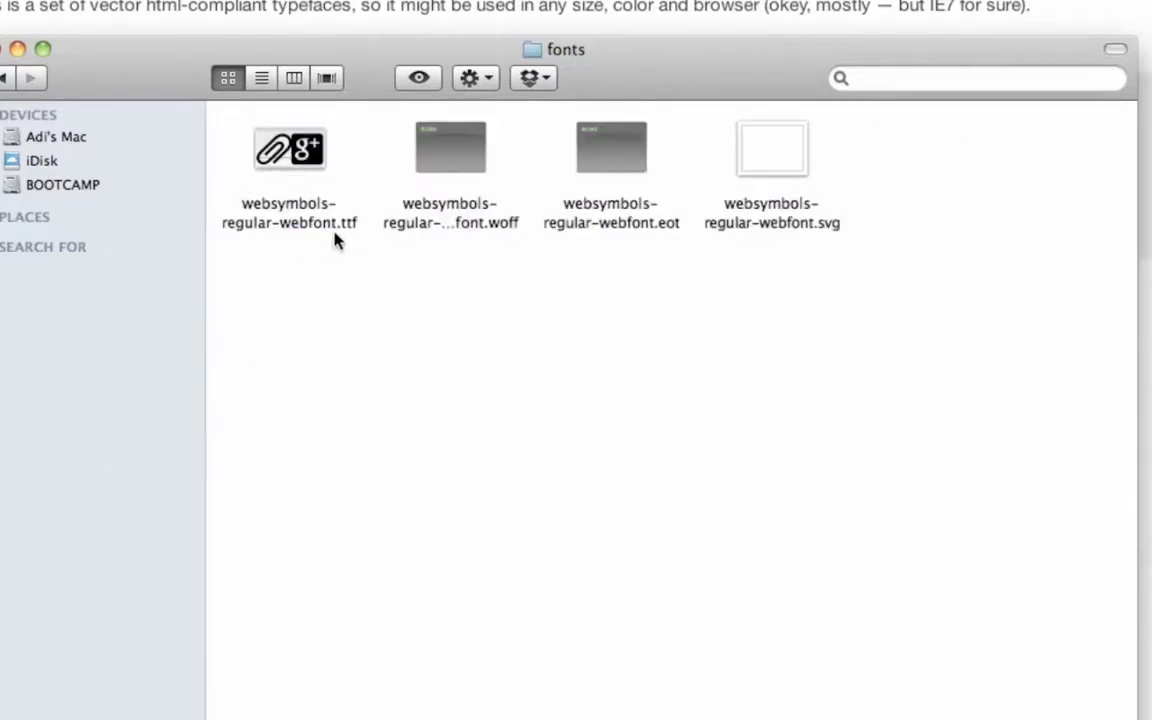
{"action": "mouse_move", "coordinate": [544, 232]}
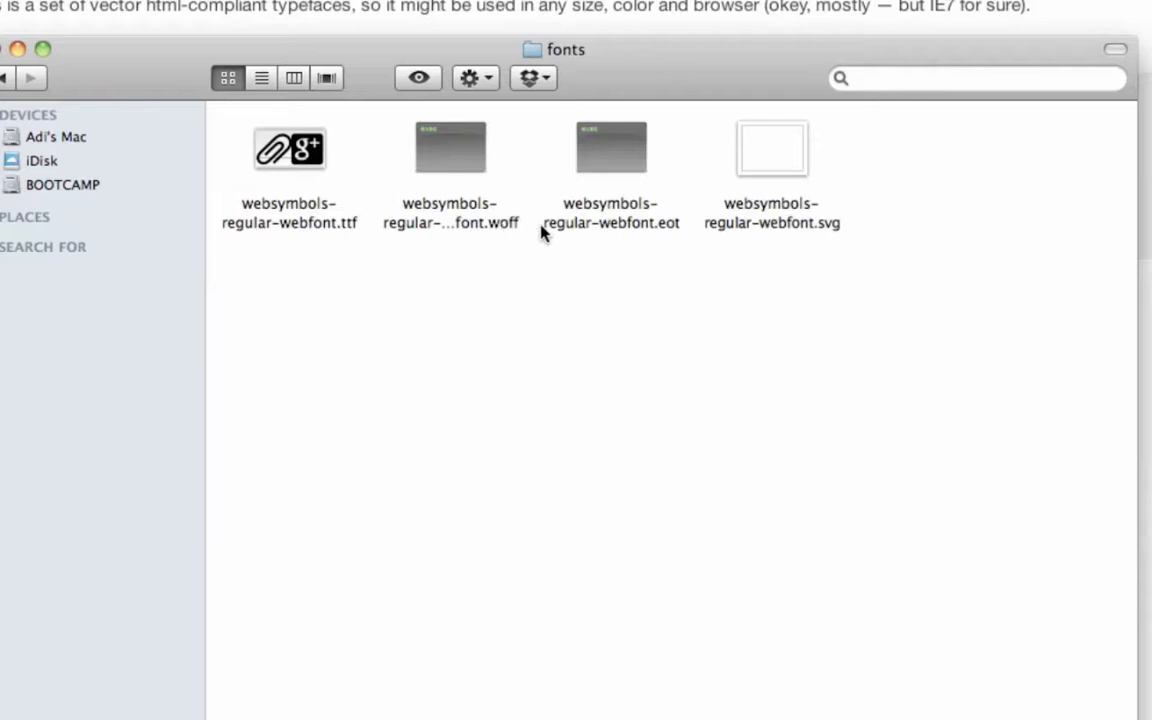
{"action": "mouse_move", "coordinate": [668, 264]}
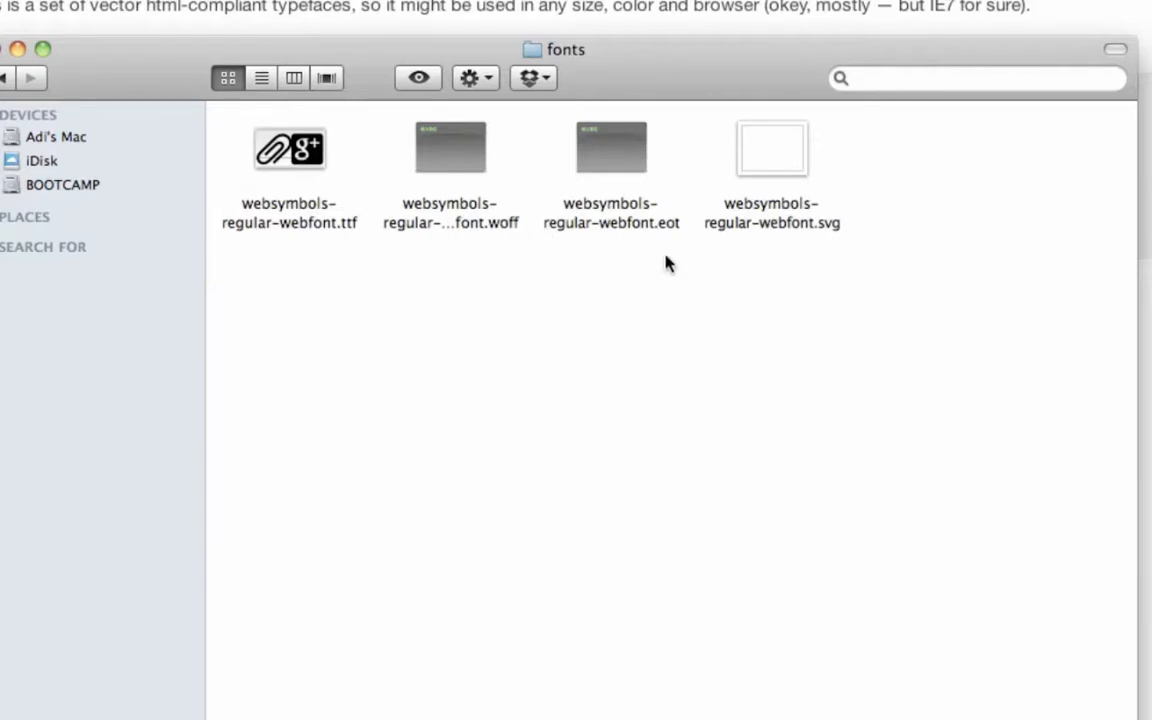
{"action": "mouse_move", "coordinate": [812, 260]}
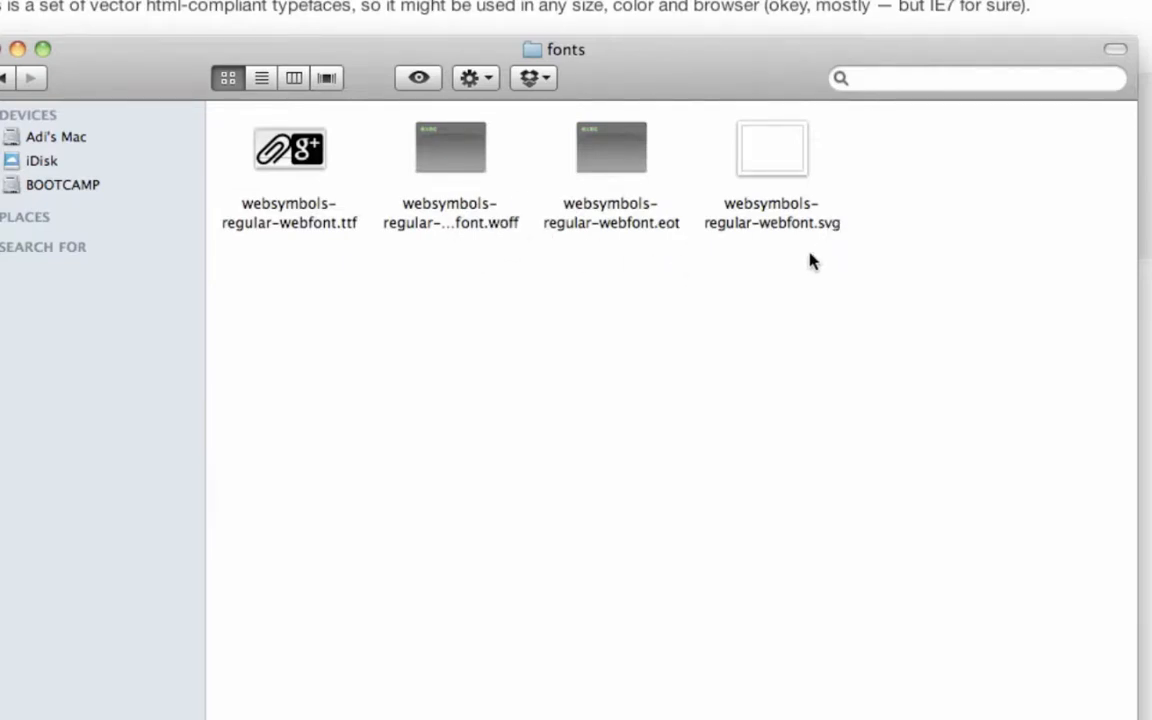
{"action": "left_click", "coordinate": [8, 78]}
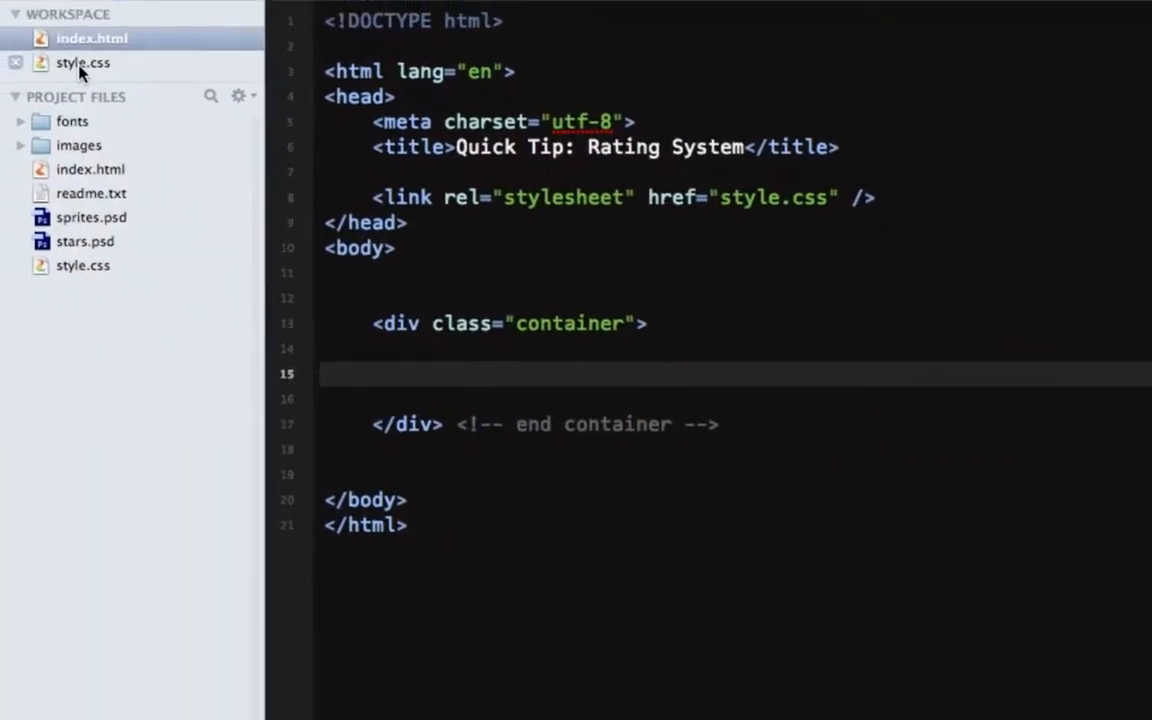
Expand ul.rating-w-fonts>li*5 inside the container div into a five-item list.
{"action": "left_click", "coordinate": [84, 62]}
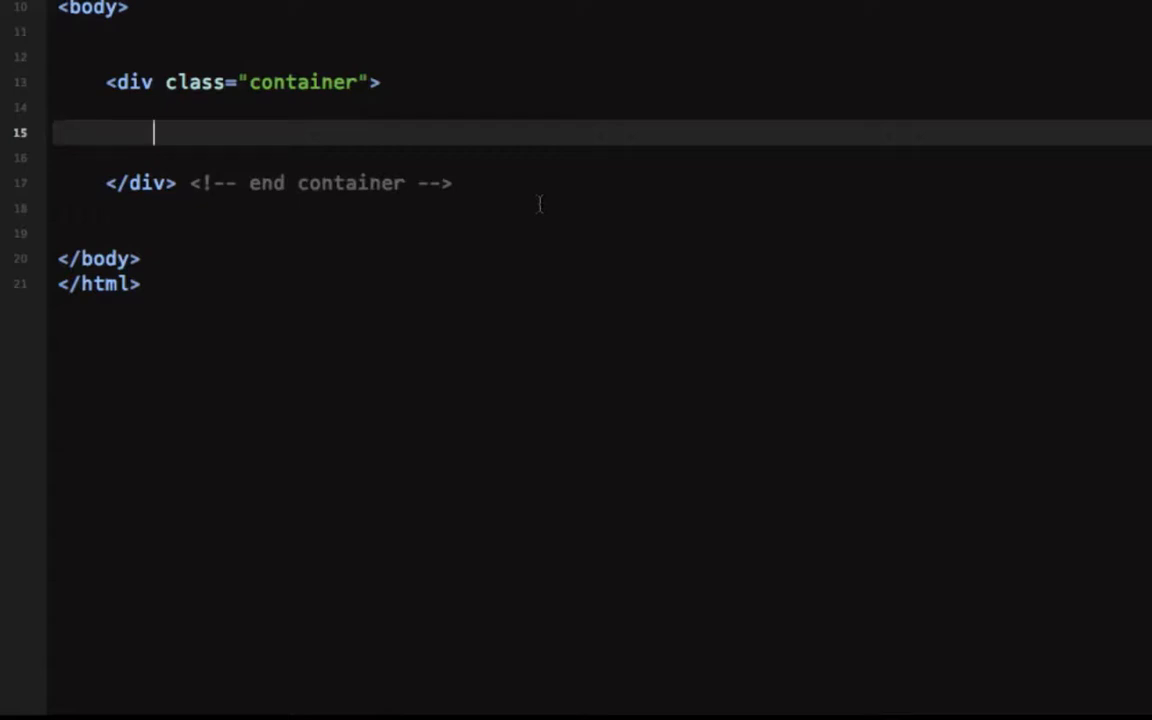
{"action": "type", "text": "ul."}
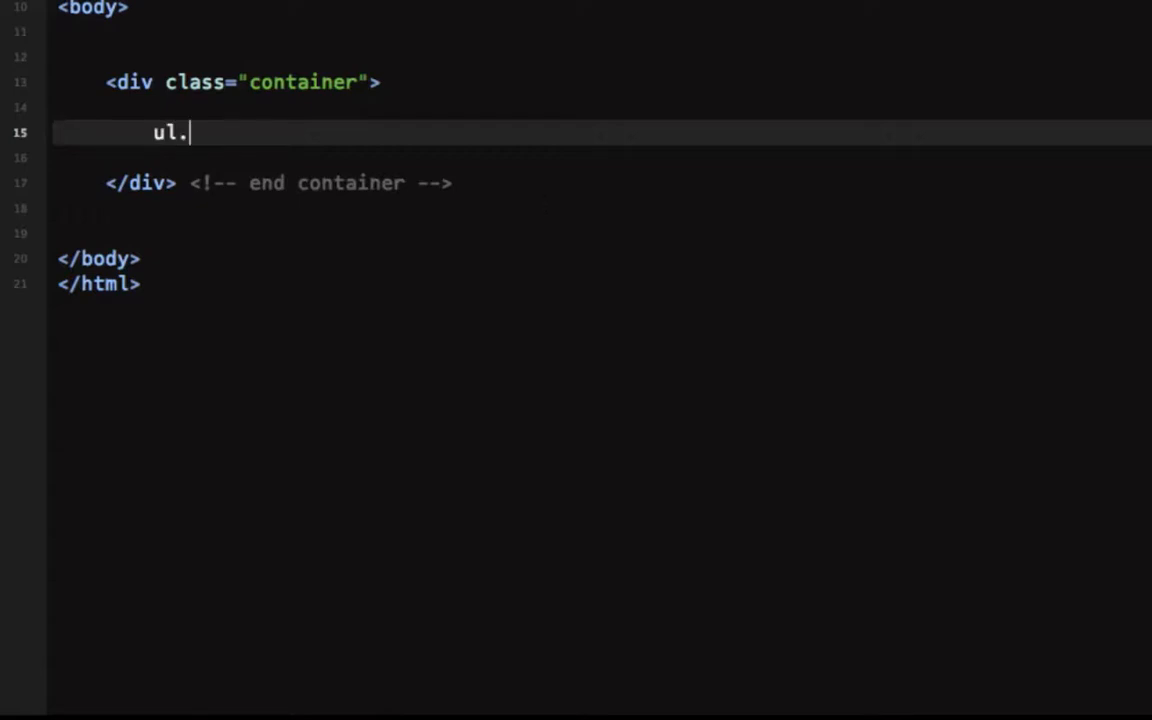
{"action": "type", "text": "rating-w-font"}
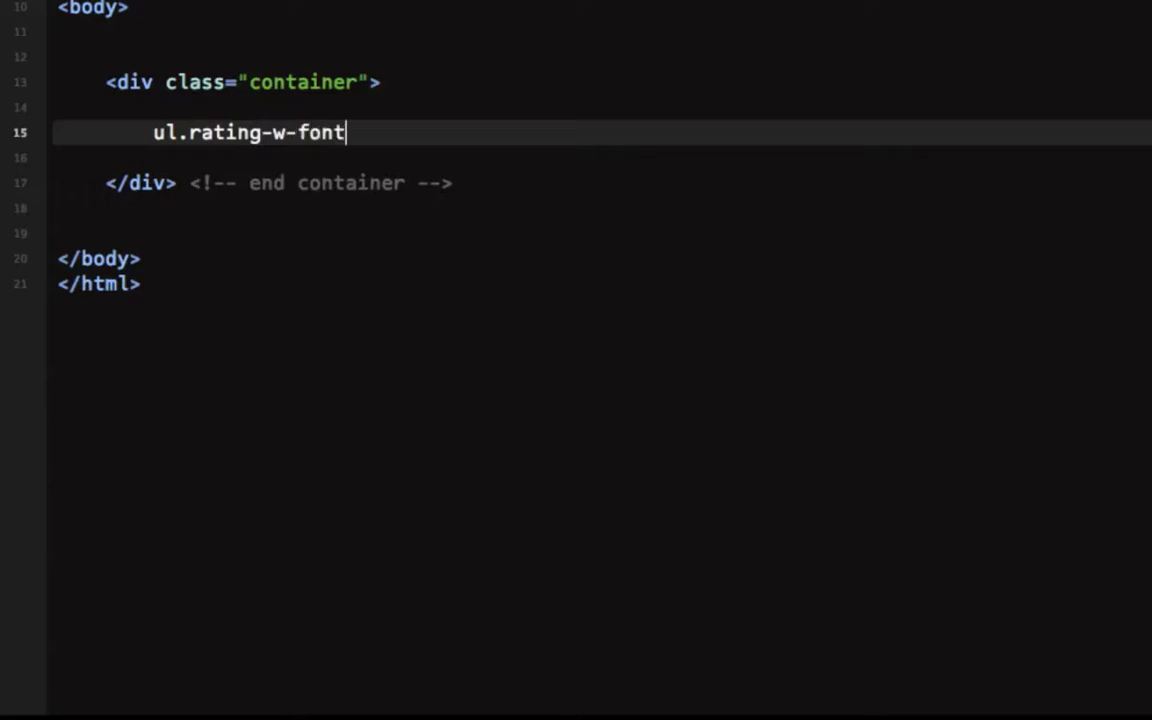
{"action": "type", "text": "s"}
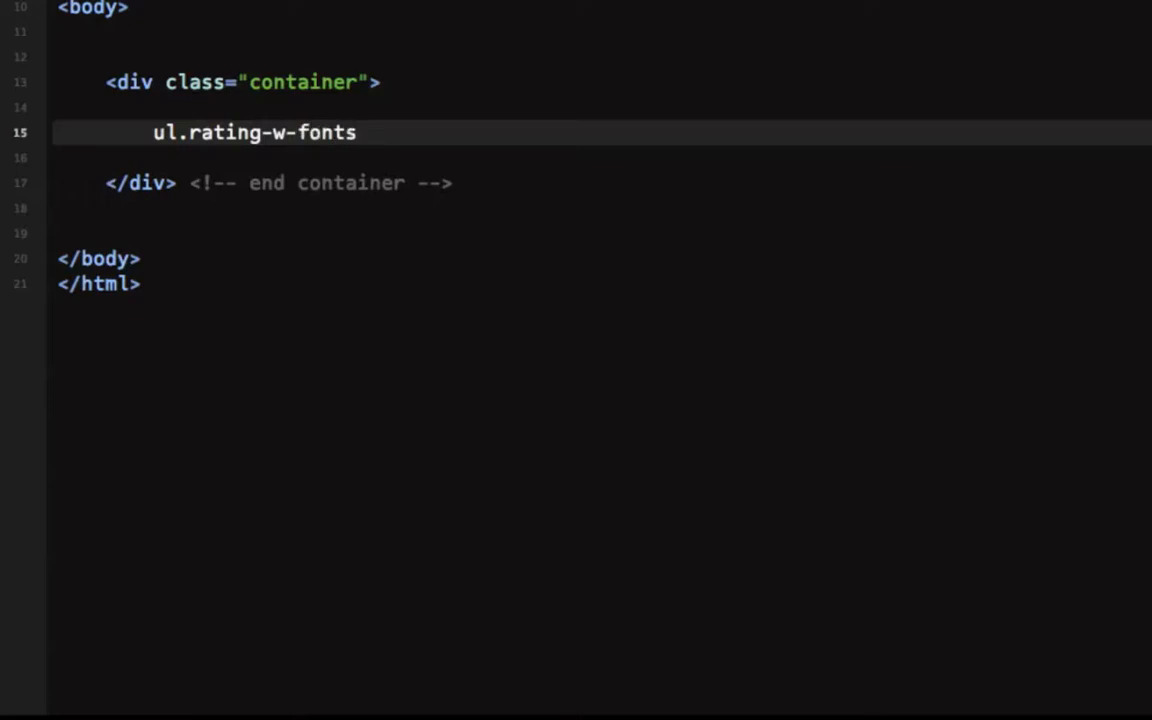
{"action": "type", "text": ">li&"}
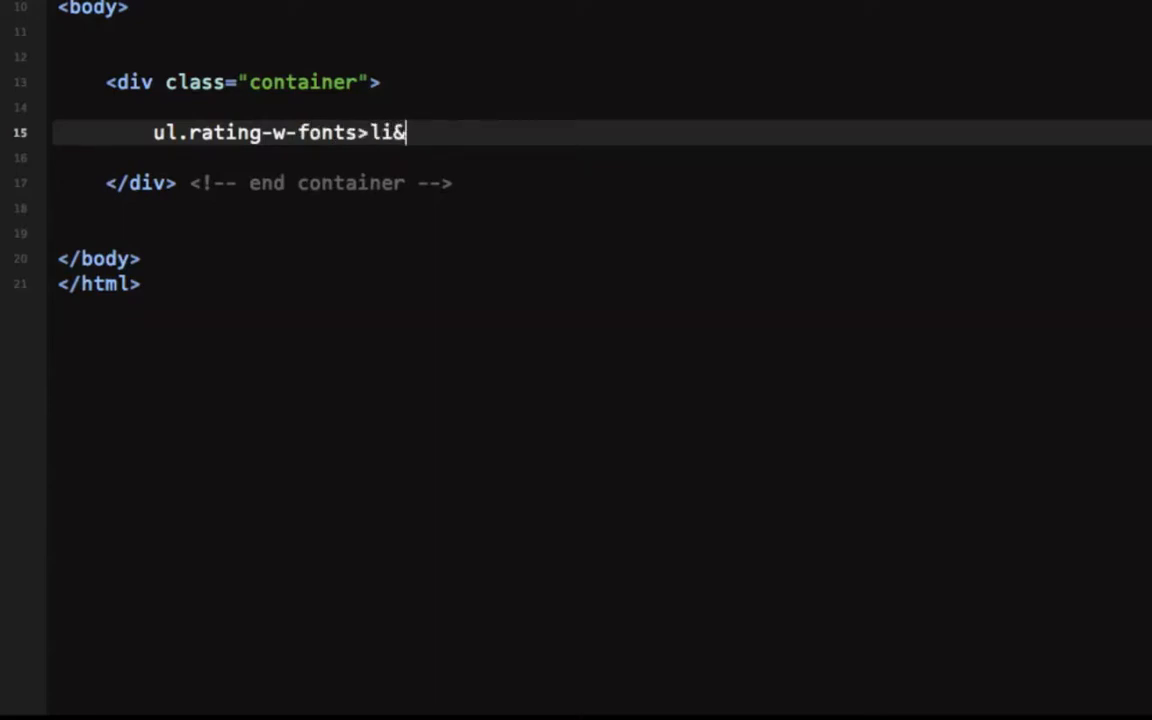
{"action": "type", "text": "*"}
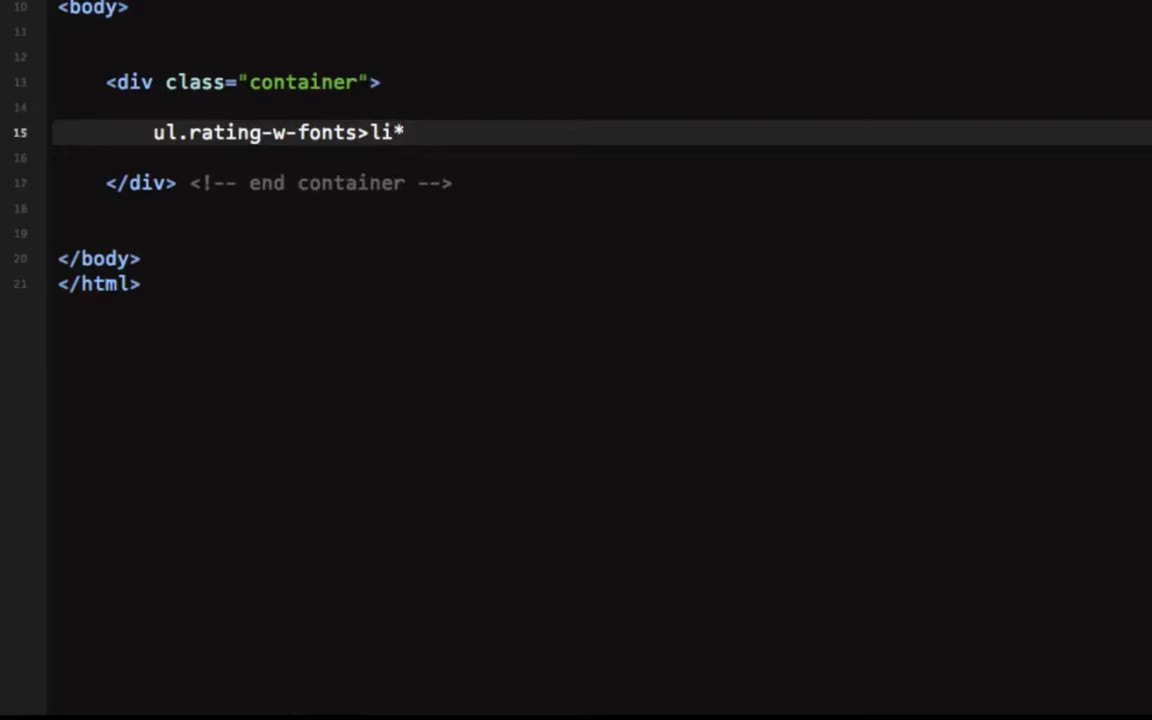
{"action": "key", "text": "Tab"}
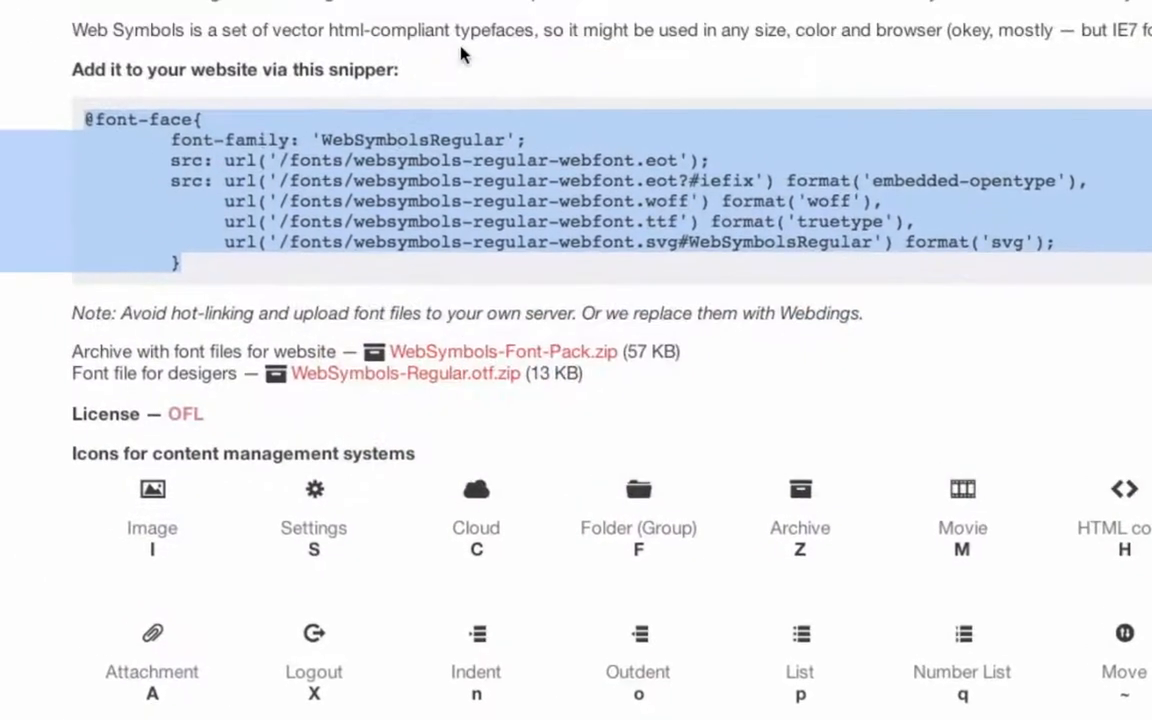
{"action": "scroll", "scroll_direction": "down", "scroll_amount": 3}
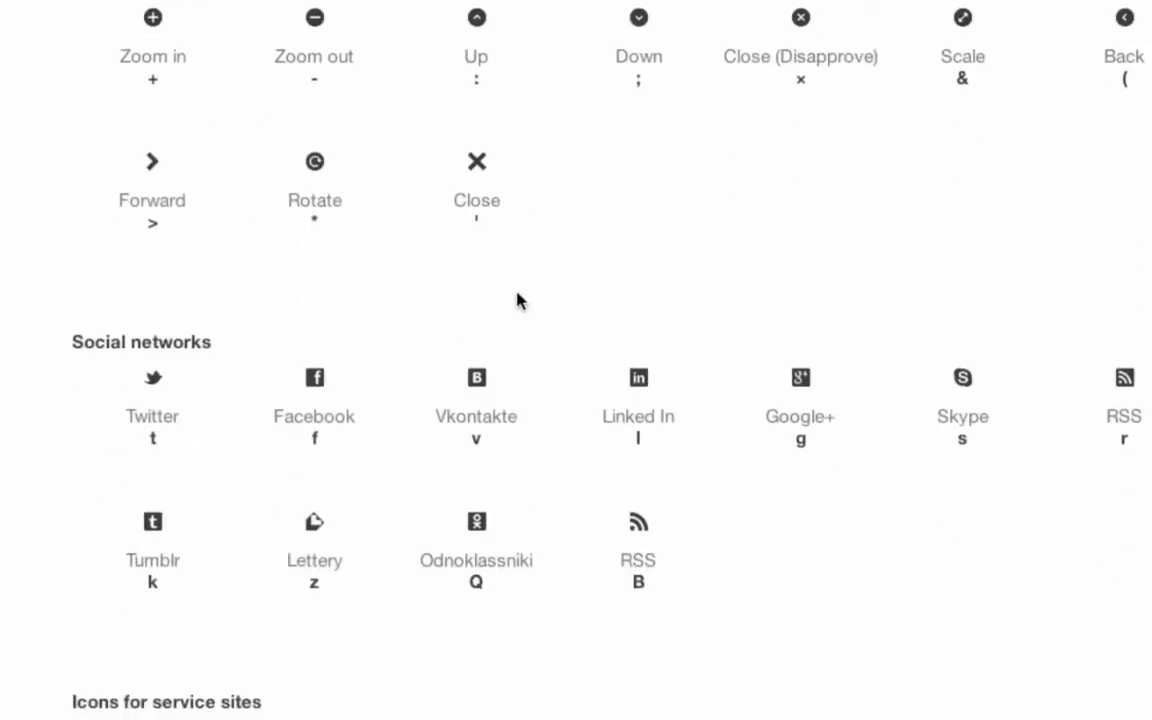
{"action": "scroll", "scroll_direction": "down", "scroll_amount": 3}
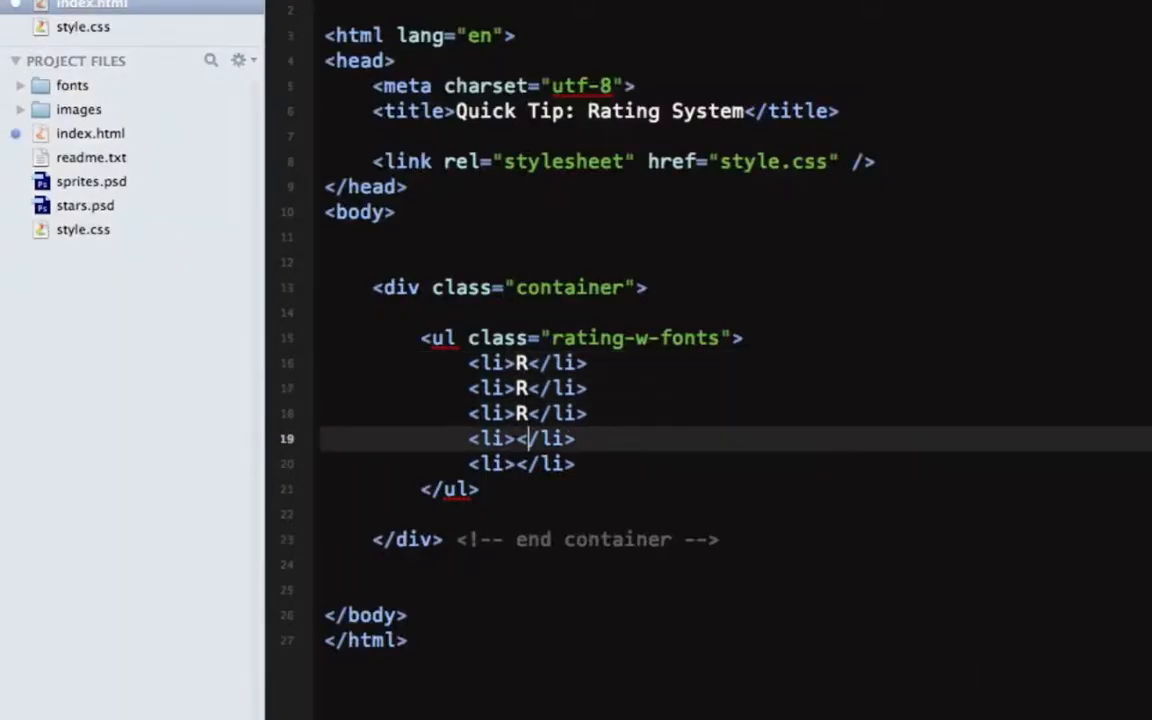
Put the letter R in each list item and give the first items class="rated".
{"action": "type", "text": "R"}
{"action": "left_click", "coordinate": [522, 462]}
{"action": "type", "text": "R"}
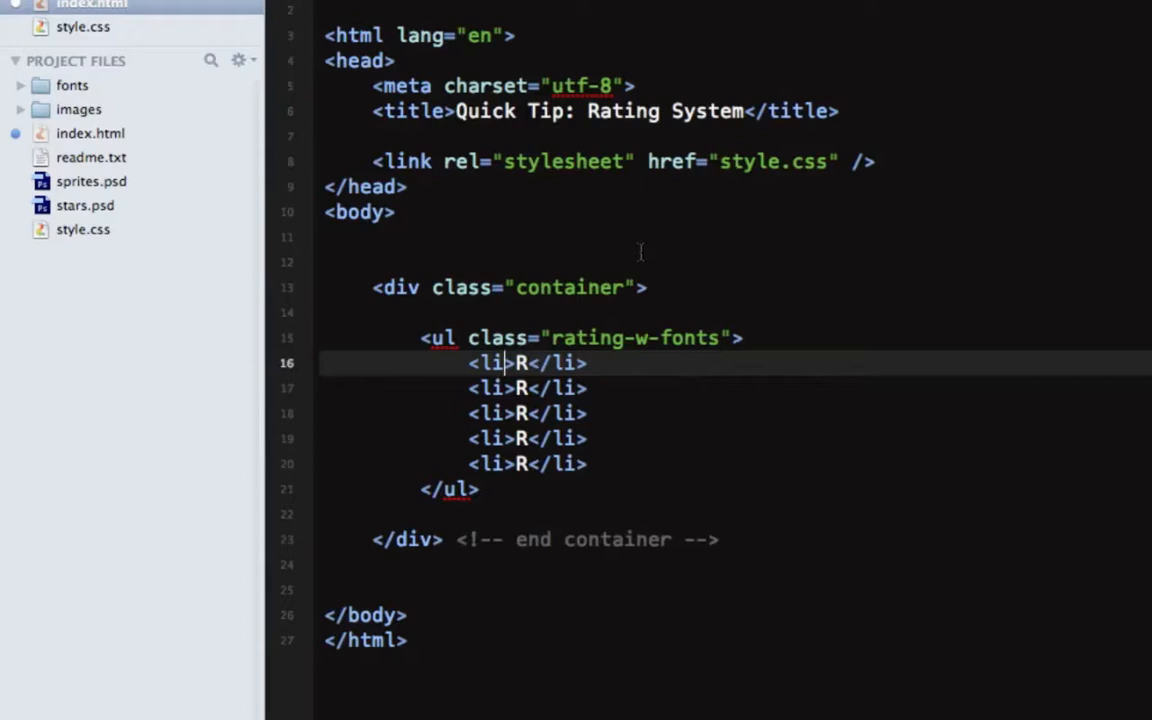
{"action": "type", "text": "class=\"rated"}
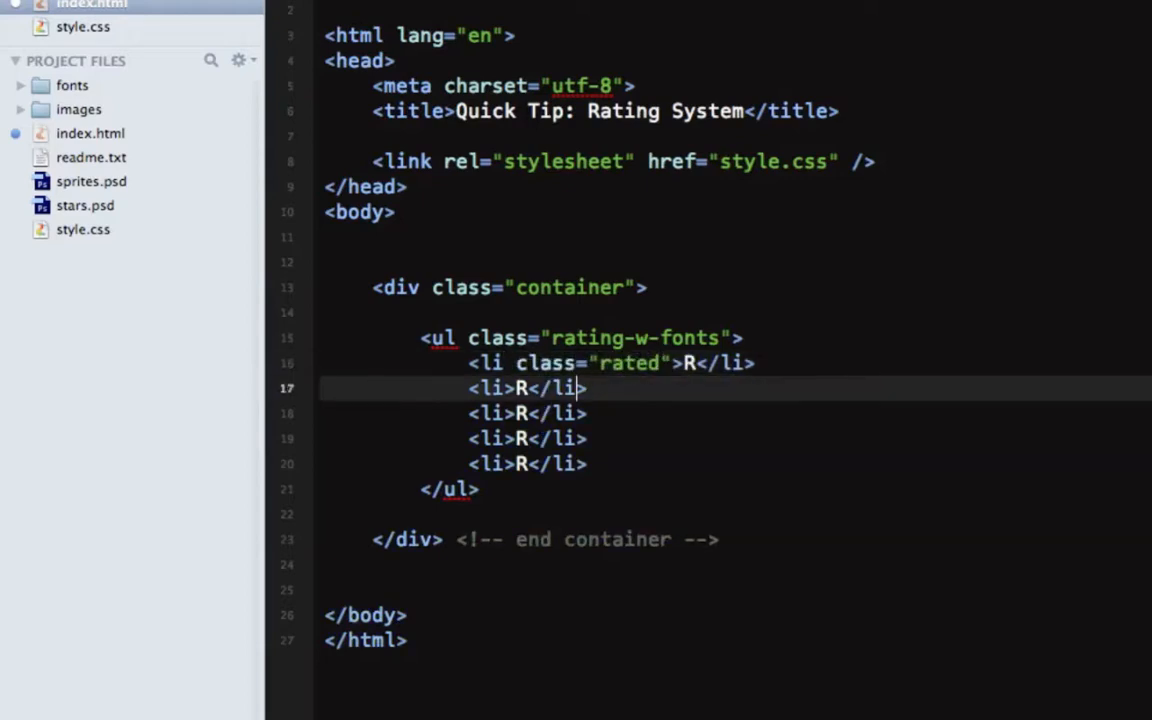
{"action": "type", "text": "class=\"\""}
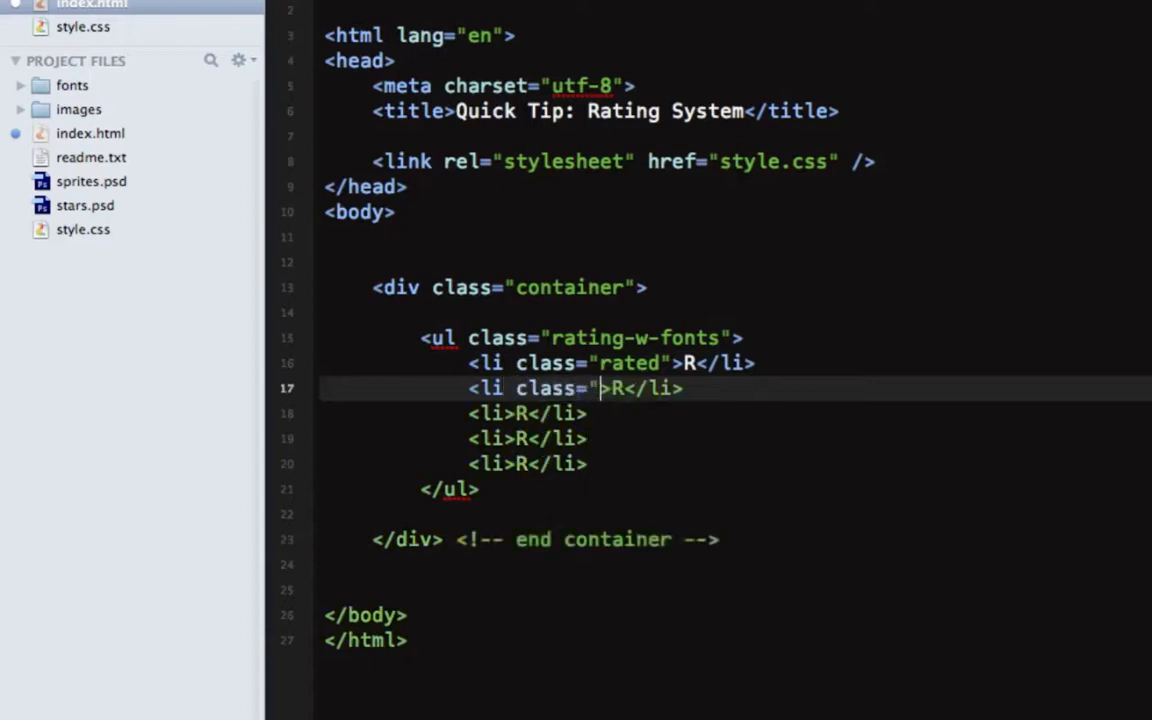
{"action": "type", "text": "rated"}
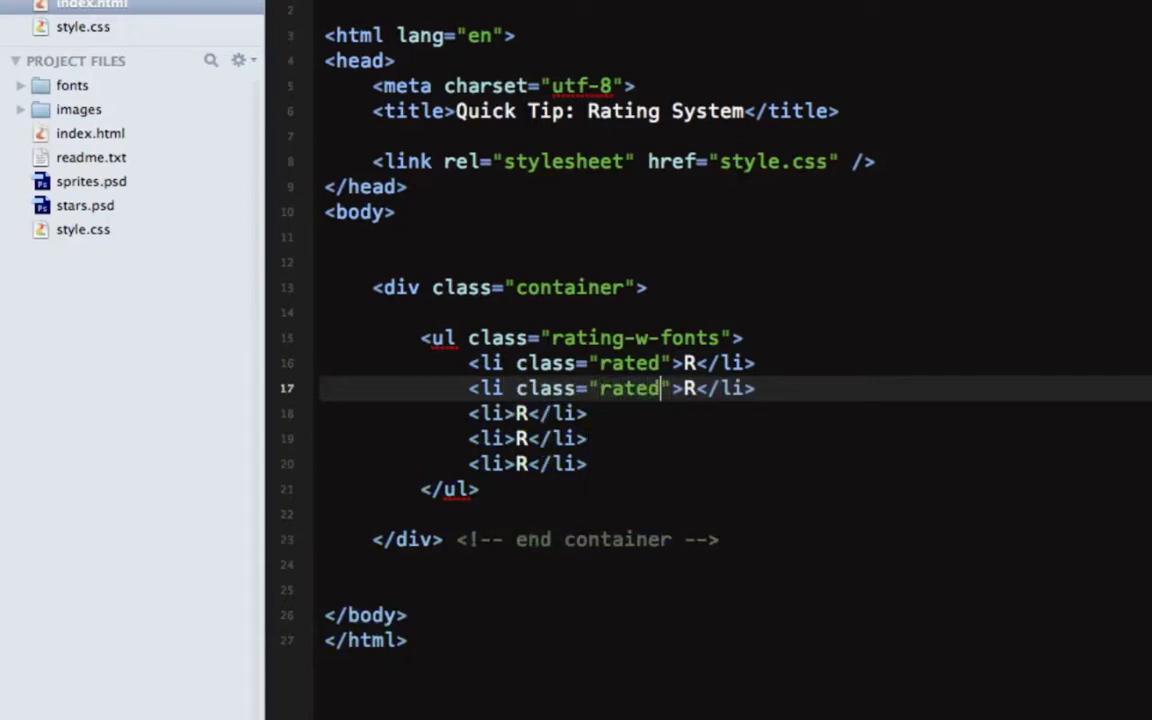
{"action": "mouse_move", "coordinate": [112, 28]}
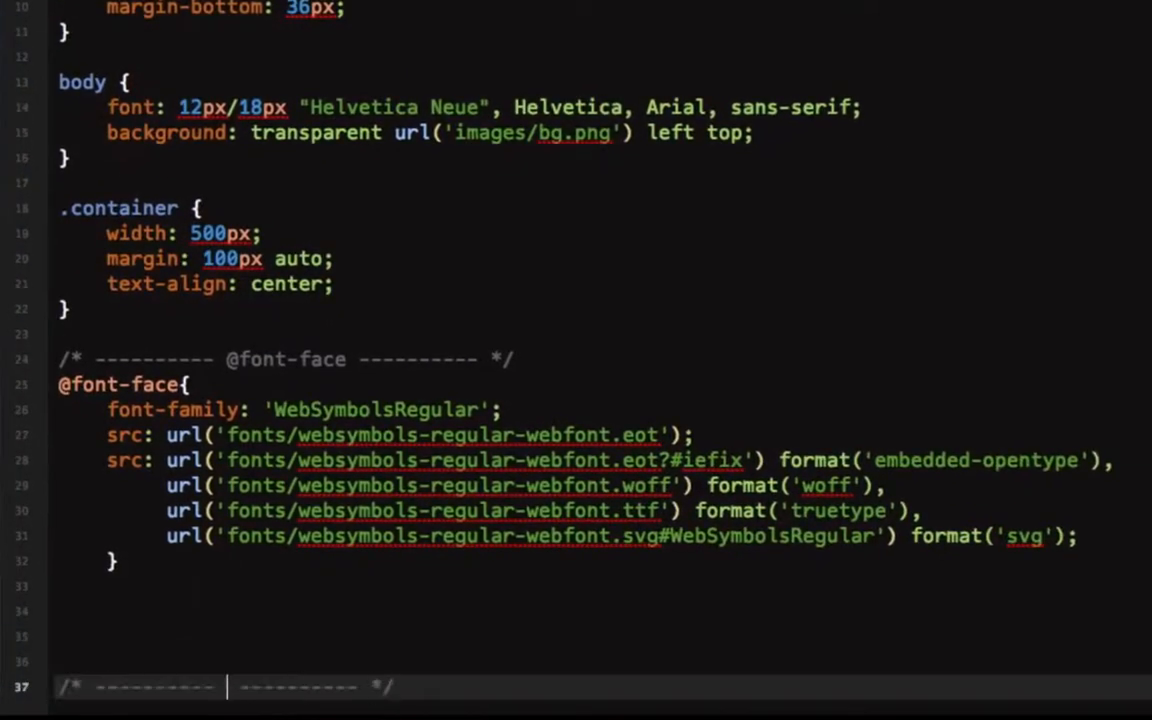
Write a .rating-w-fonts li rule setting the WebSymbolsRegular font at 3em in place of pixels.
{"action": "type", "text": "Lists"}
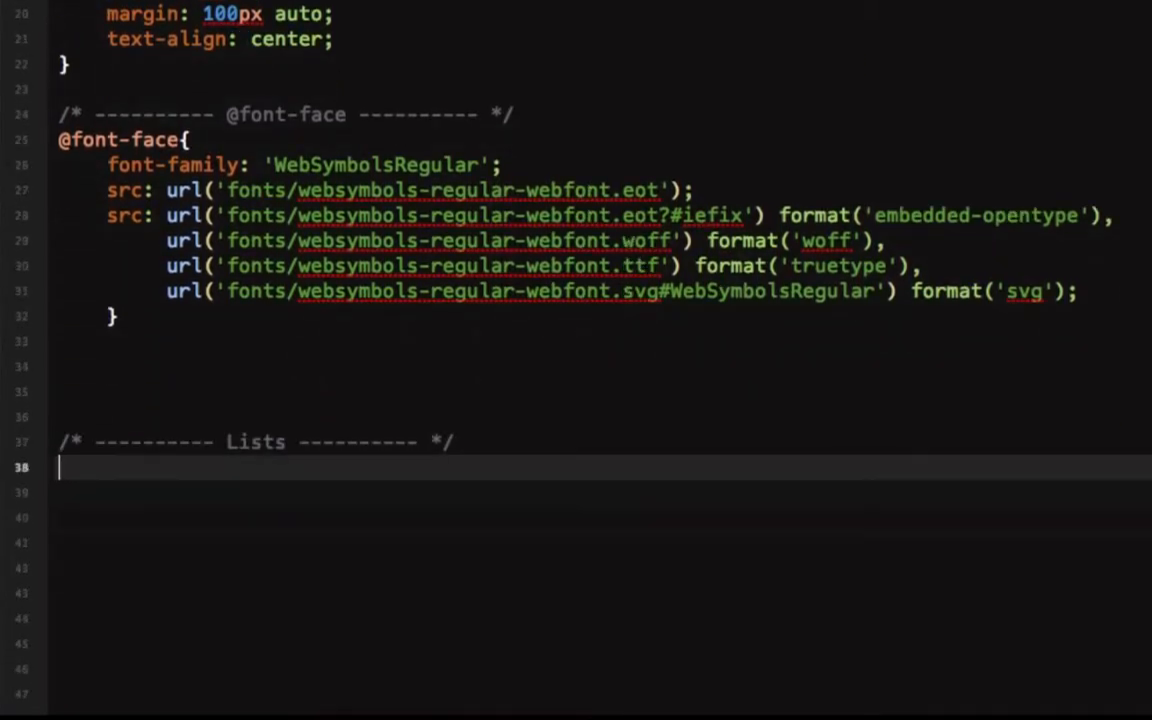
{"action": "type", "text": ".l"}
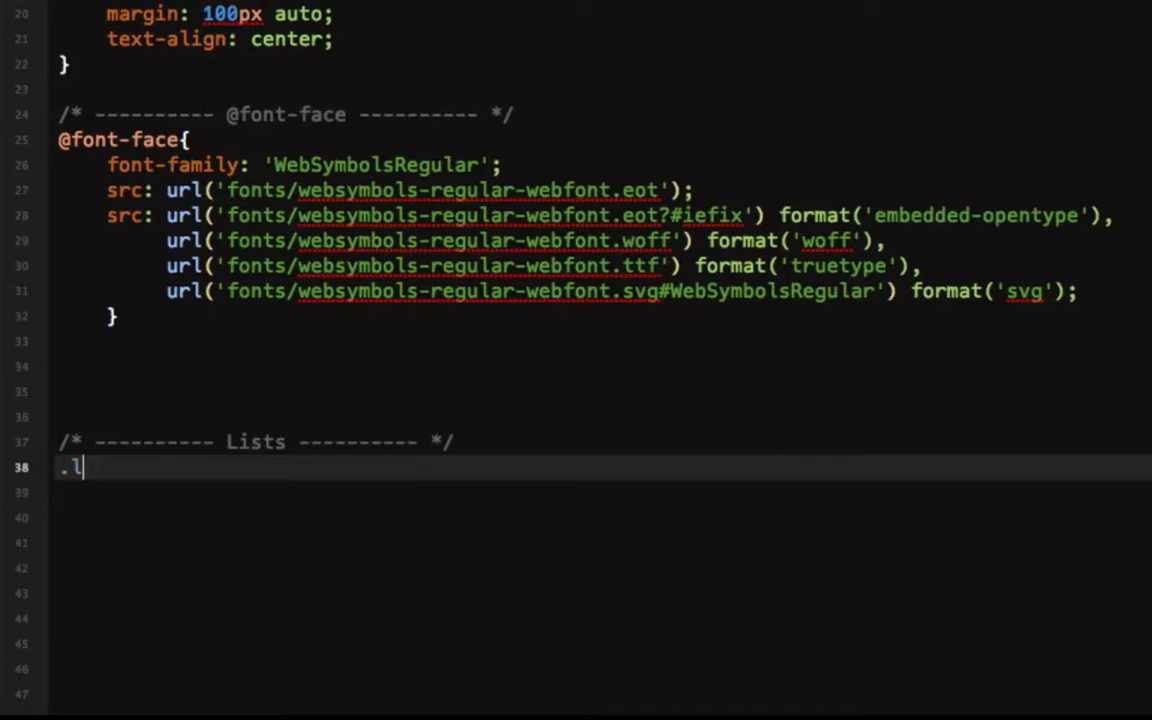
{"action": "type", "text": "rating-w-"}
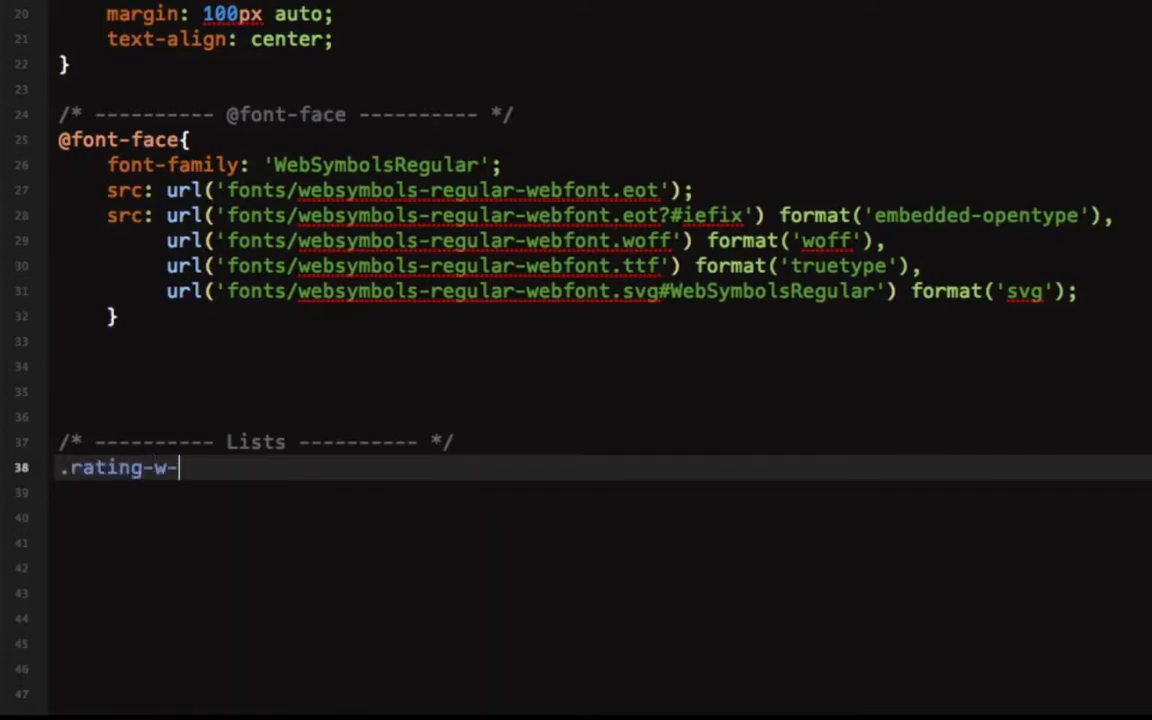
{"action": "type", "text": "fonts li {"}
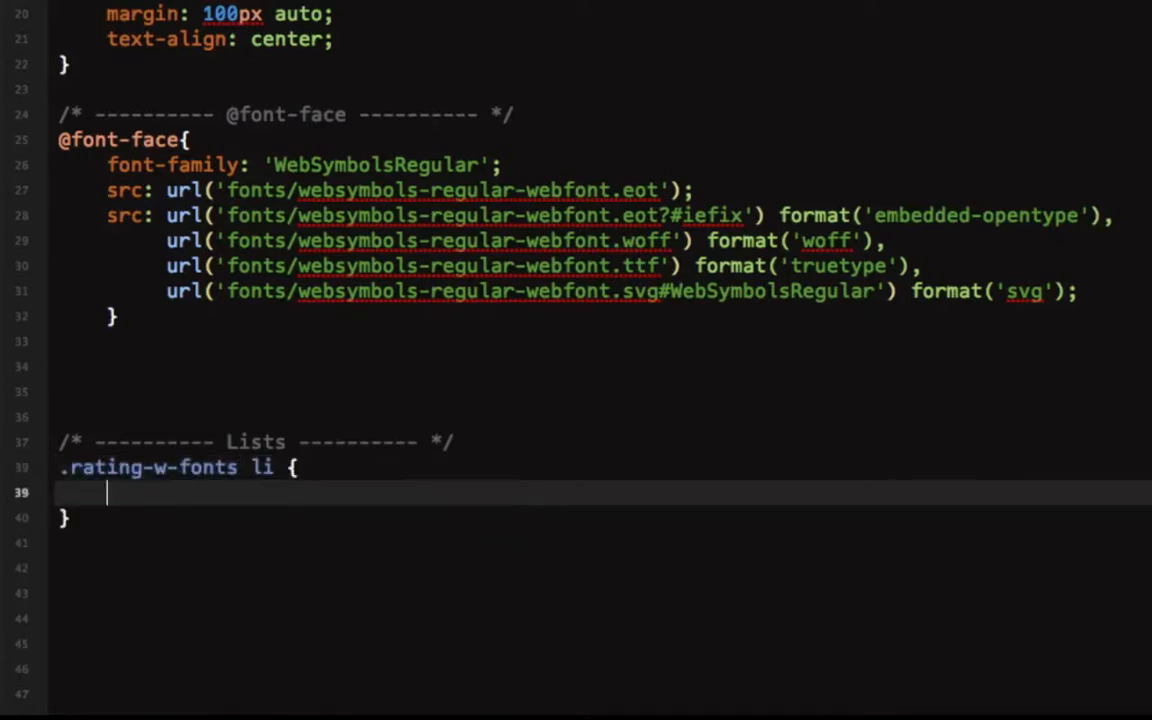
{"action": "type", "text": "font: bold 1em/1.5em \"Helvetica Neue\", Arial, Helvetica, Geneva, sans-serif;"}
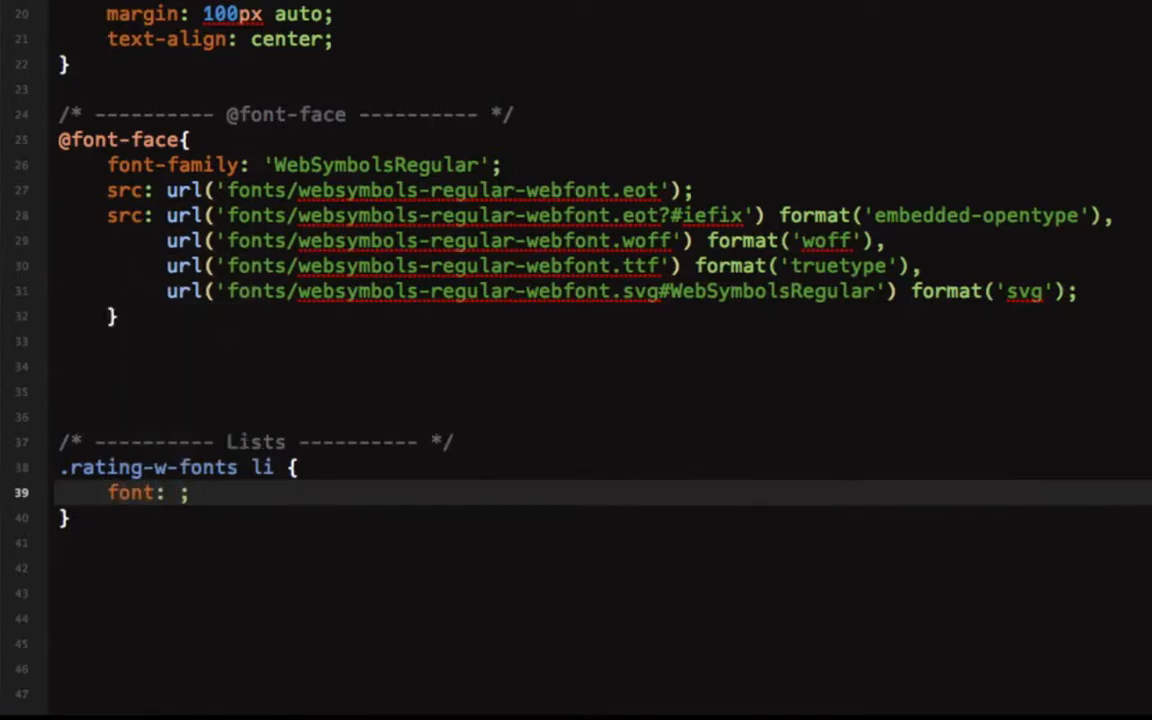
{"action": "type", "text": "36px"}
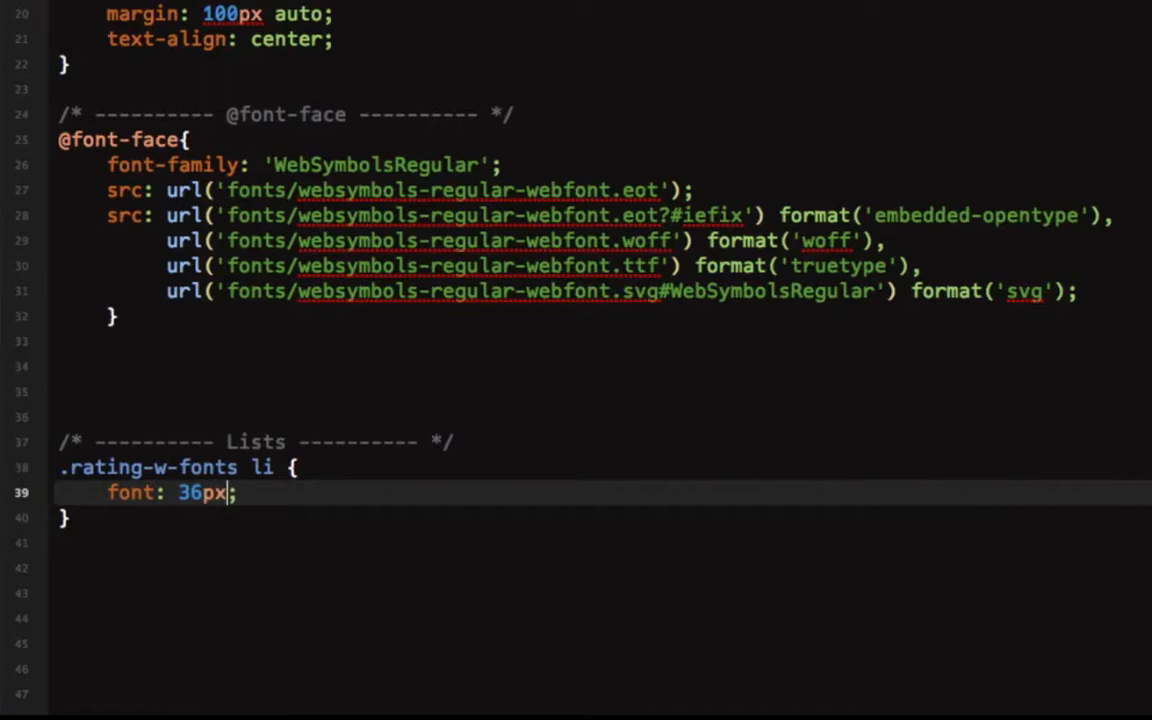
{"action": "key", "text": "Backspace"}
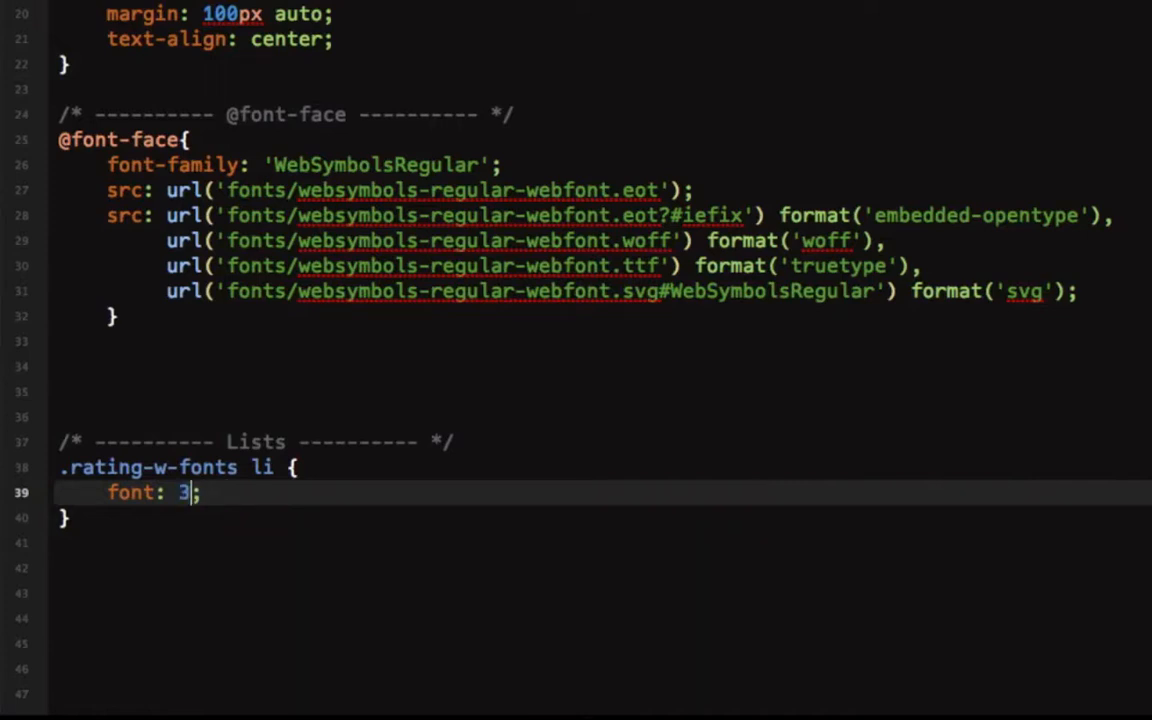
{"action": "type", "text": "em/3"}
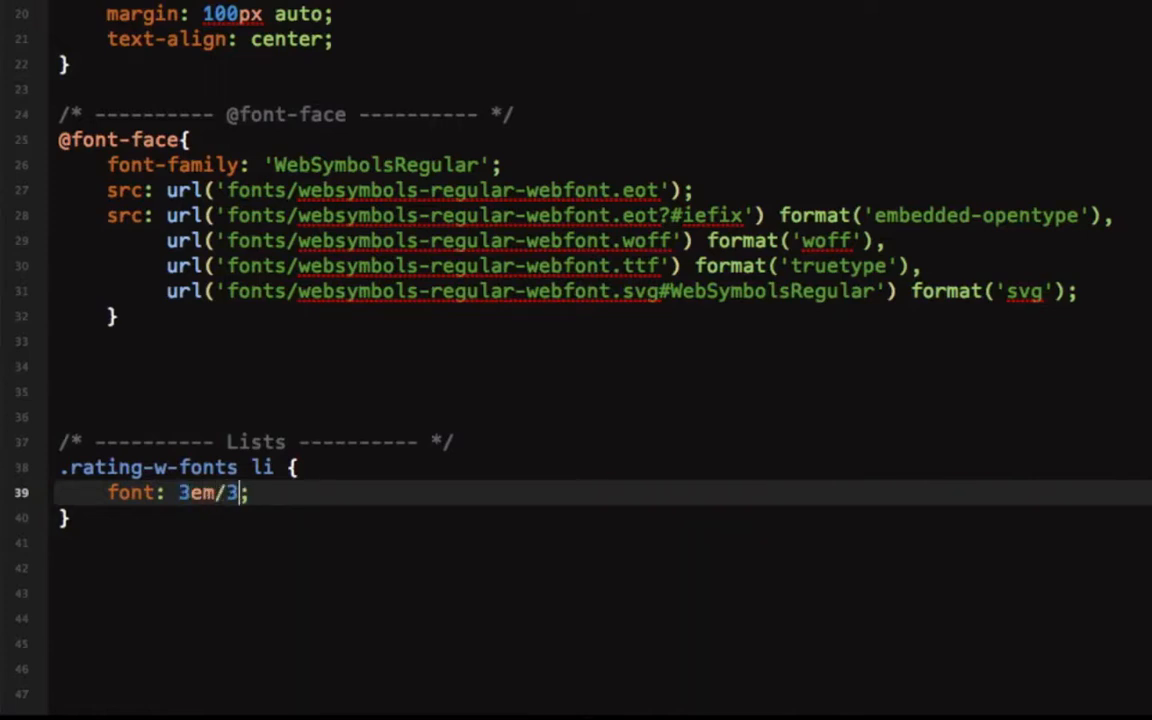
{"action": "type", "text": "em 'WebSymbolsRegular"}
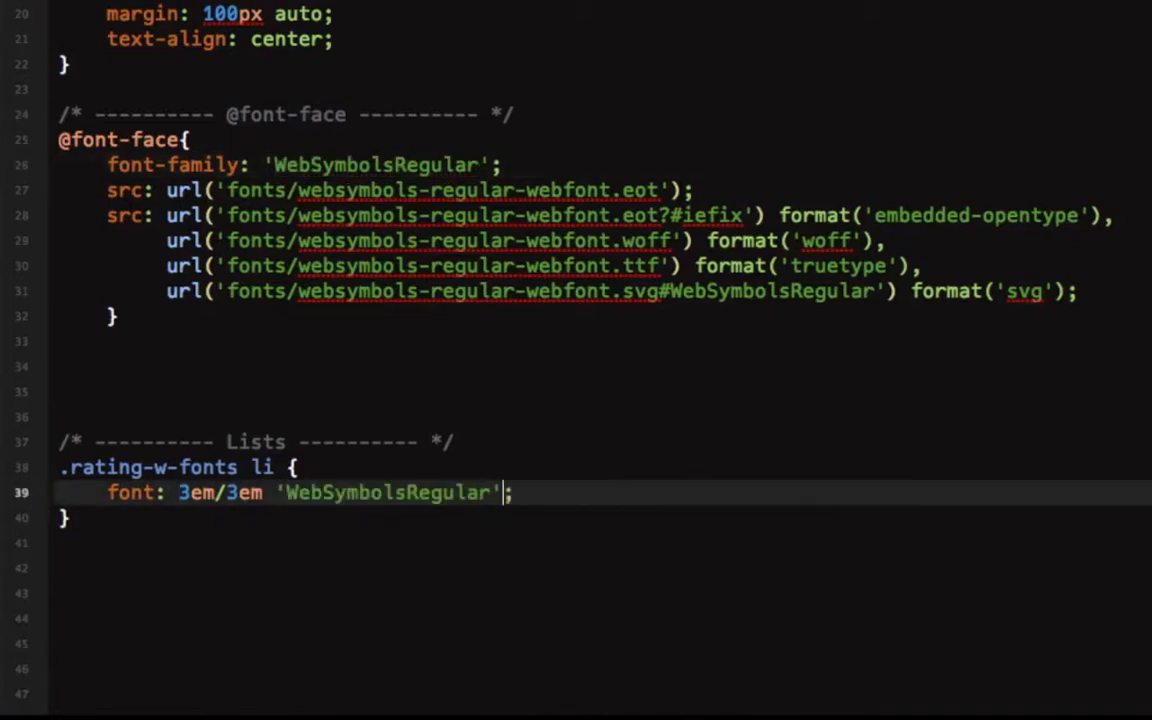
{"action": "type", "text": ", sans-serif"}
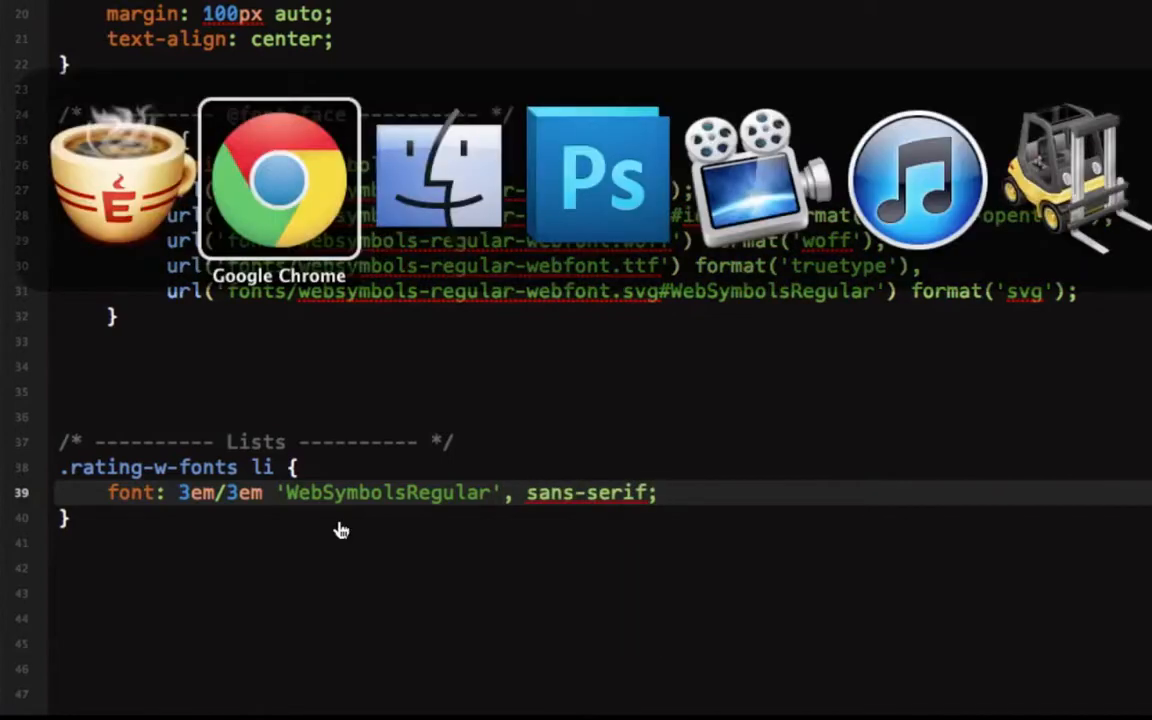
Preview the page, add display: inline and cursor: pointer, and begin a .rating-w-fonts li.rated rule.
{"action": "left_click", "coordinate": [280, 180]}
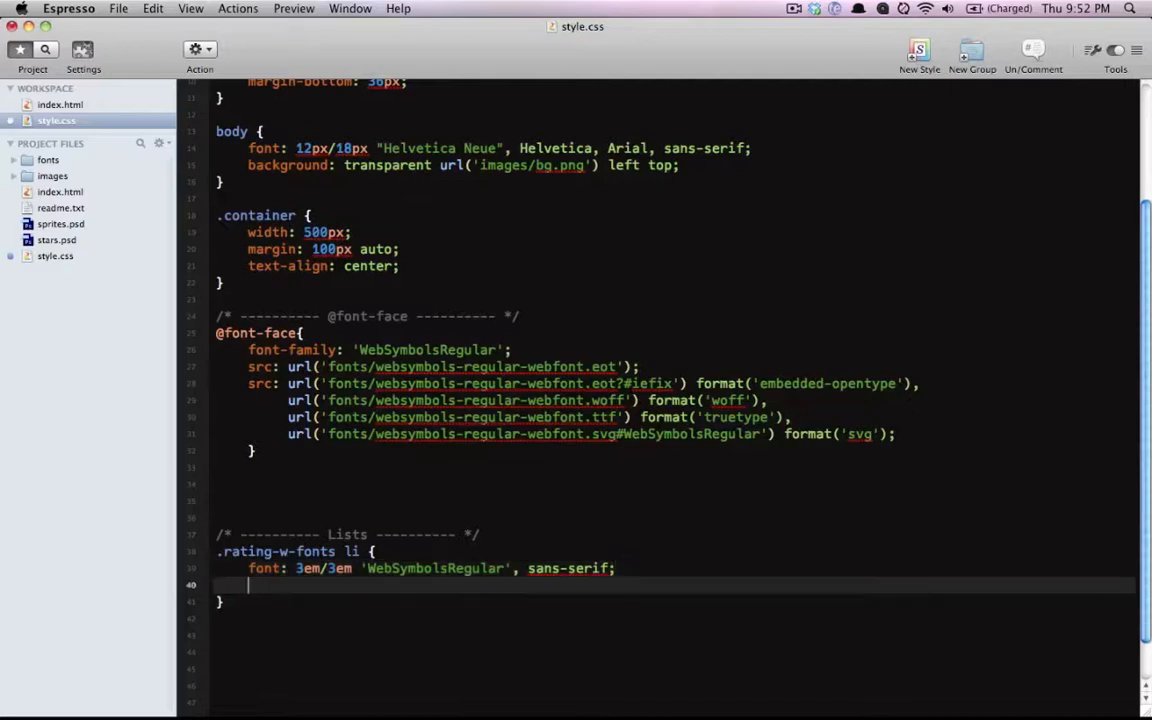
{"action": "type", "text": "display: inline;"}
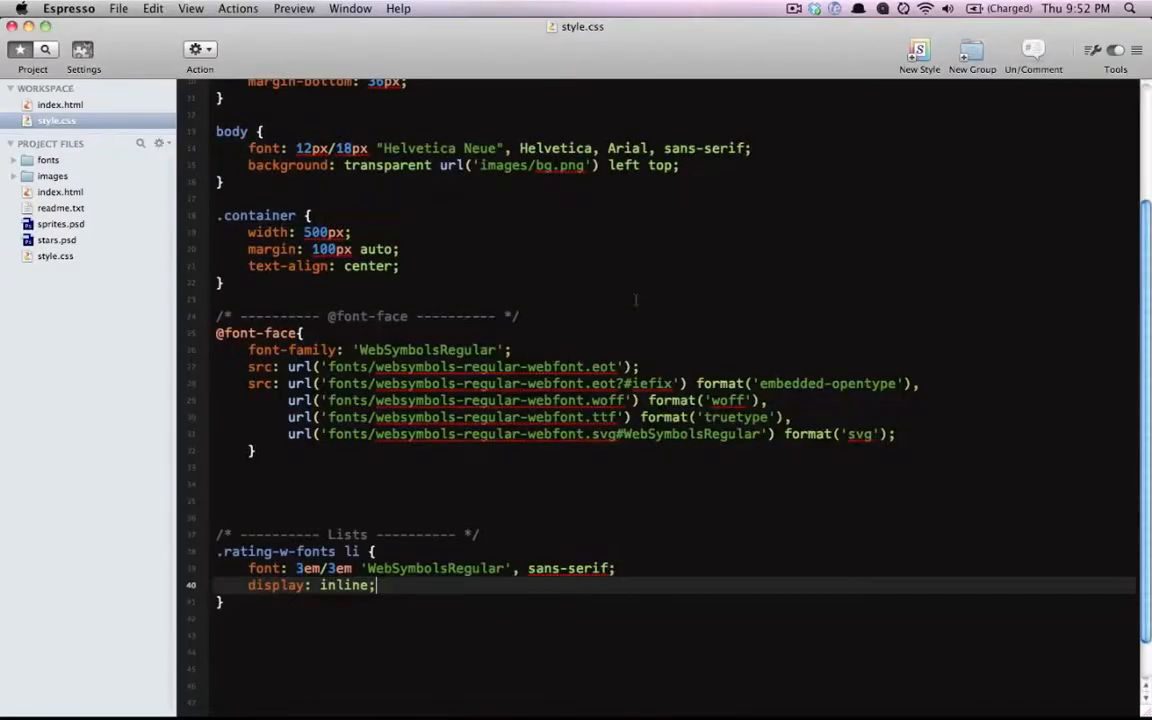
{"action": "type", "text": "cursor: pointer;"}
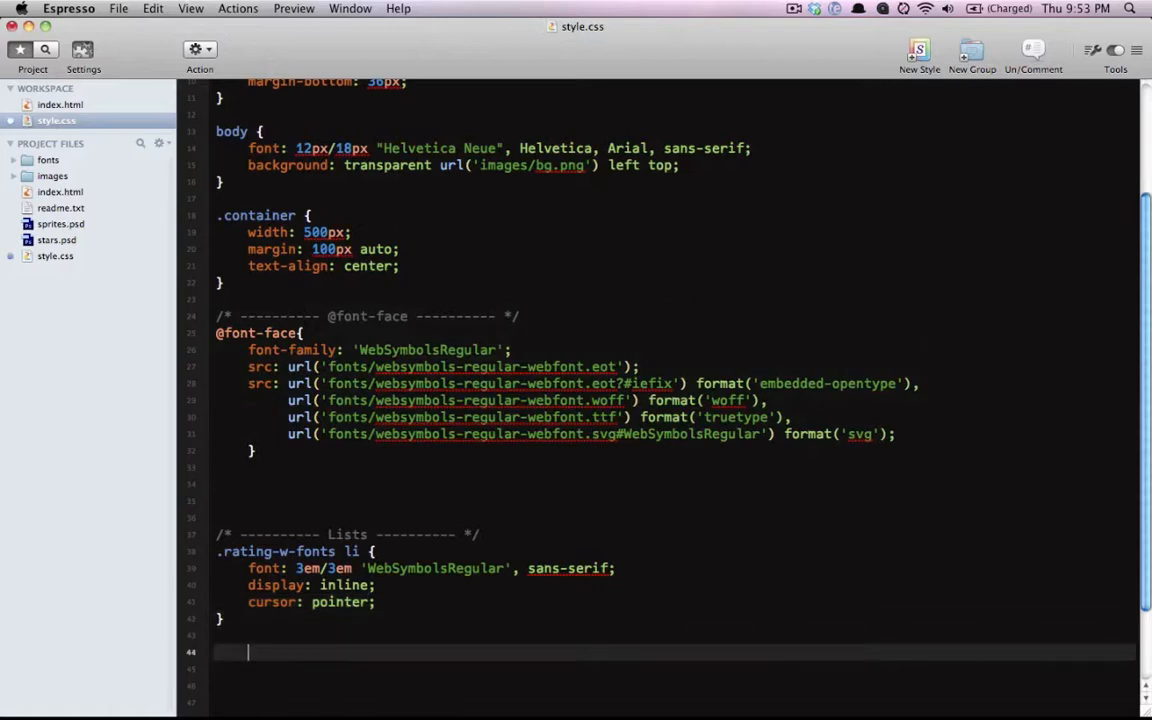
{"action": "type", "text": ".rat"}
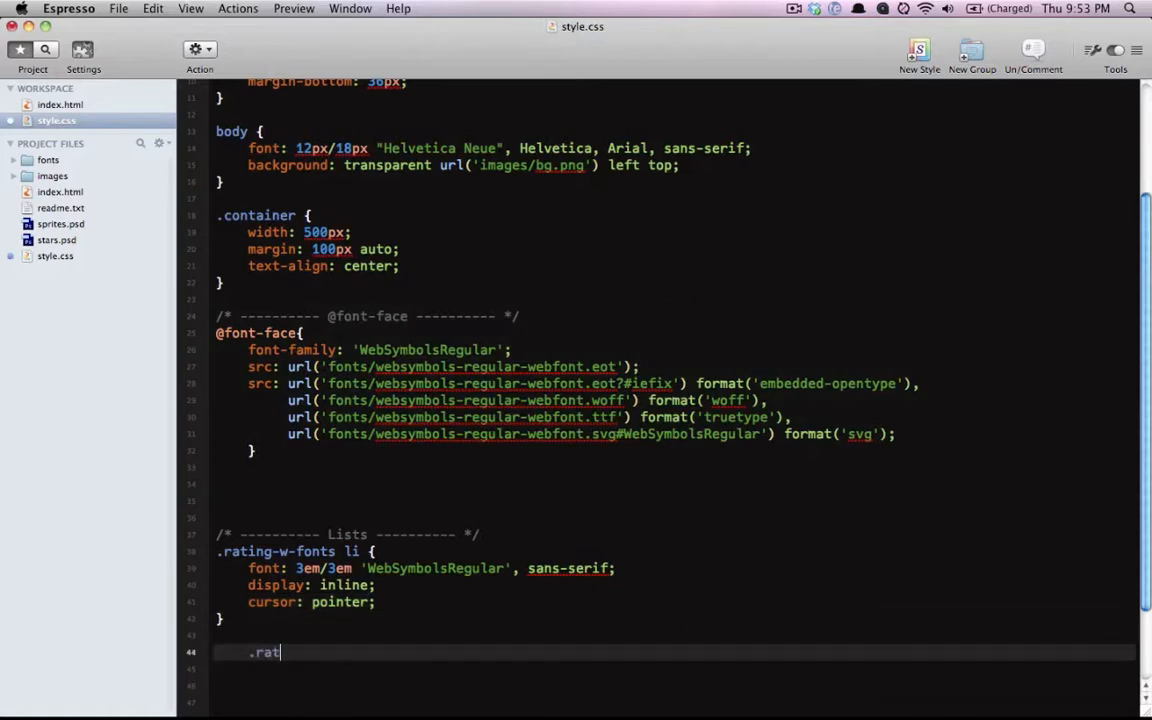
{"action": "type", "text": "ing-w-fonts li.rated {"}
{"action": "type", "text": "color: ;"}
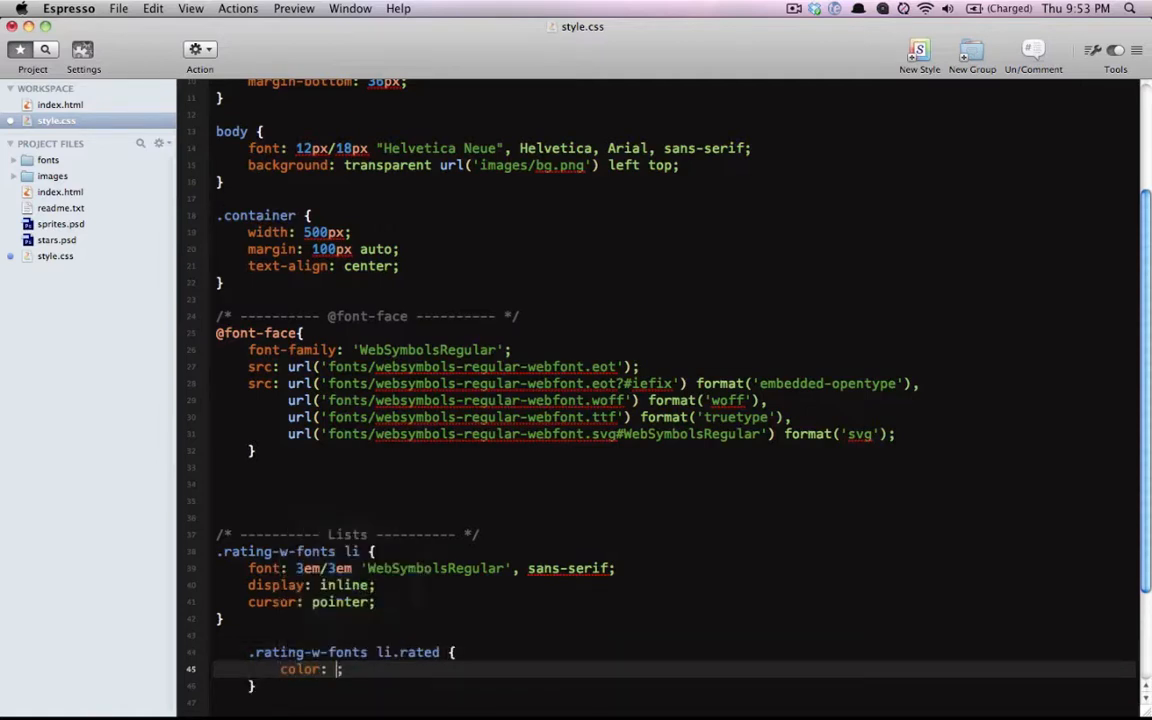
Check the green star colour in the stars.psd mock-up in Photoshop.
{"action": "key", "text": "Cmd+Tab"}
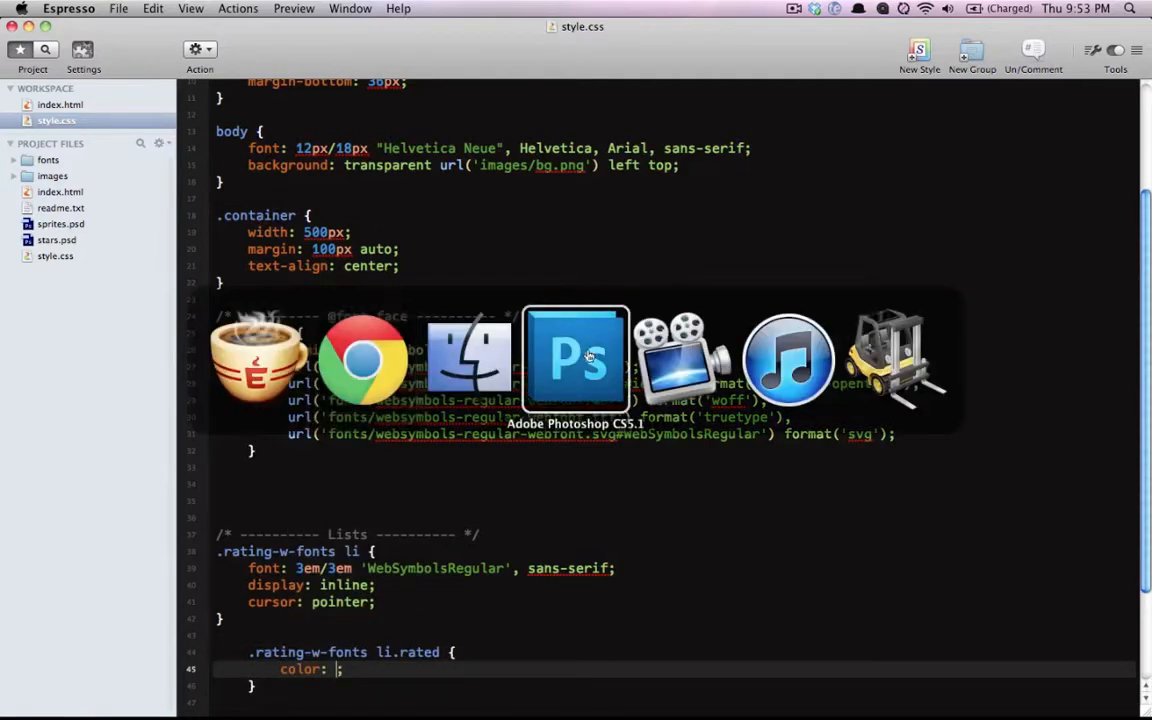
{"action": "left_click", "coordinate": [576, 360]}
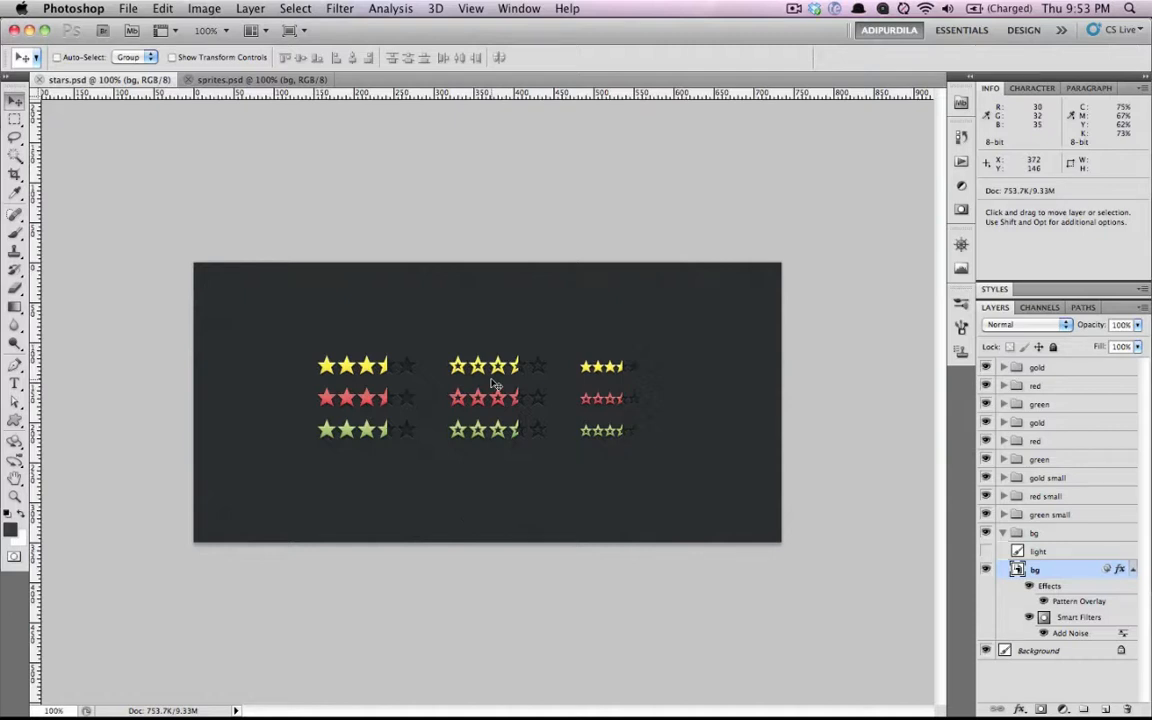
{"action": "mouse_move", "coordinate": [412, 408]}
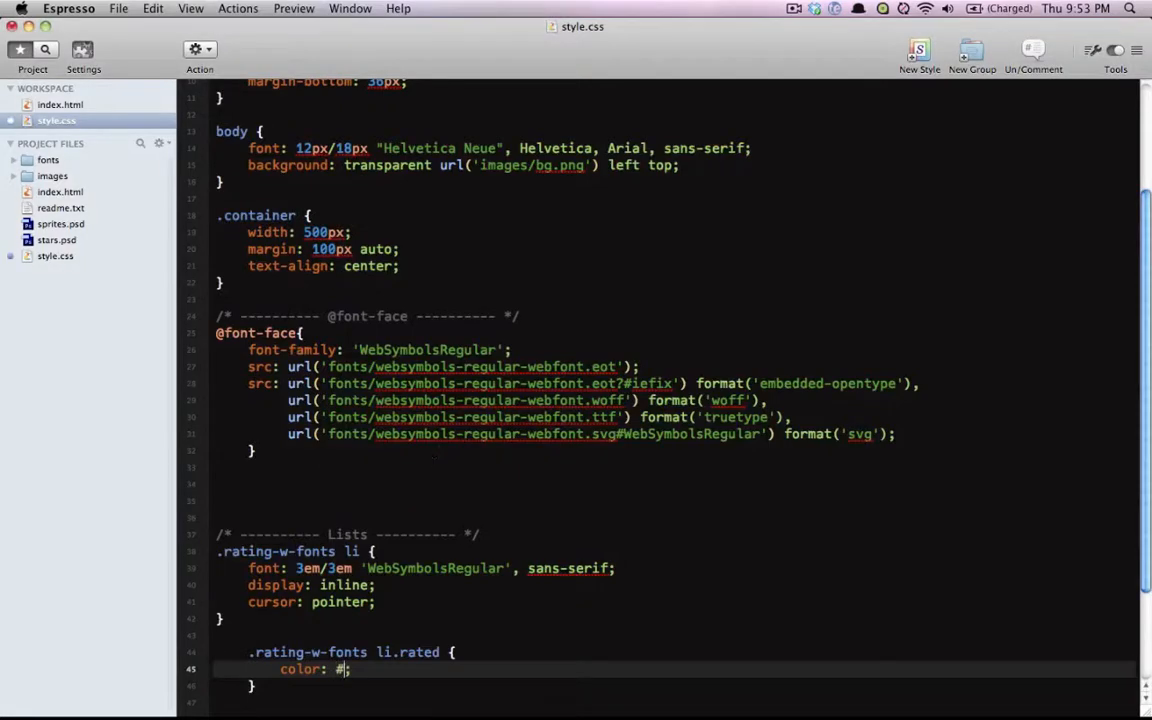
{"action": "type", "text": "A8C471"}
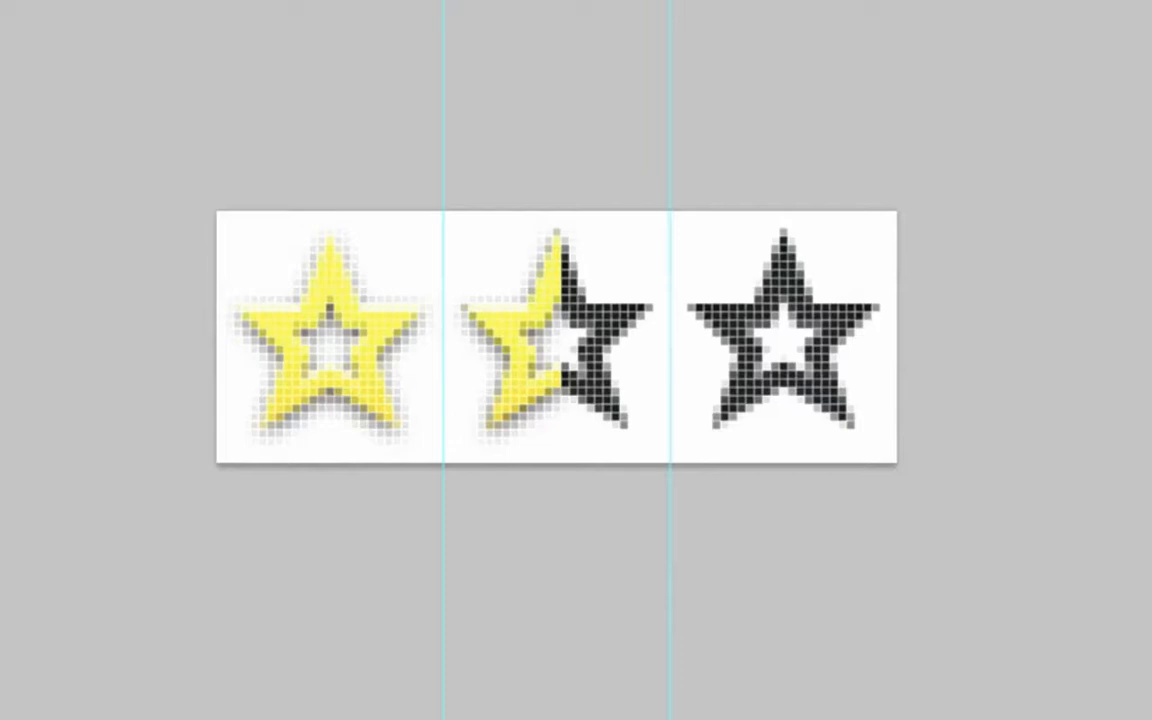
{"action": "mouse_move", "coordinate": [530, 446]}
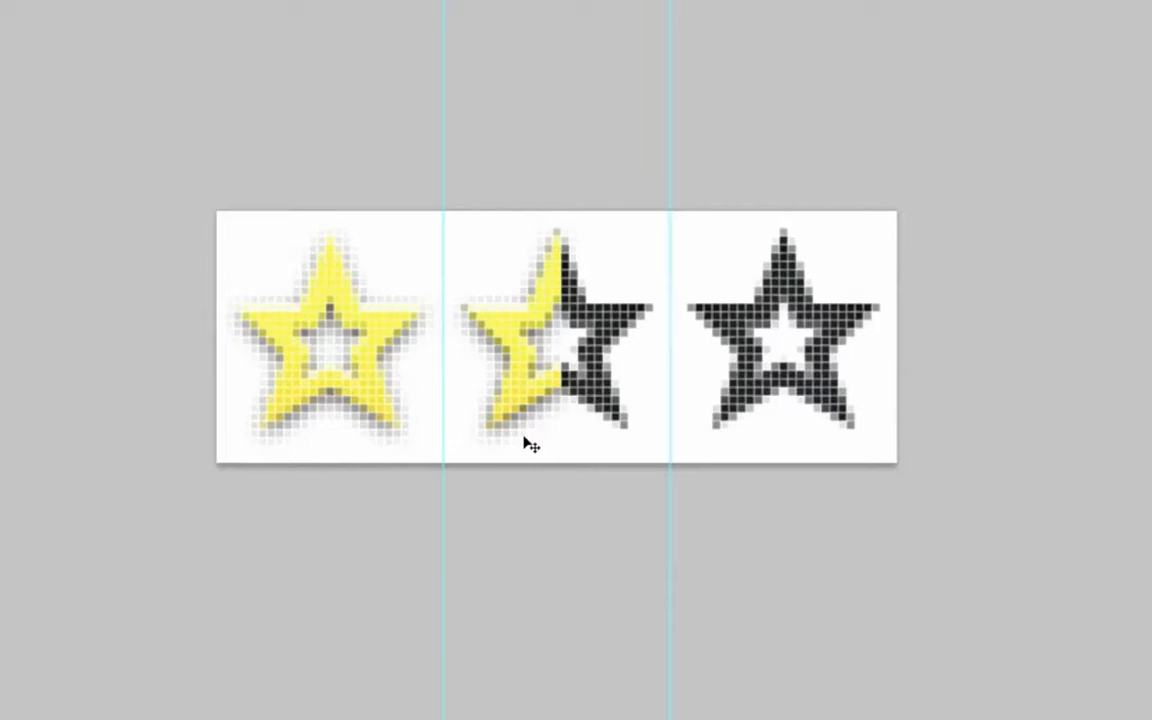
{"action": "mouse_move", "coordinate": [530, 420]}
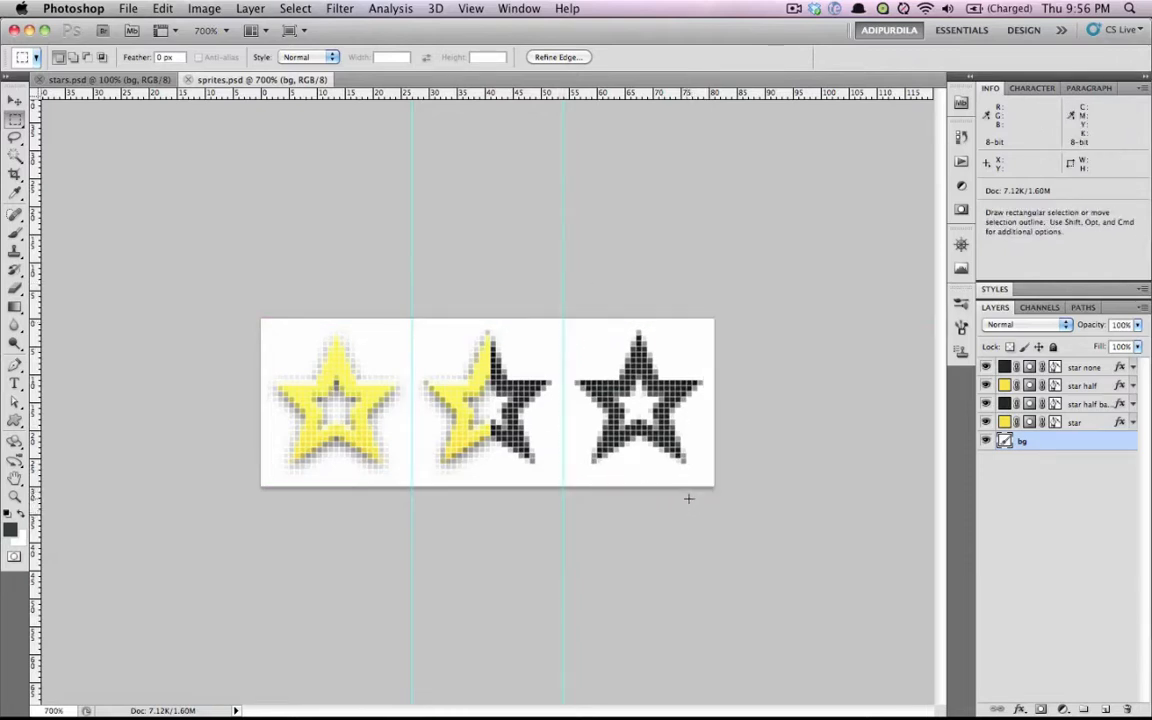
{"action": "mouse_move", "coordinate": [624, 306]}
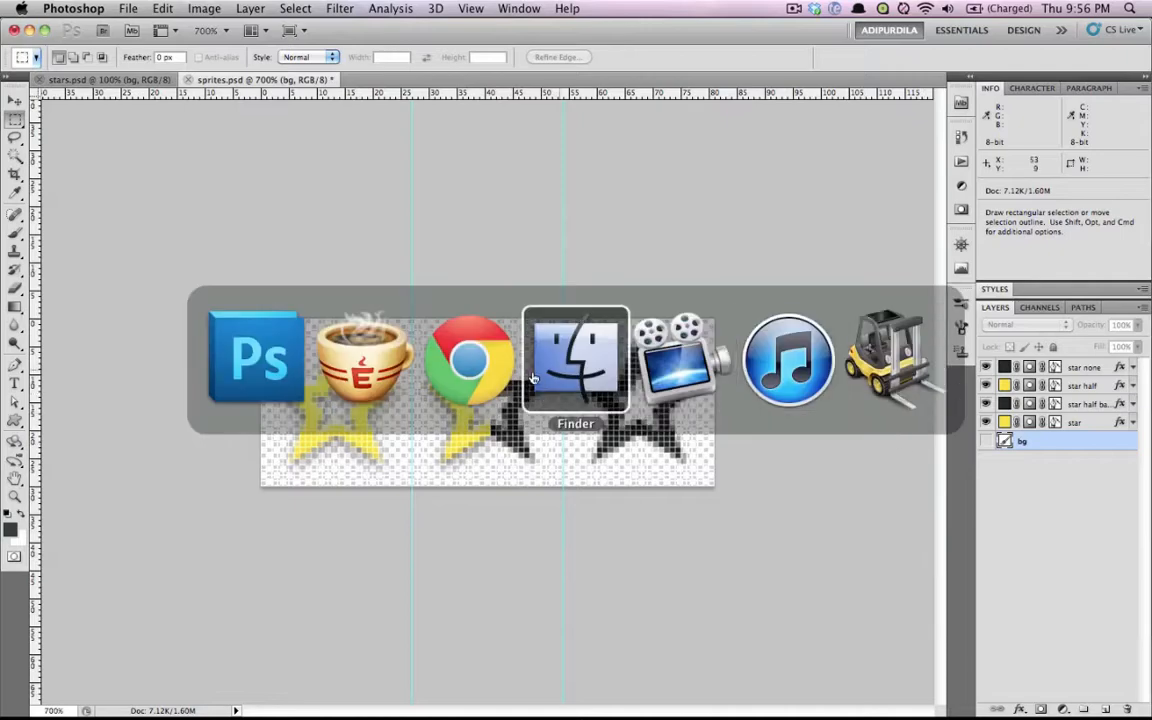
Open the project's images folder in Finder and select sprites.png beside bg.png.
{"action": "left_click", "coordinate": [576, 358]}
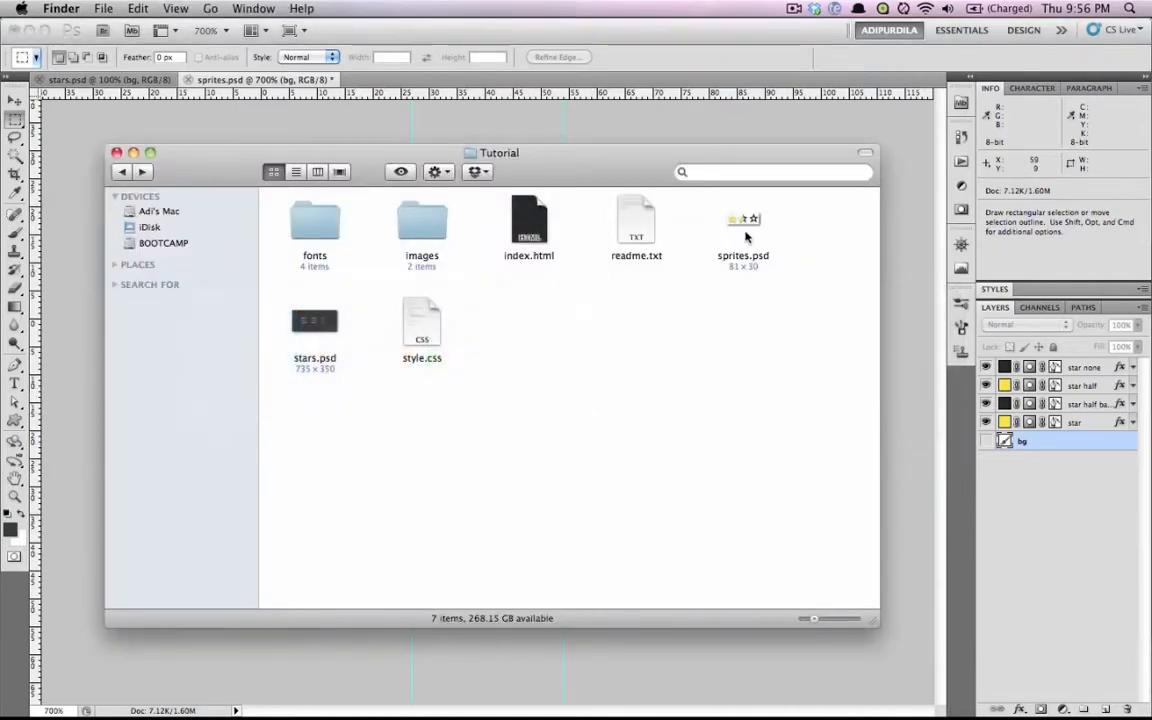
{"action": "double_click", "coordinate": [420, 220]}
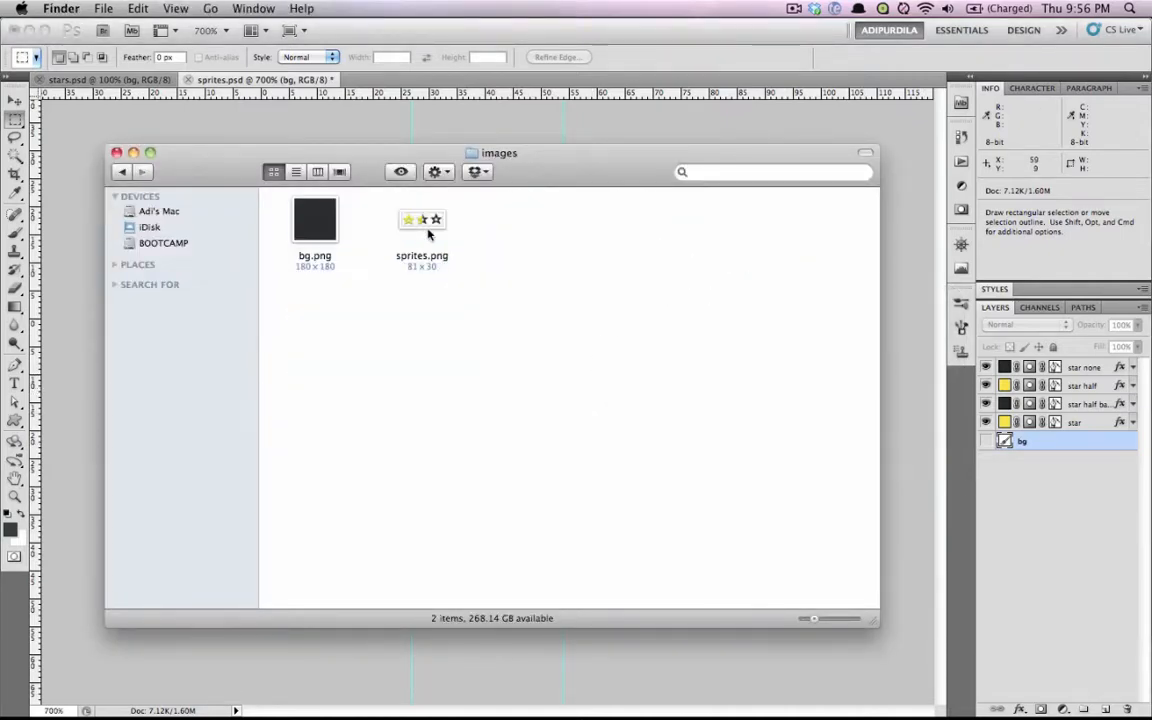
{"action": "left_click", "coordinate": [420, 218]}
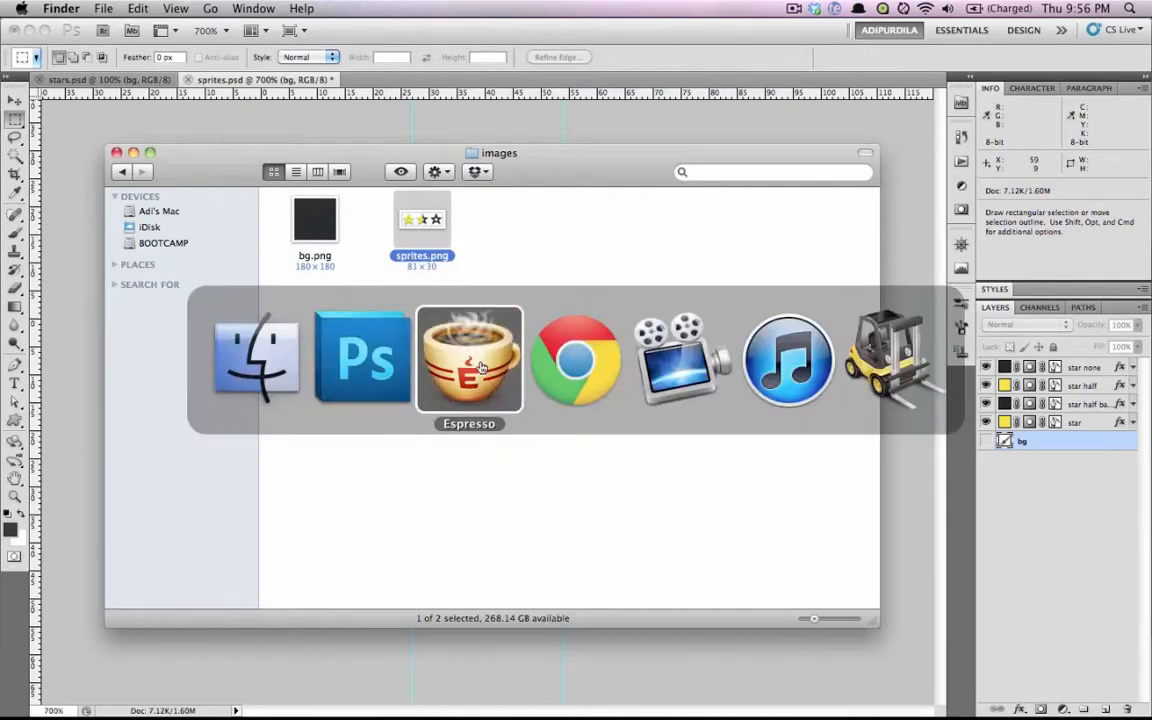
{"action": "left_click", "coordinate": [468, 356]}
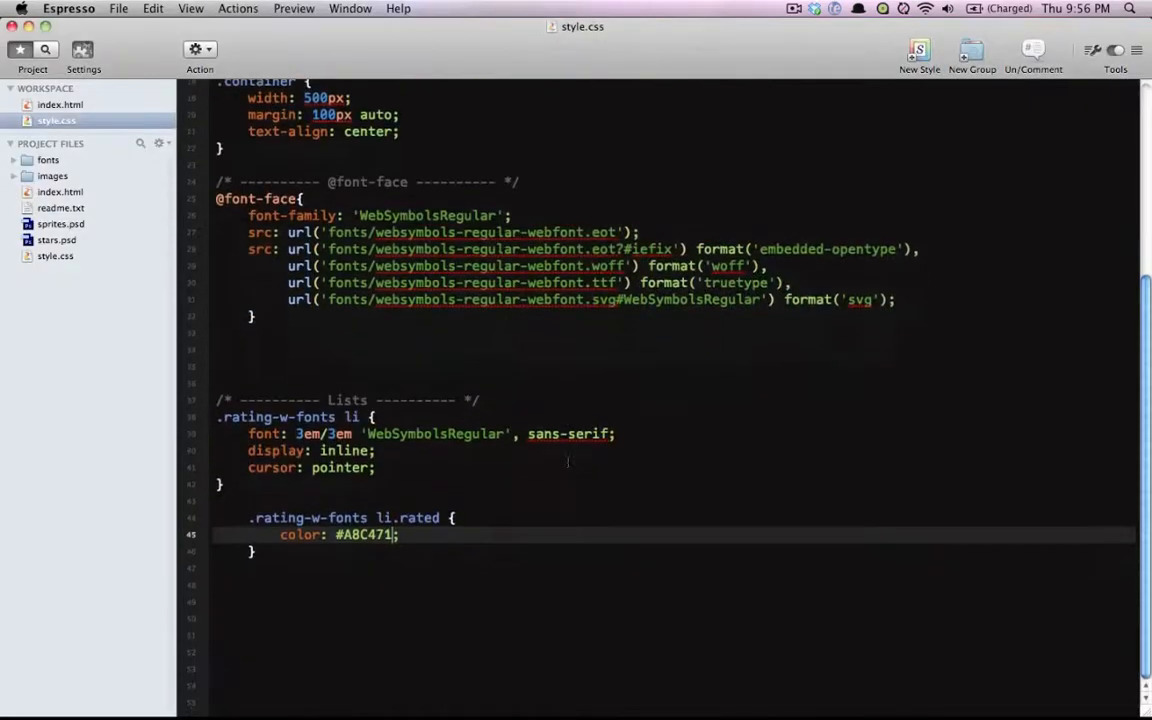
Add a ul.rating-w-images list with five empty li items to index.html.
{"action": "left_click", "coordinate": [60, 104]}
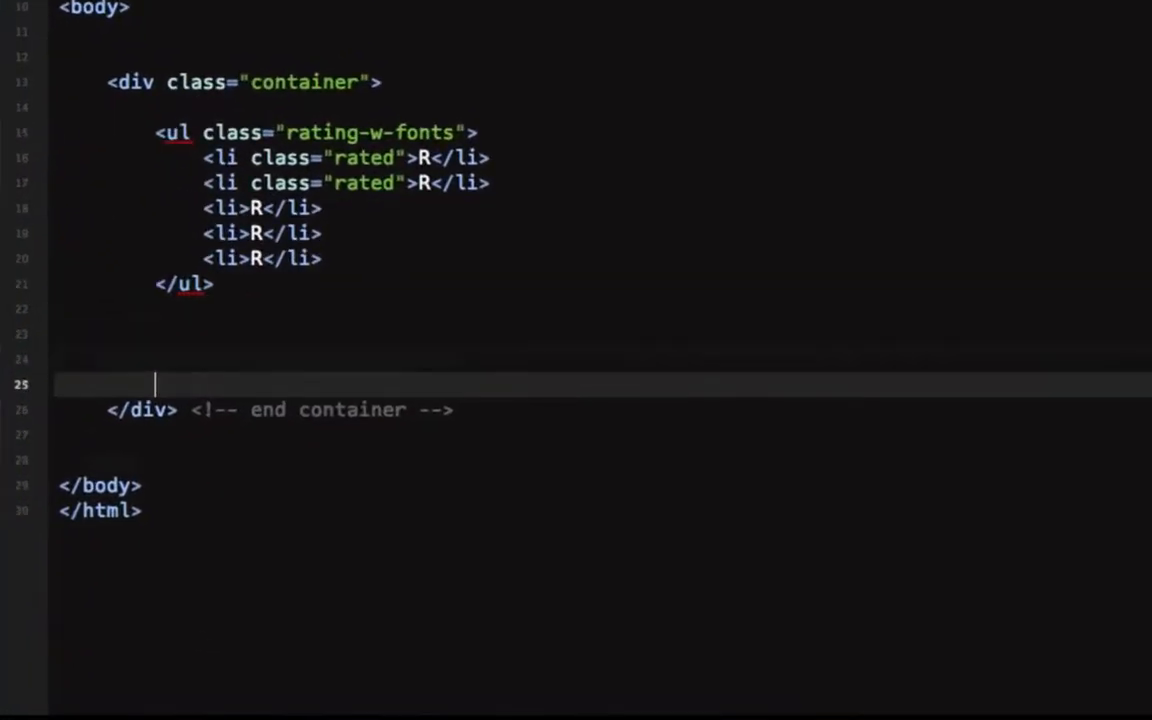
{"action": "type", "text": "ul."}
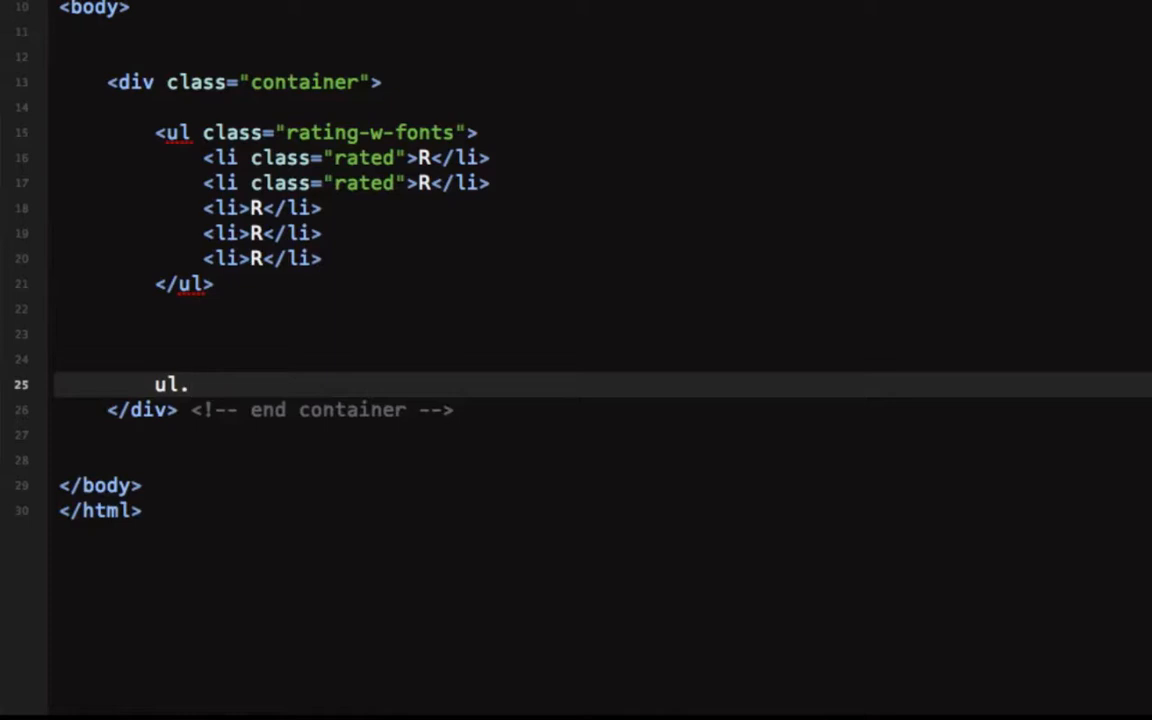
{"action": "type", "text": "rating-w-"}
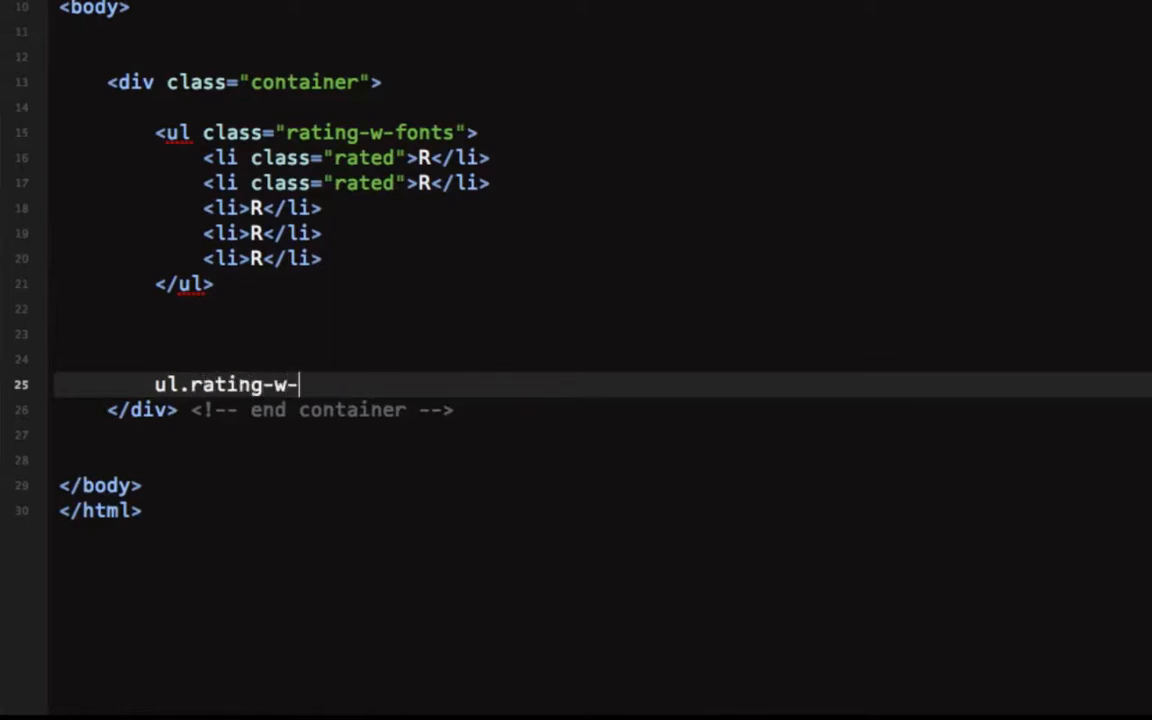
{"action": "type", "text": "images"}
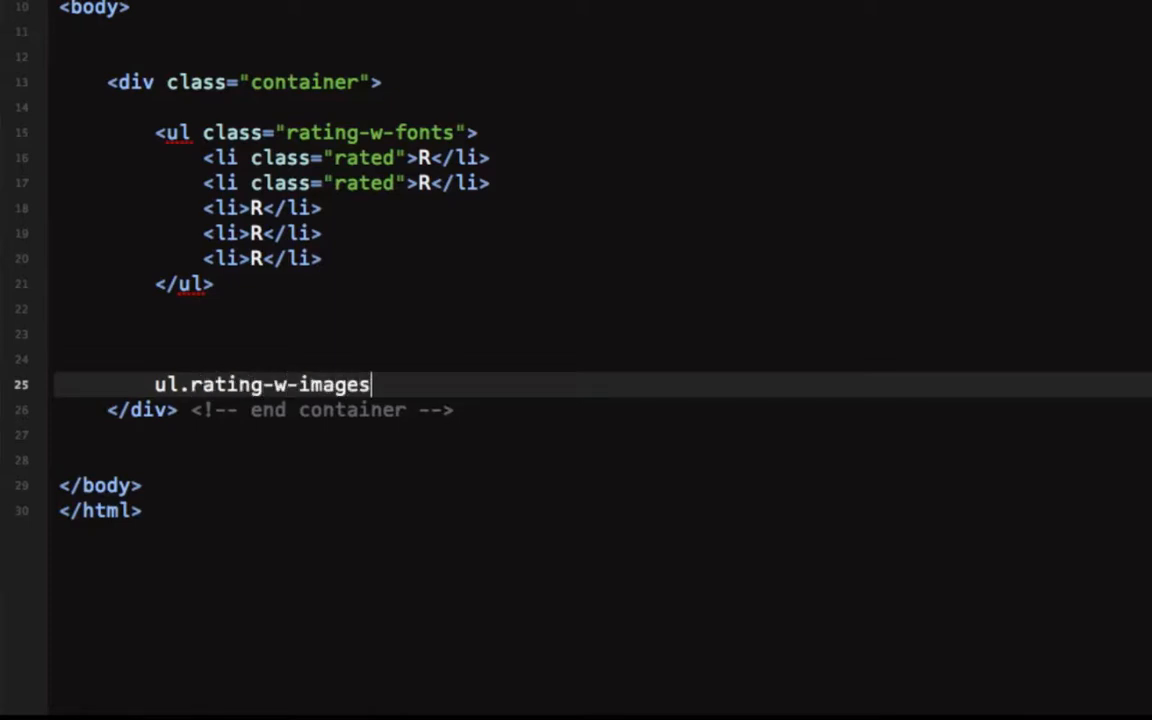
{"action": "key", "text": "Tab"}
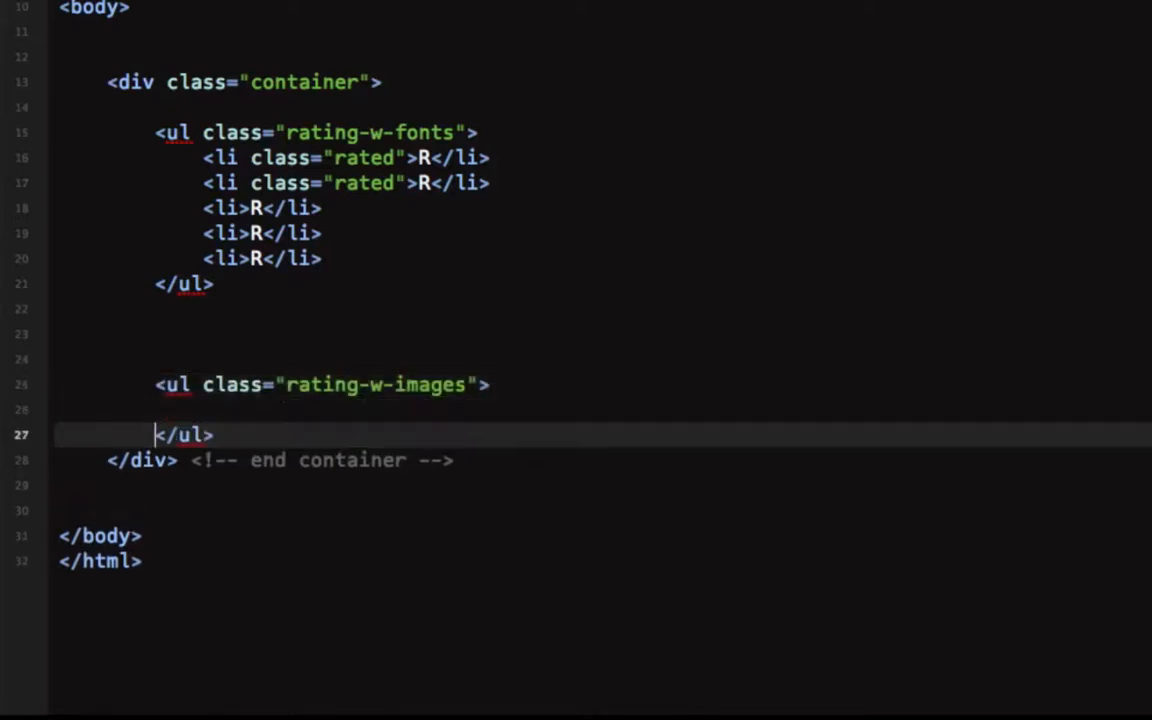
{"action": "type", "text": "li*"}
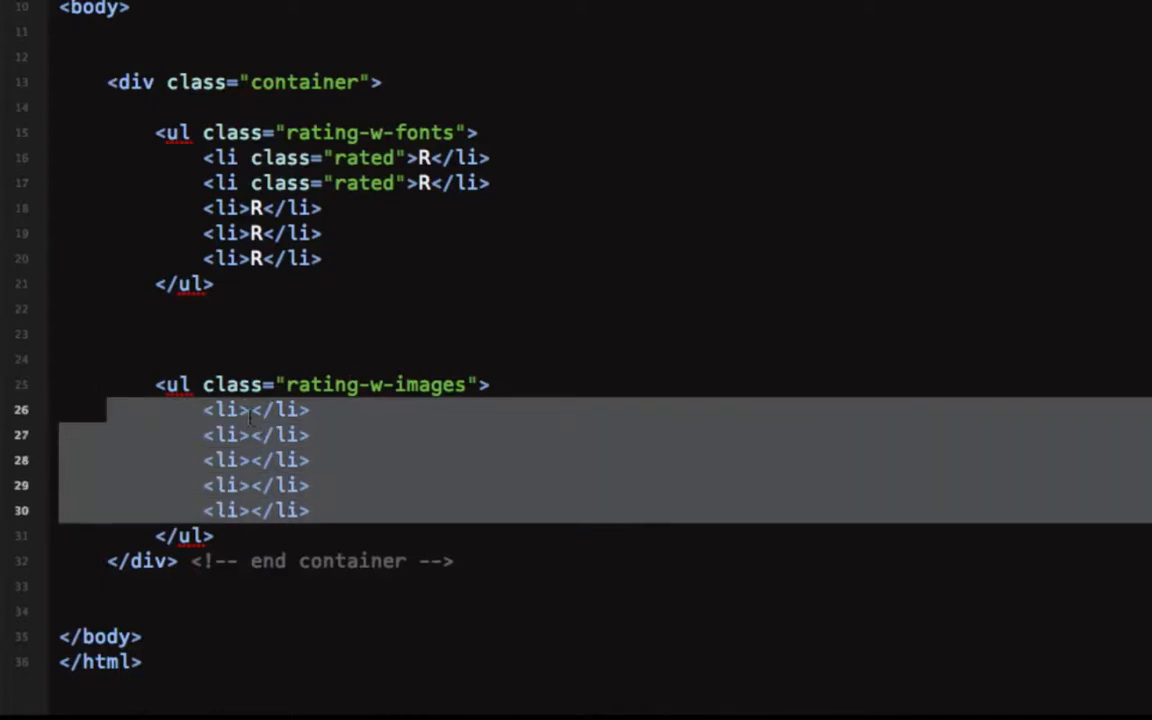
Give the first two image-list items class="rated" and start a half-rated class.
{"action": "left_click", "coordinate": [256, 408]}
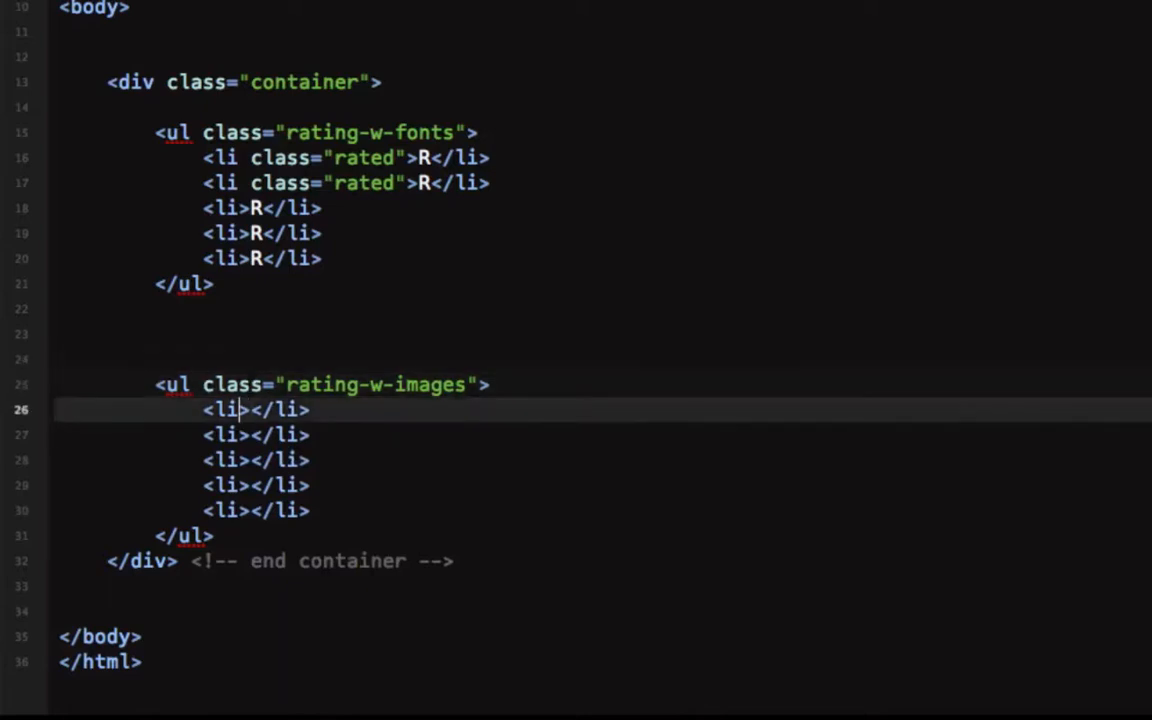
{"action": "type", "text": "\" \""}
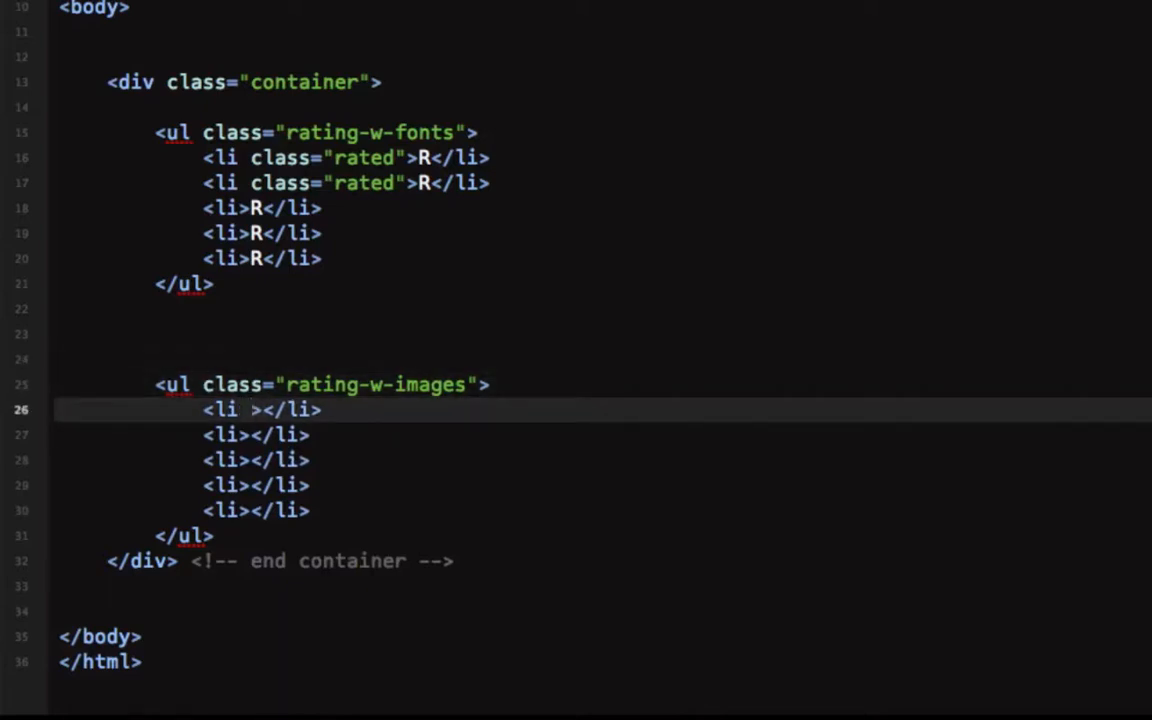
{"action": "type", "text": "class"}
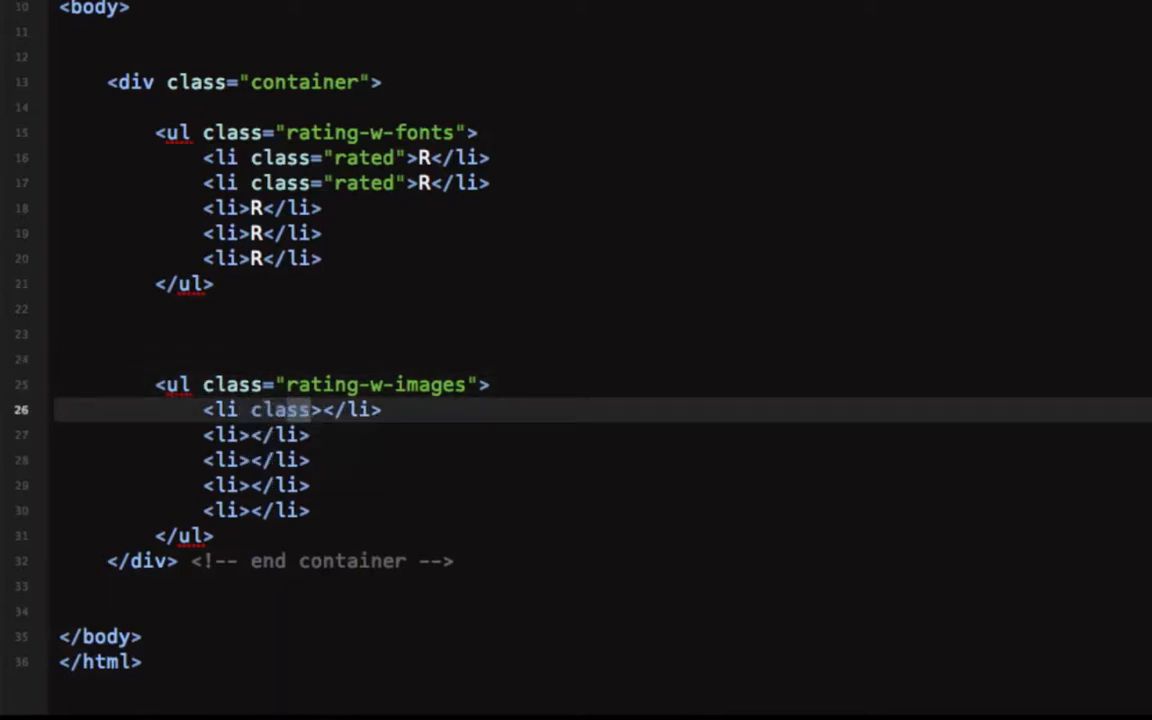
{"action": "type", "text": "=\"rated\""}
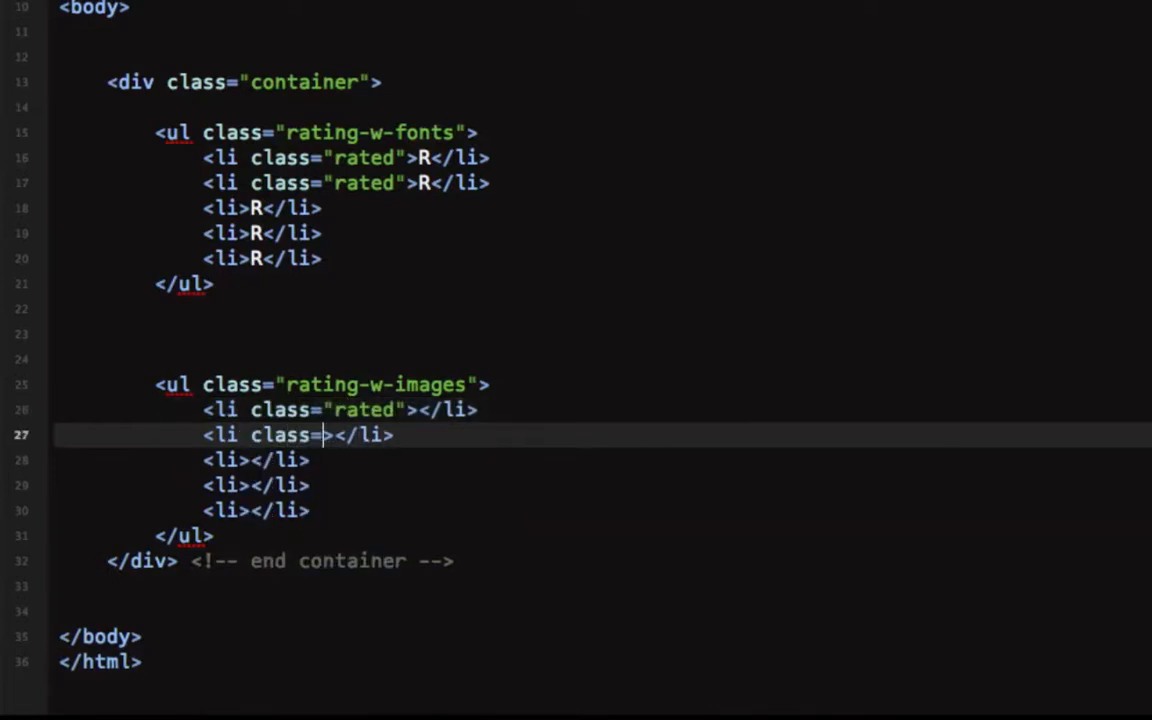
{"action": "type", "text": "\"rated\""}
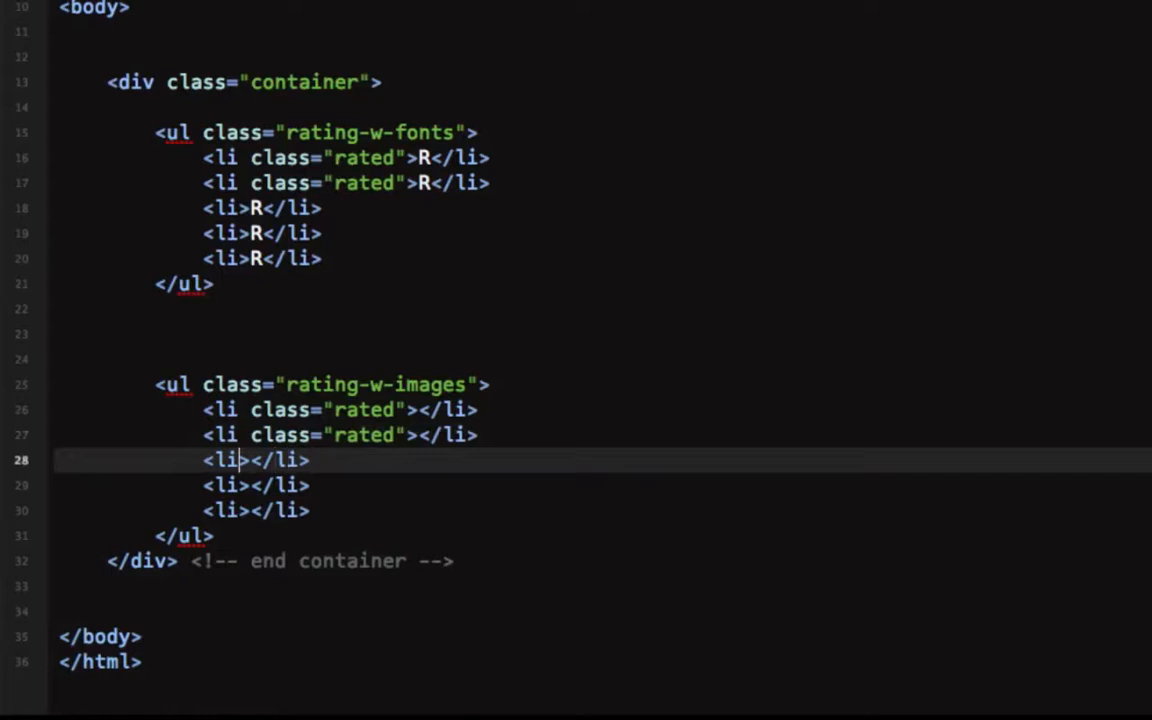
{"action": "type", "text": "class=\"ha\""}
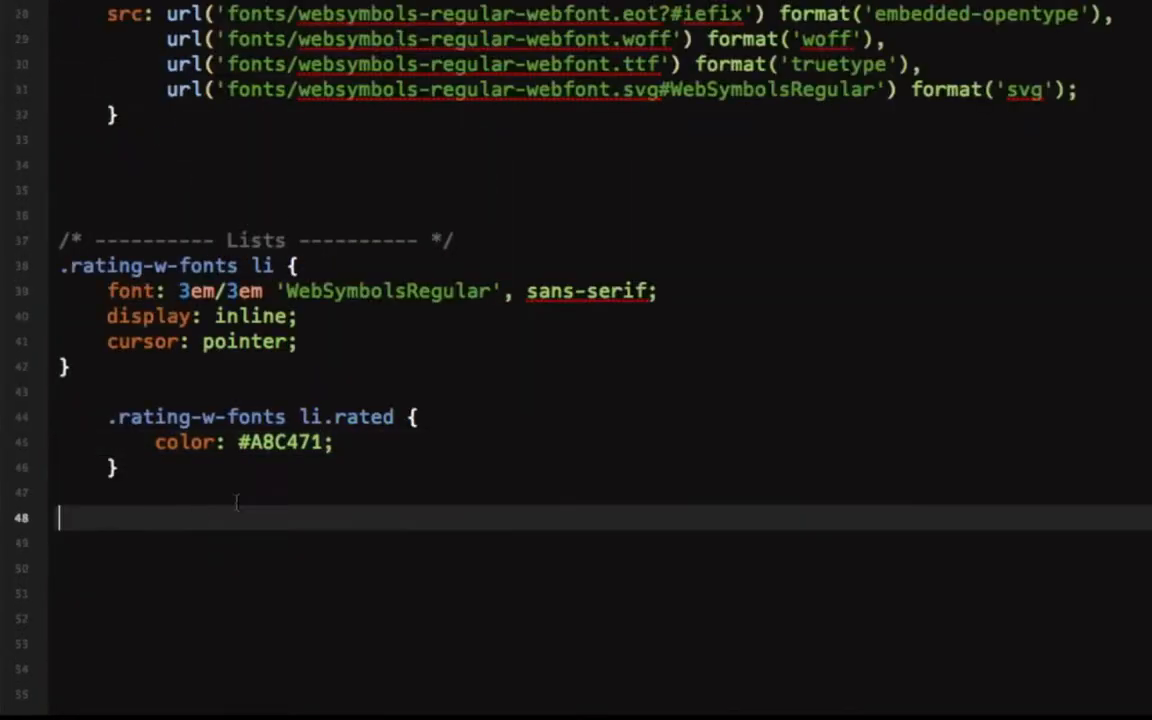
Write a .rating-w-images li rule with width 27px, height 30px and inline-block display.
{"action": "type", "text": ".rai"}
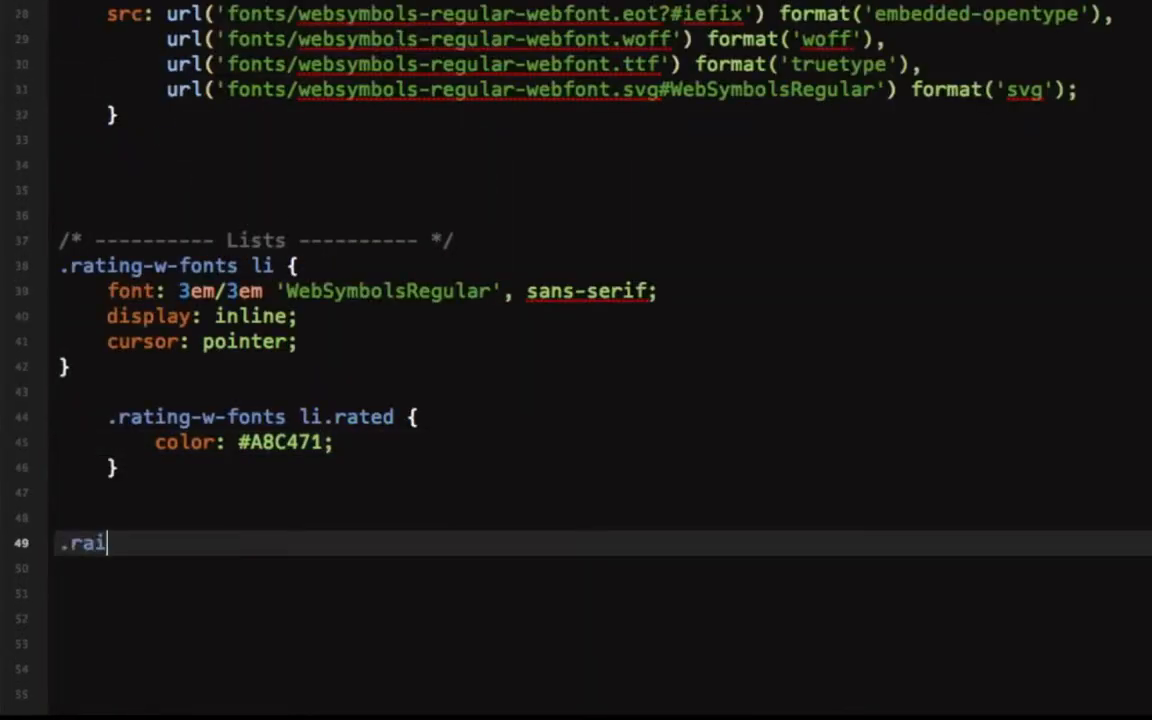
{"action": "type", "text": "ting-w"}
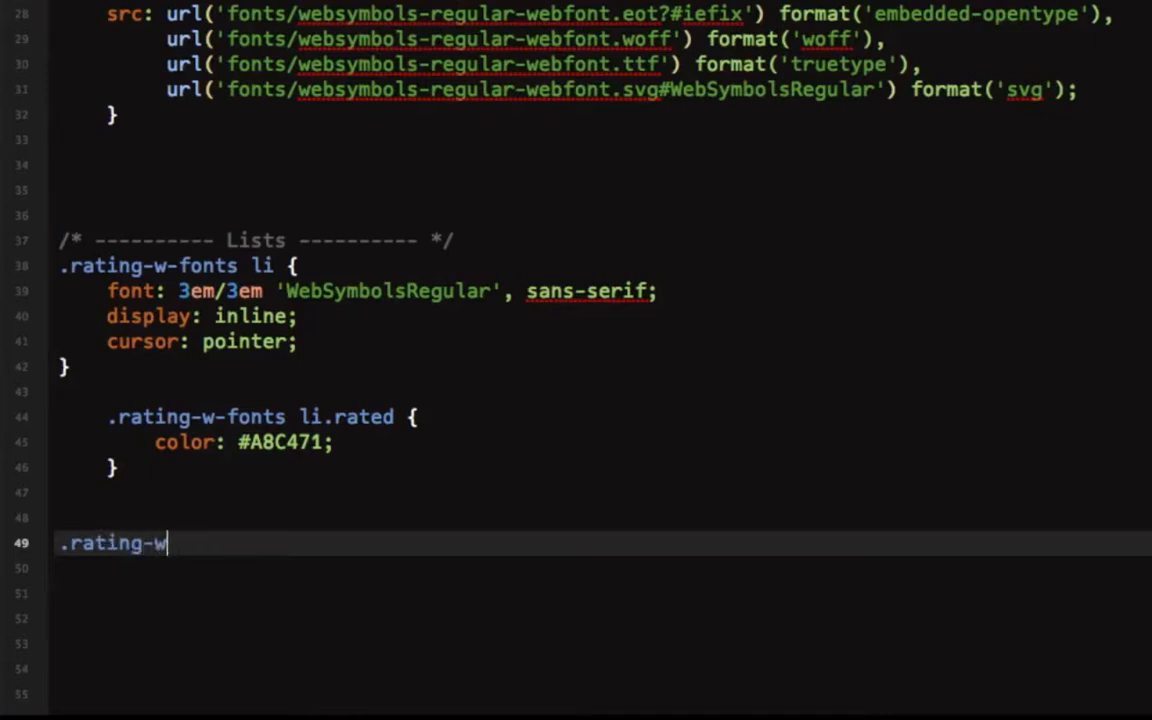
{"action": "type", "text": "-images"}
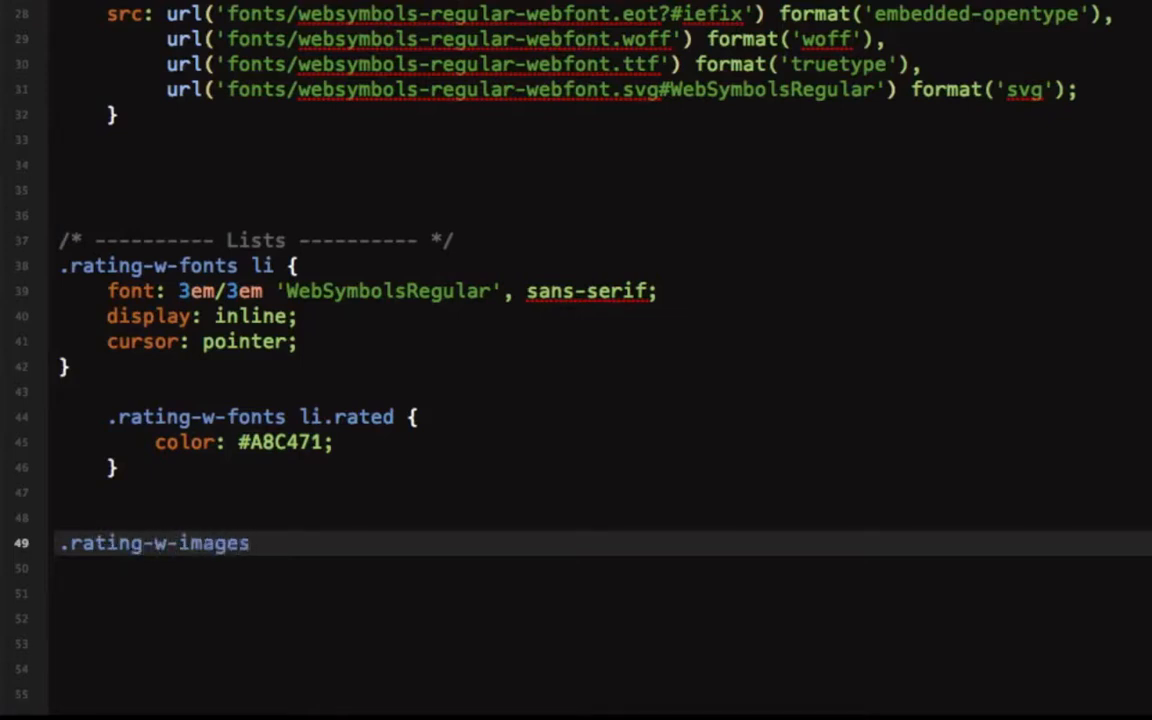
{"action": "type", "text": "li {"}
{"action": "left_click", "coordinate": [604, 568]}
{"action": "type", "text": "width: ;"}
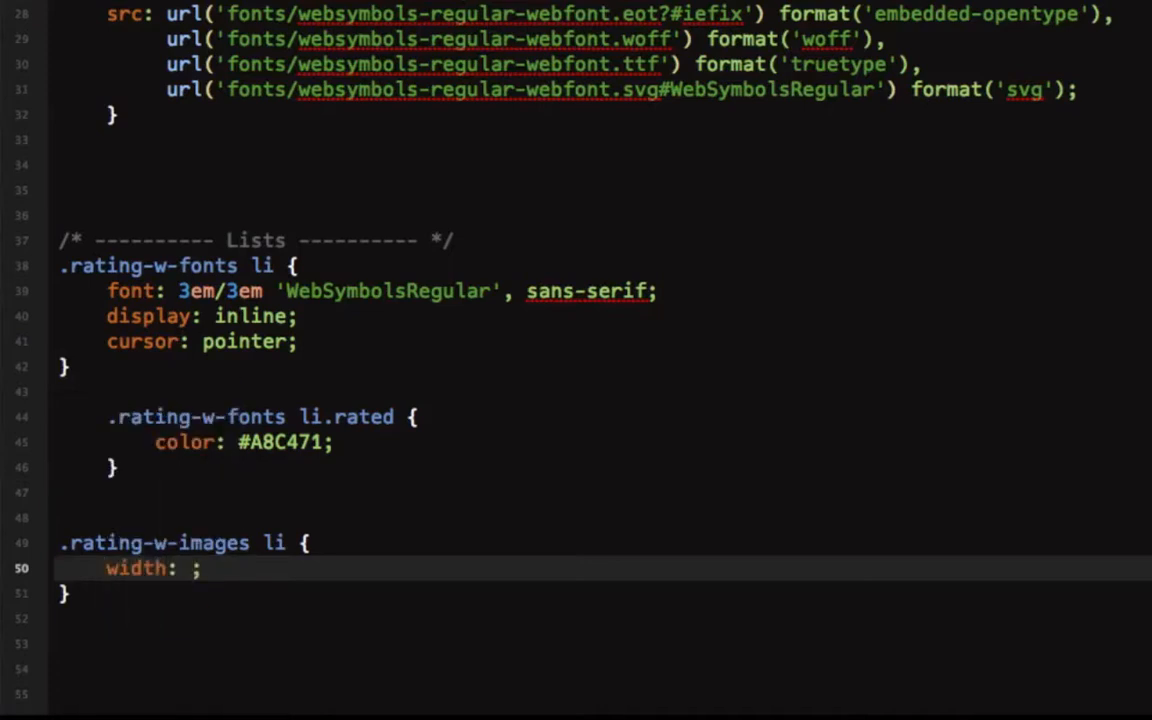
{"action": "type", "text": "27px"}
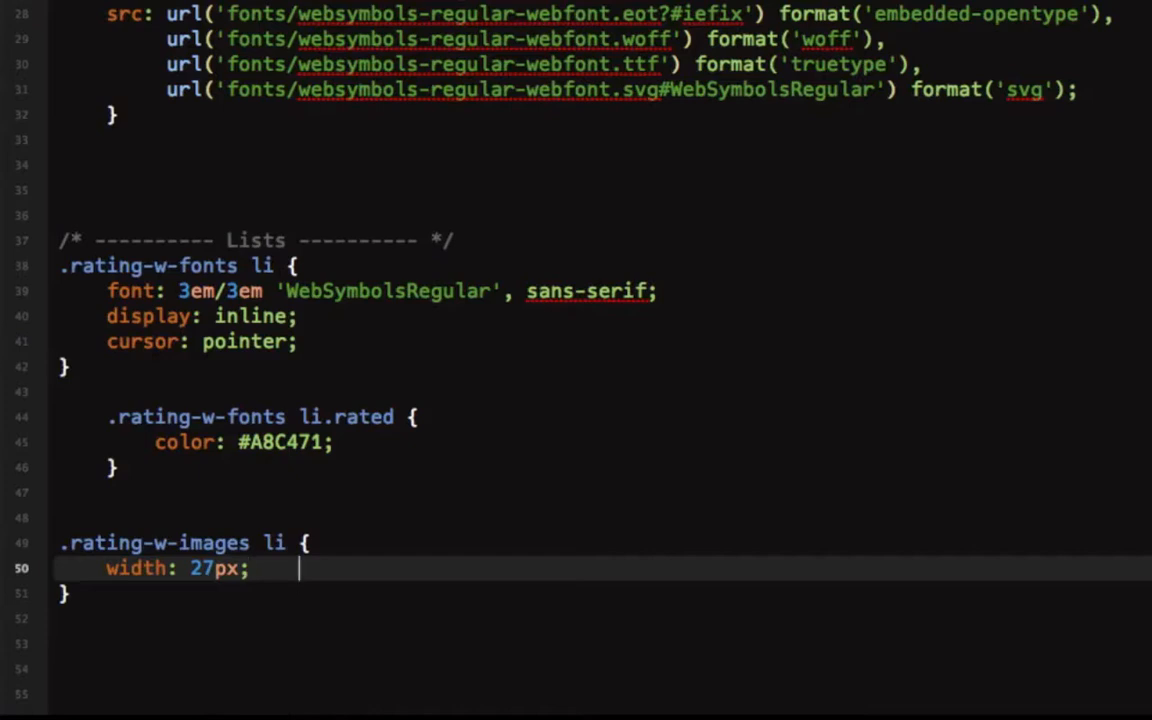
{"action": "type", "text": "height"}
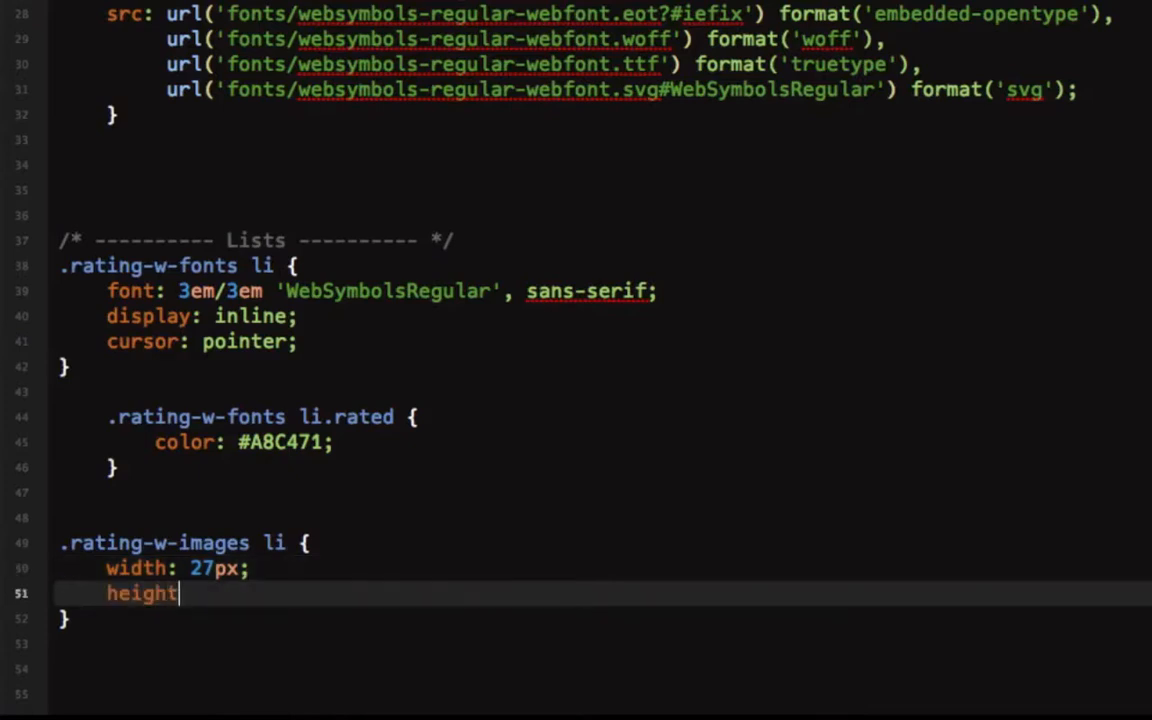
{"action": "type", "text": ": 30p;"}
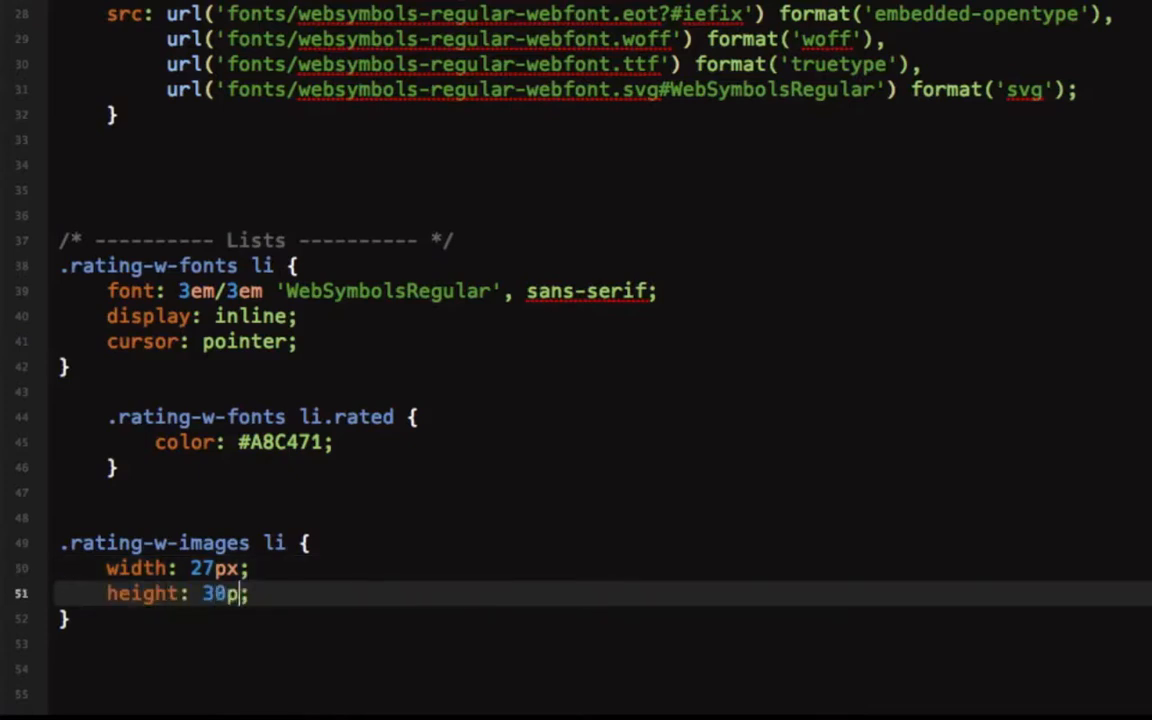
{"action": "type", "text": "x"}
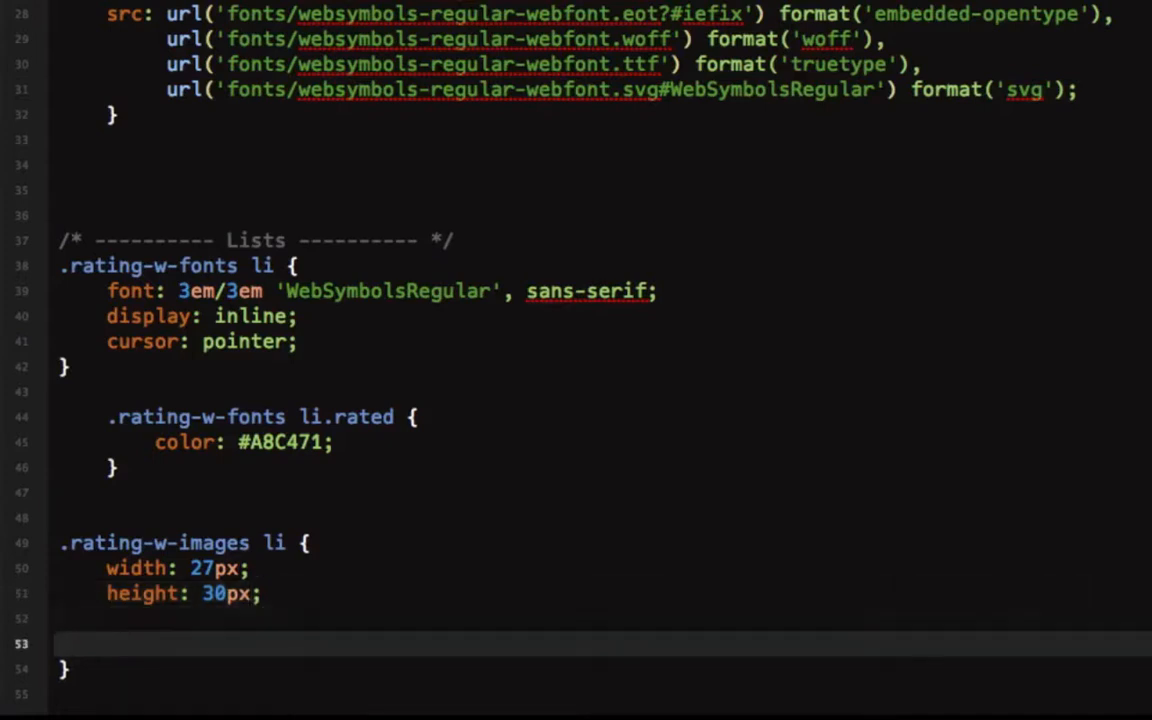
{"action": "type", "text": "display"}
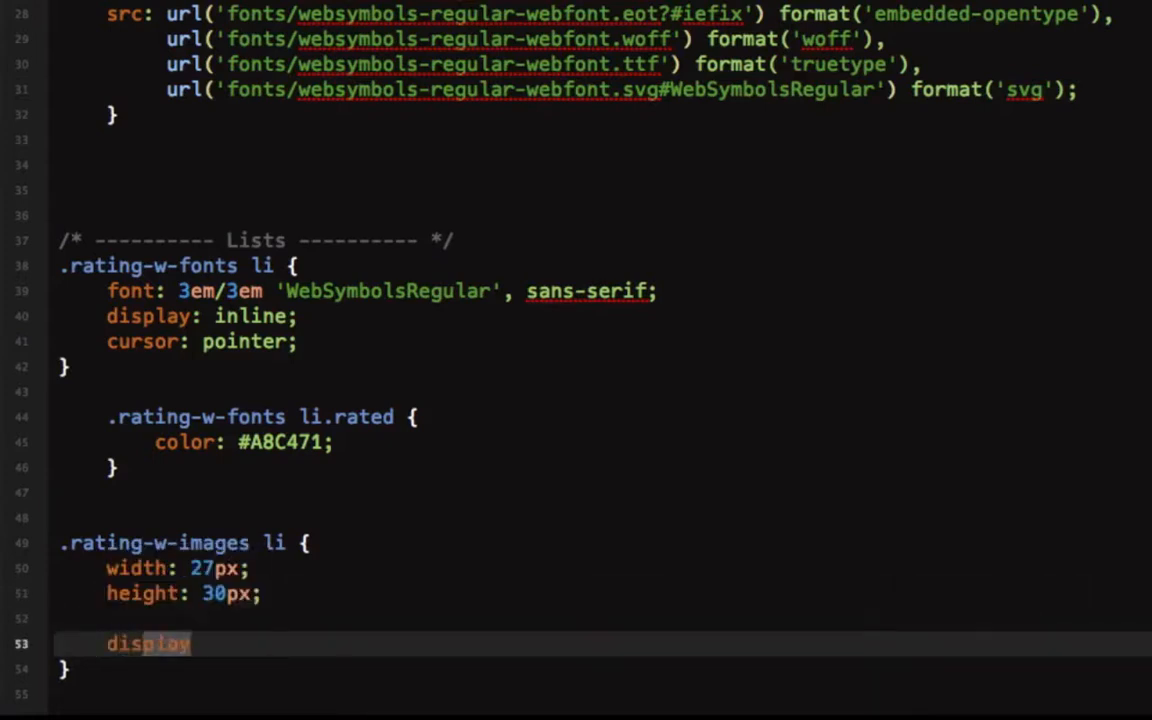
{"action": "type", "text": ": inline-block;"}
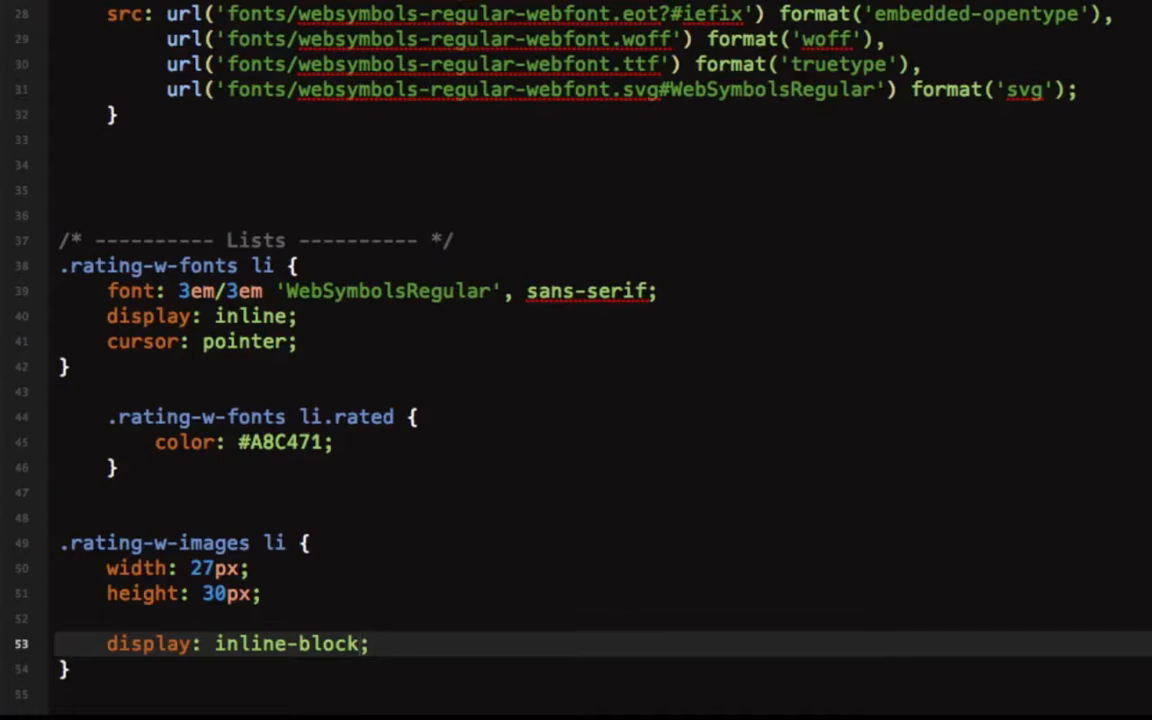
Add background: transparent url('images/sprites.png') no-repeat left top to the rule.
{"action": "left_click", "coordinate": [360, 644]}
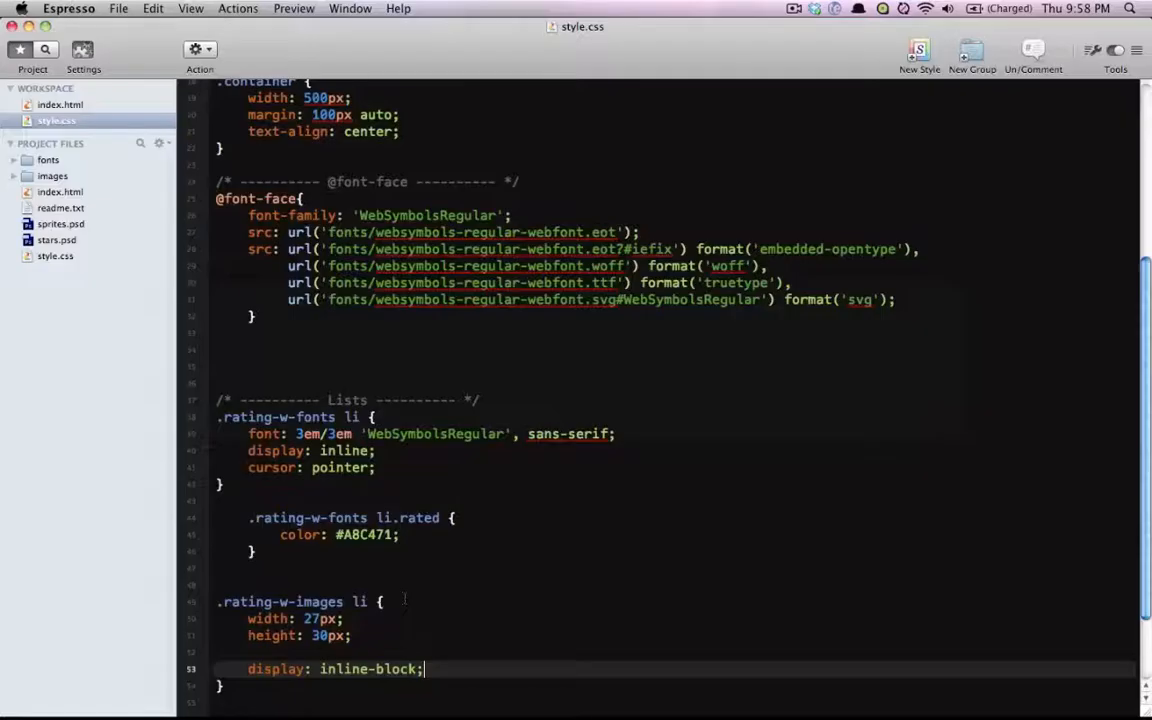
{"action": "type", "text": "background: #f5f5f5 url('../images/bg.jpg') no-repeat left top;"}
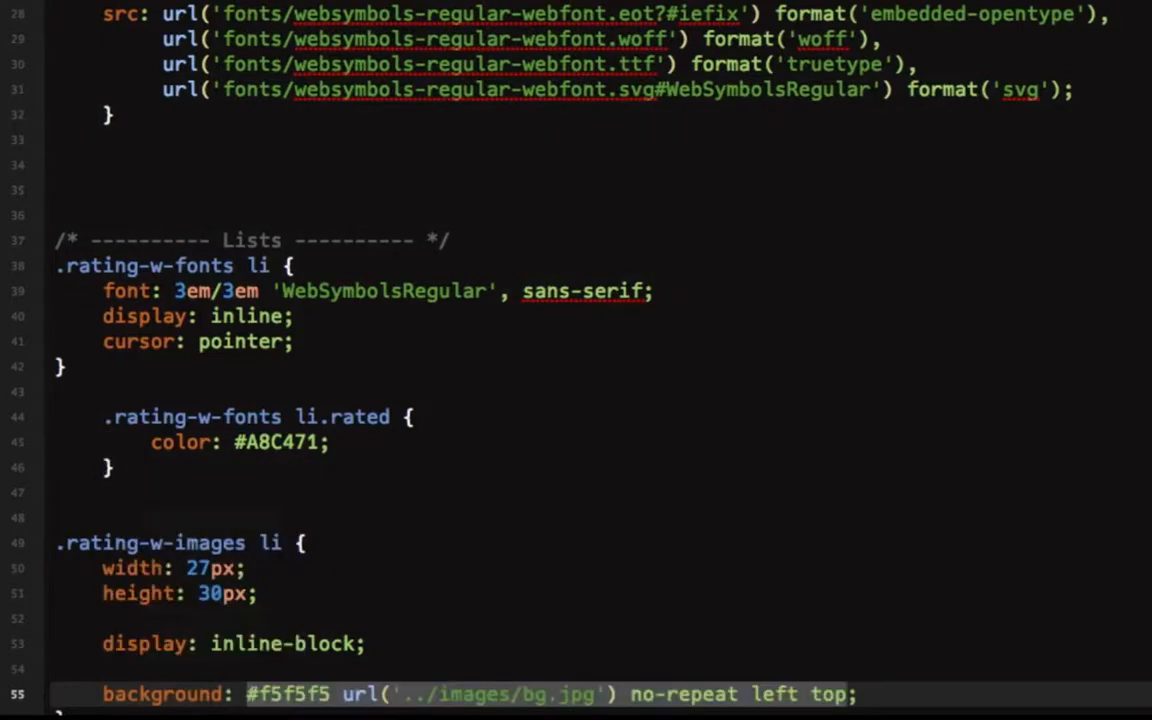
{"action": "scroll", "scroll_direction": "down", "scroll_amount": 3}
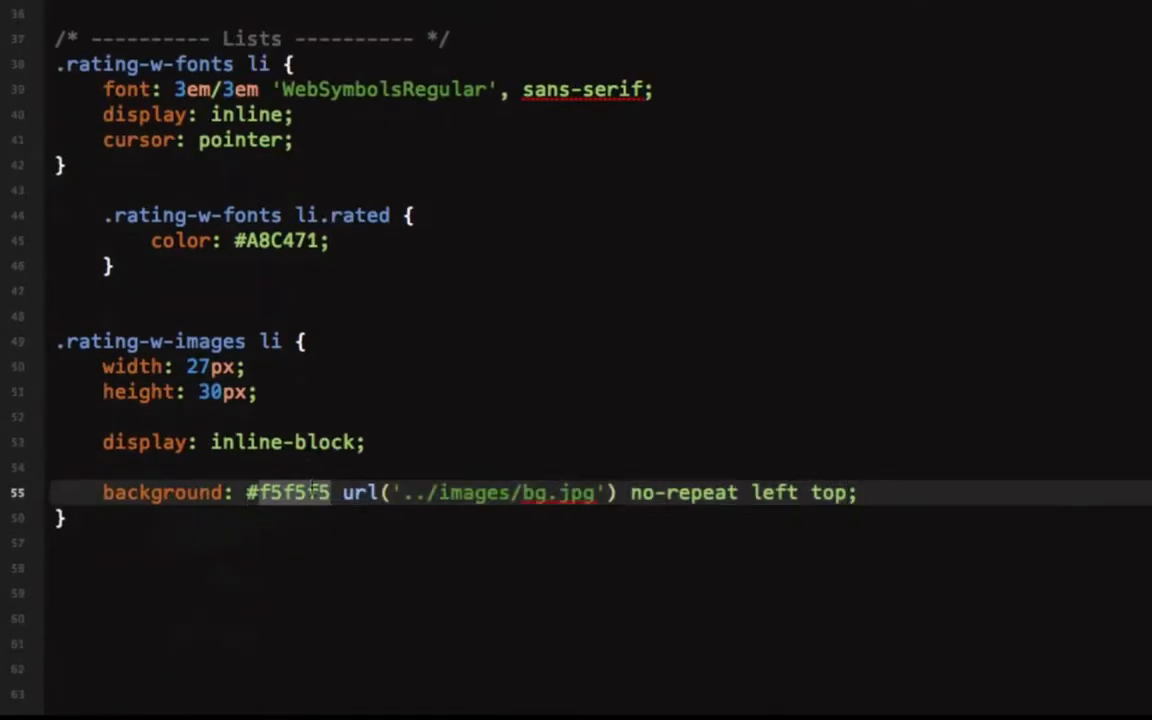
{"action": "type", "text": "transparent"}
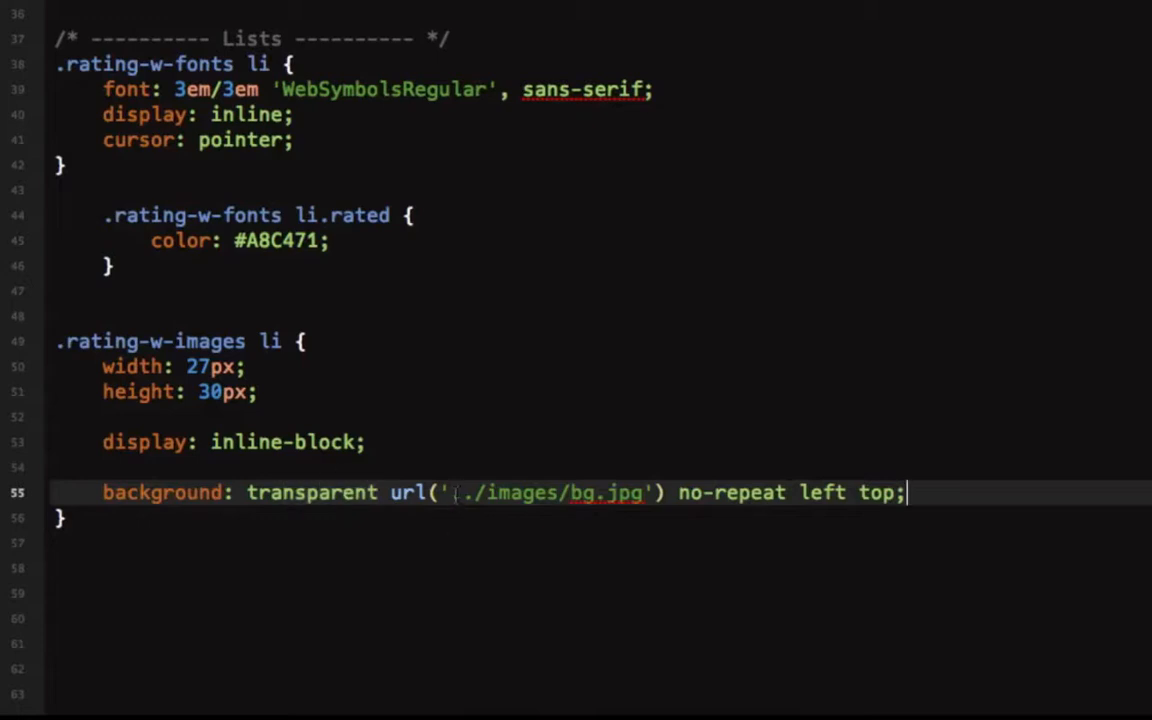
{"action": "key", "text": "Backspace"}
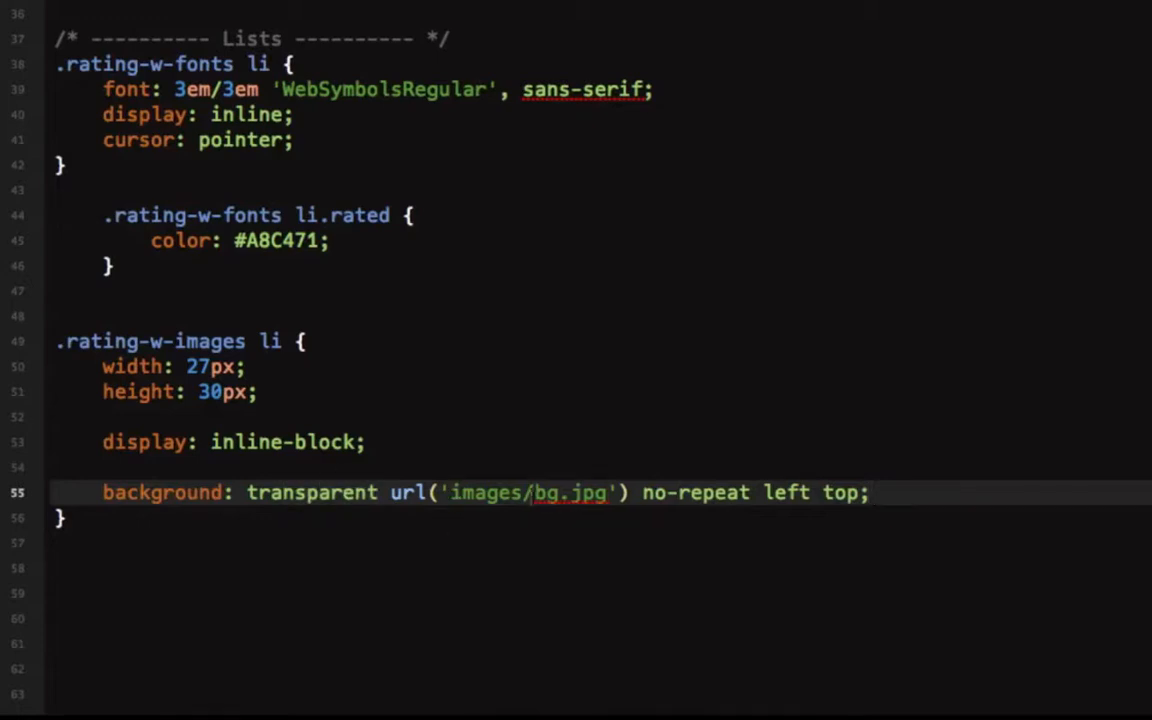
{"action": "type", "text": "sprites"}
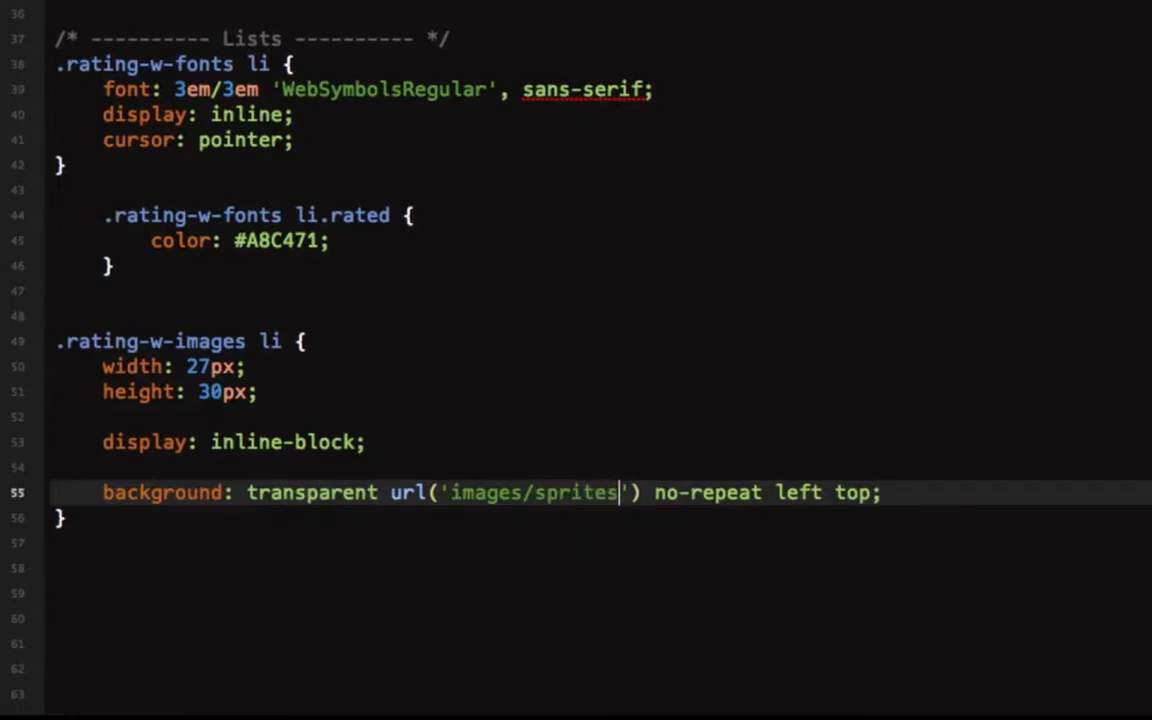
{"action": "type", "text": ".png"}
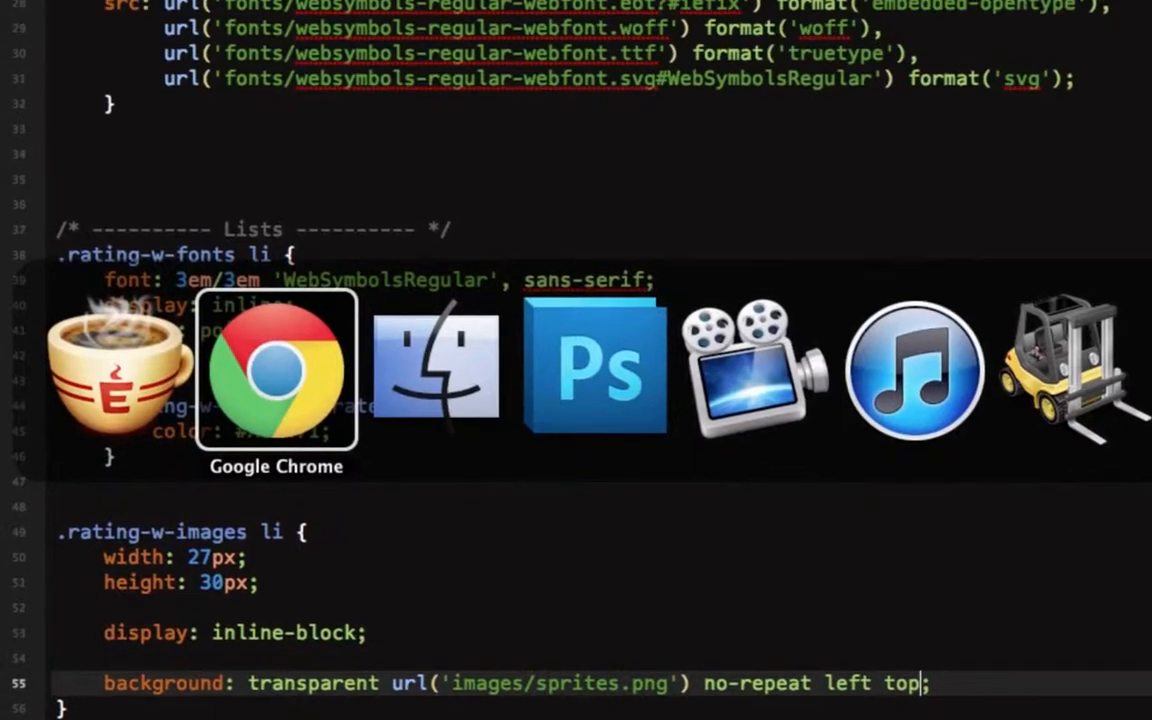
{"action": "left_click", "coordinate": [592, 364]}
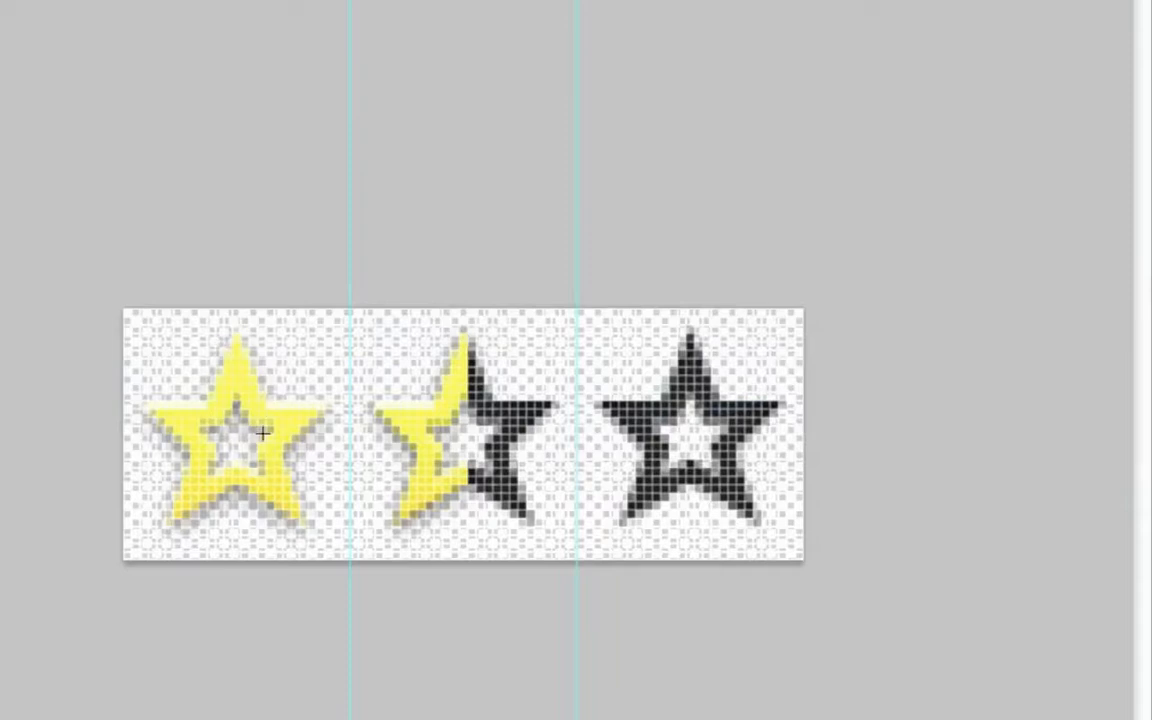
{"action": "mouse_move", "coordinate": [236, 420]}
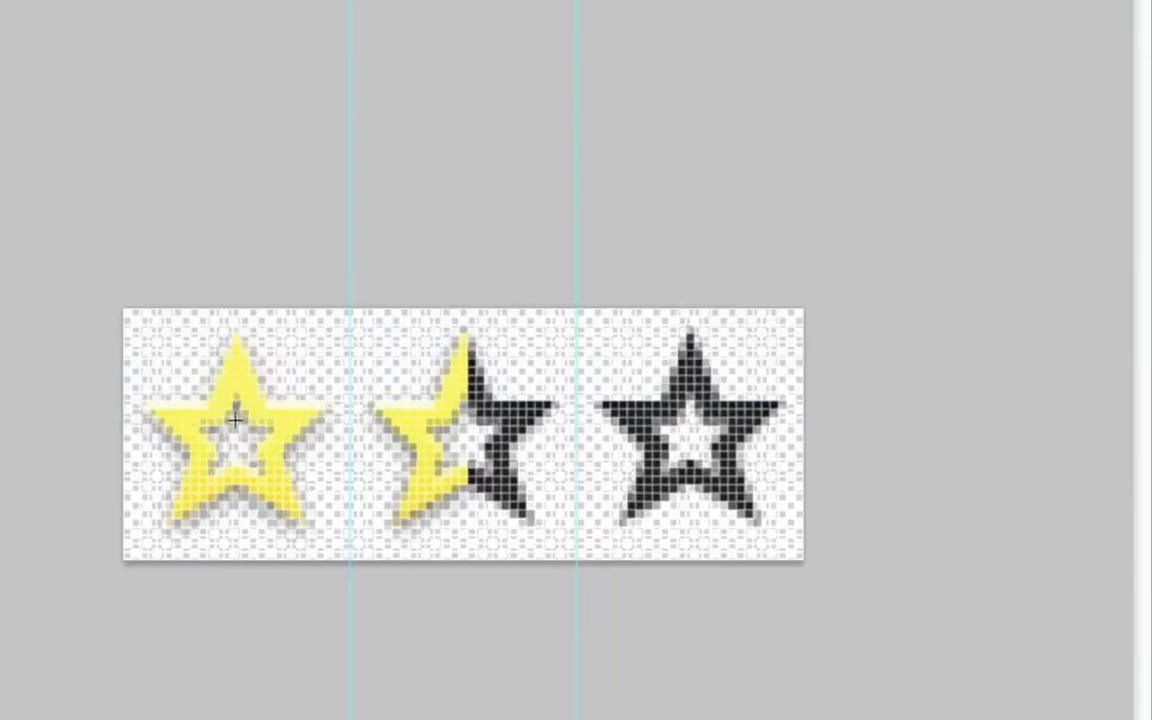
{"action": "mouse_move", "coordinate": [110, 250]}
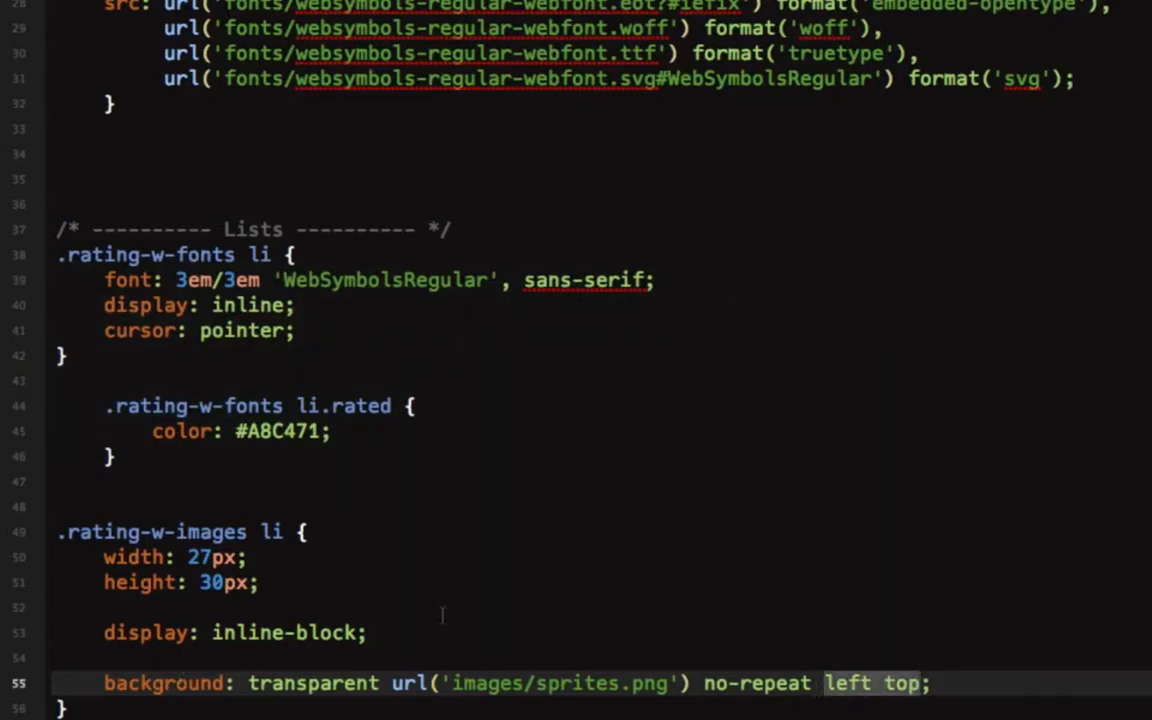
{"action": "mouse_move", "coordinate": [530, 590]}
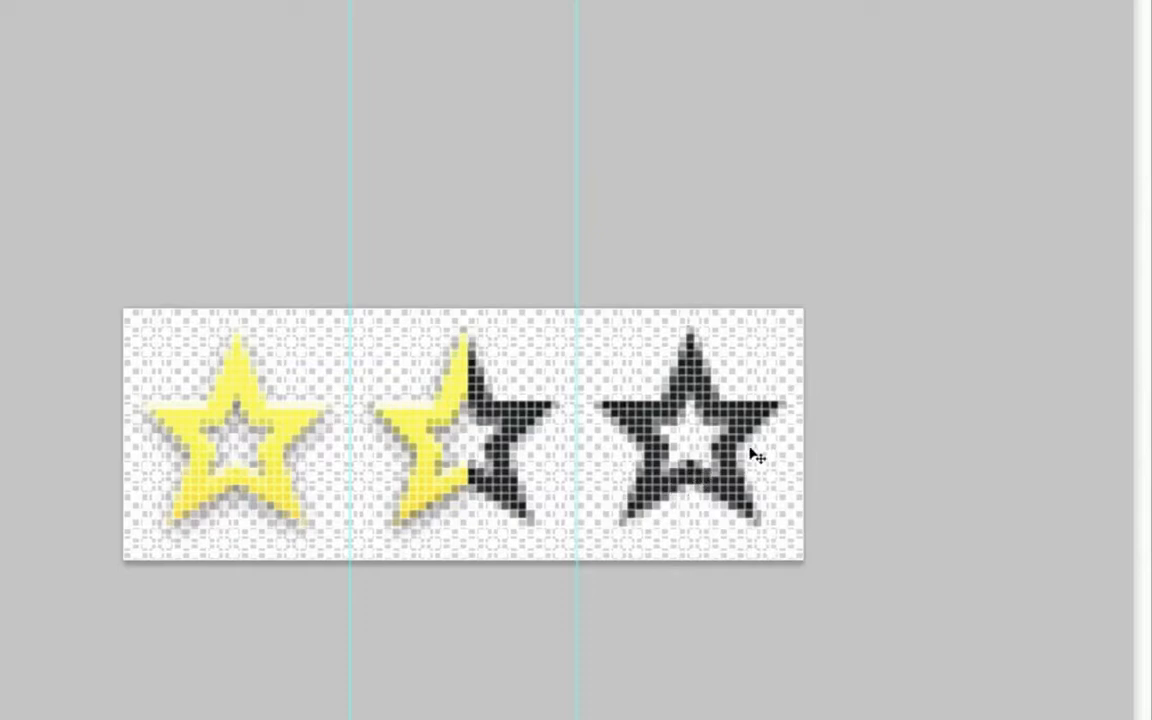
{"action": "mouse_move", "coordinate": [544, 392]}
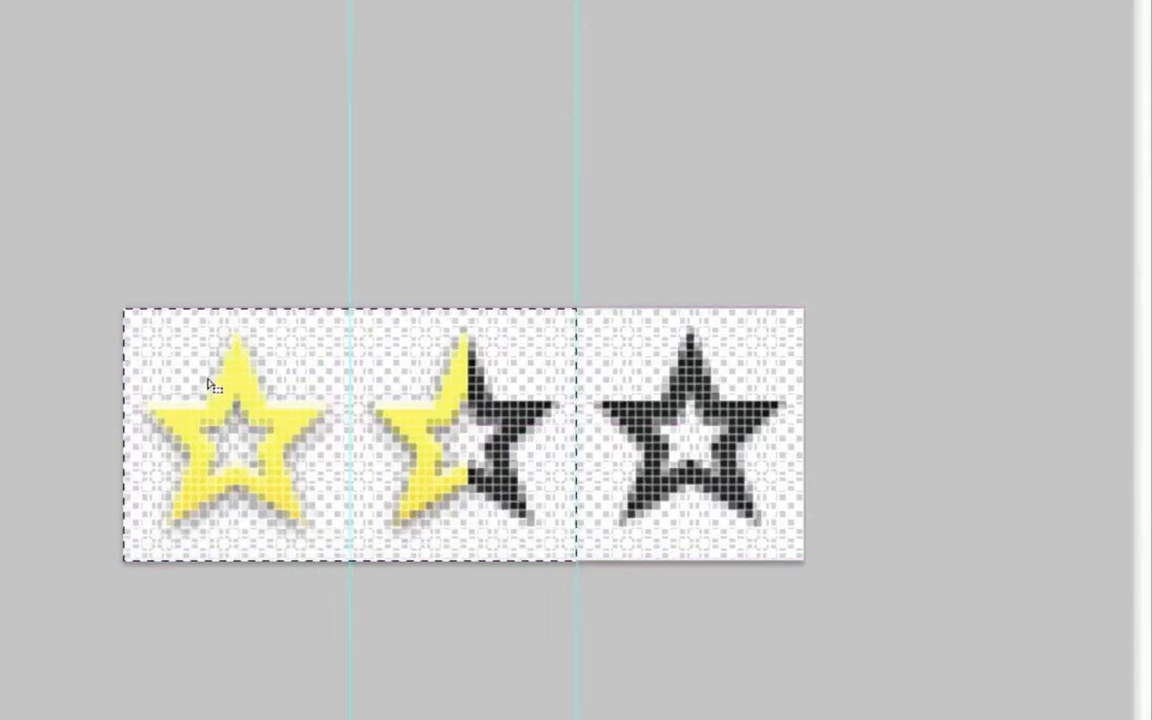
{"action": "mouse_move", "coordinate": [478, 410]}
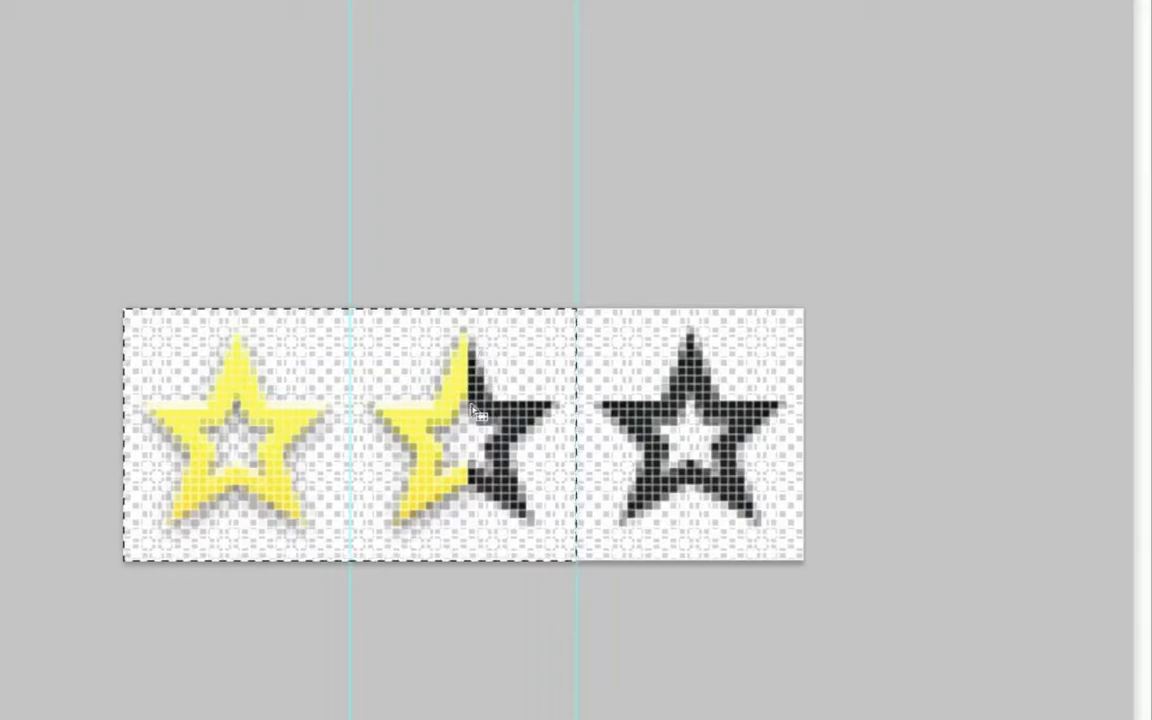
{"action": "mouse_move", "coordinate": [478, 504]}
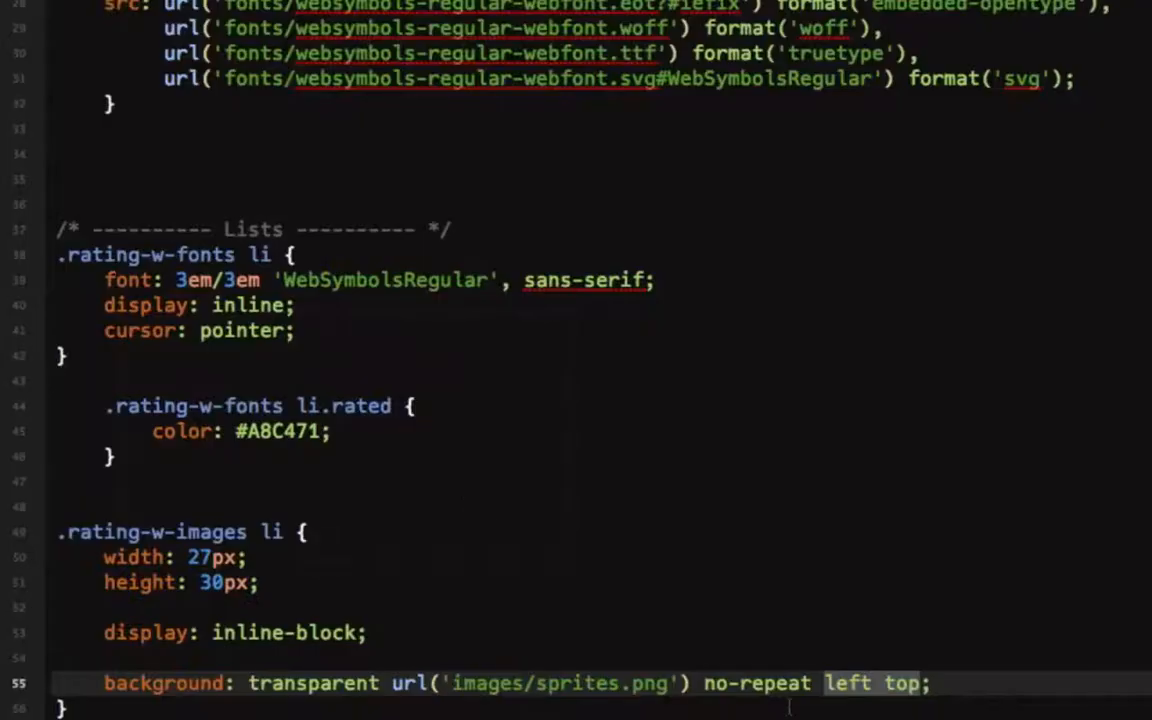
Change the default star offset to -54px 0 and add li.rated with background-position 0 0.
{"action": "type", "text": "-54px"}
{"action": "type", "text": ".rating-w"}
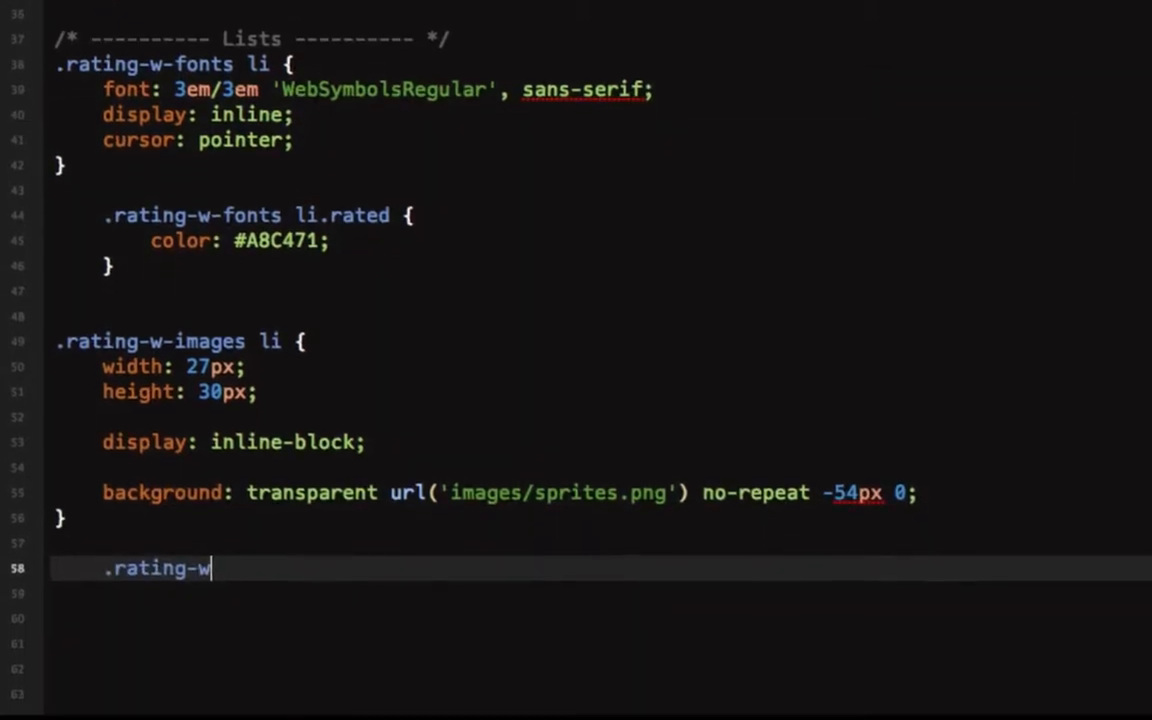
{"action": "type", "text": "-images"}
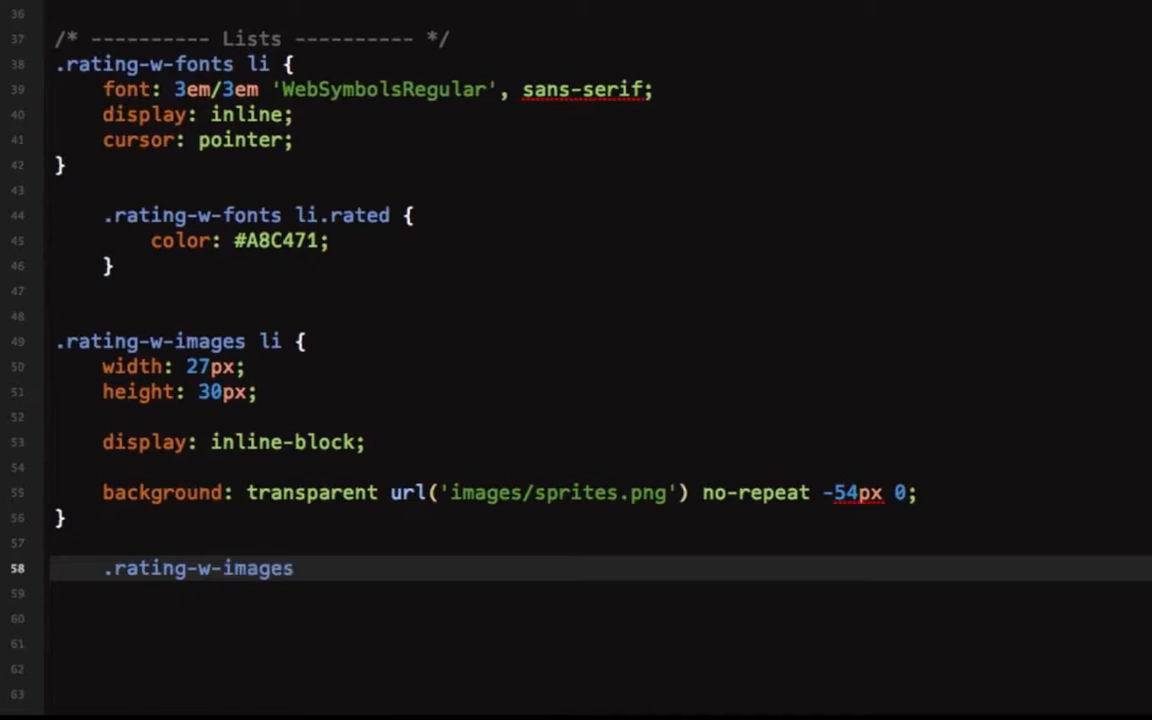
{"action": "type", "text": "li."}
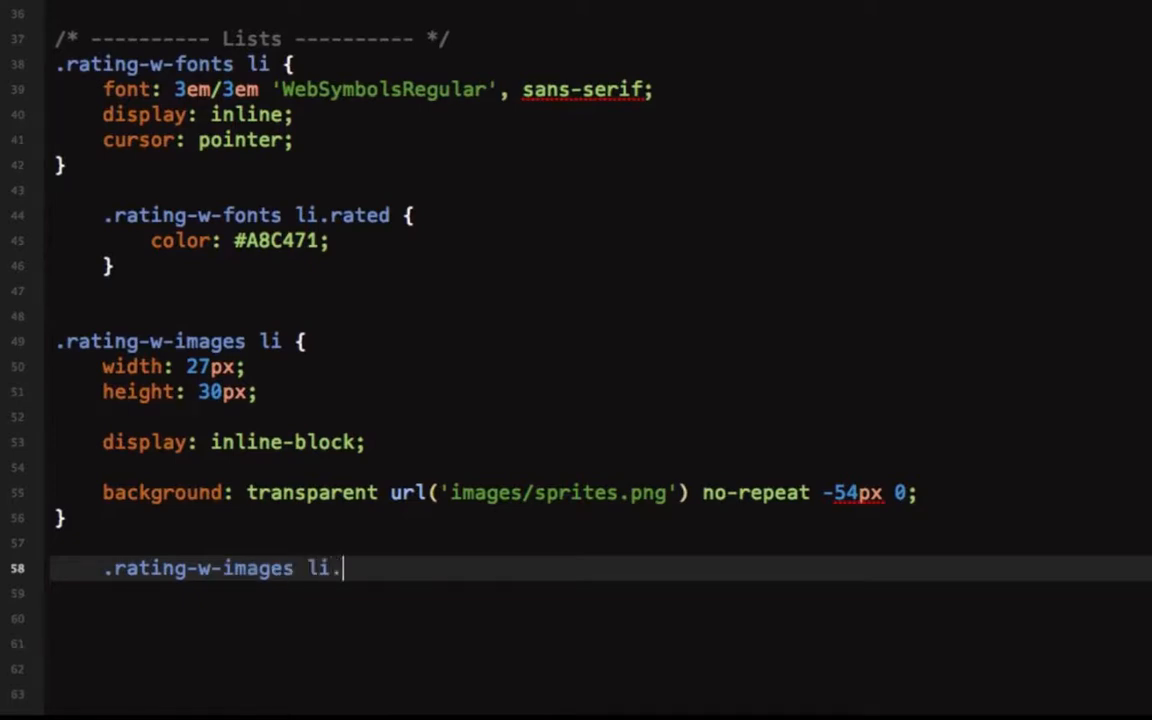
{"action": "type", "text": "rated {"}
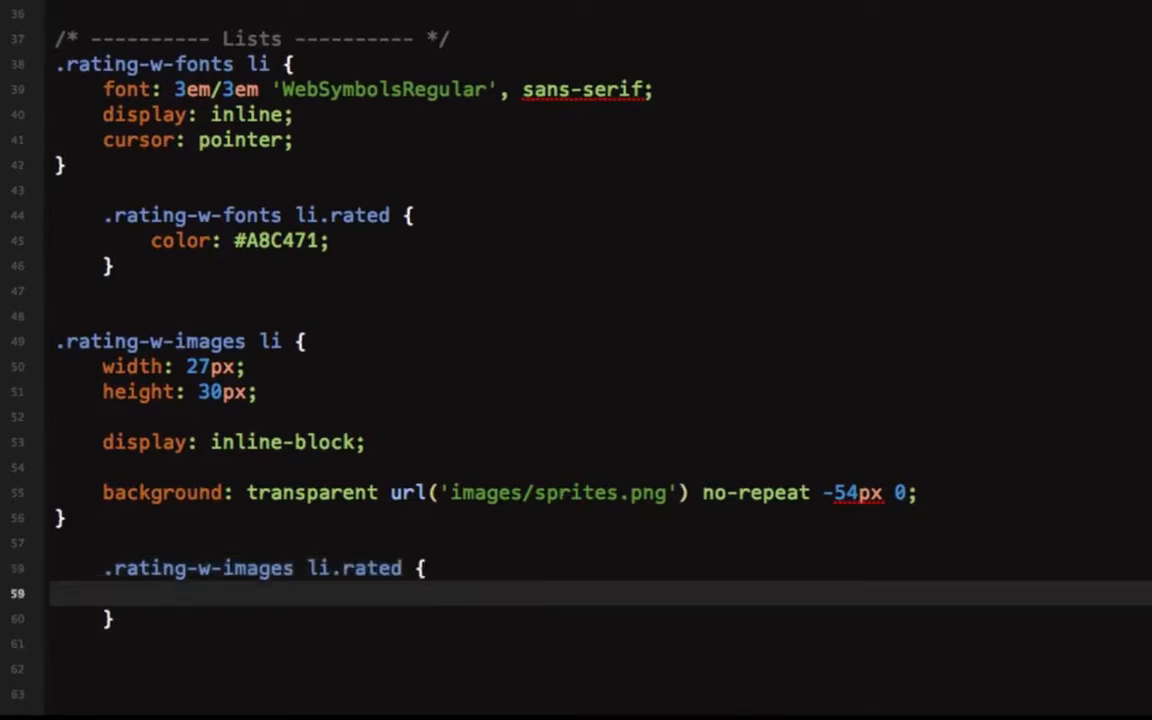
{"action": "type", "text": "background-position: 0 0;"}
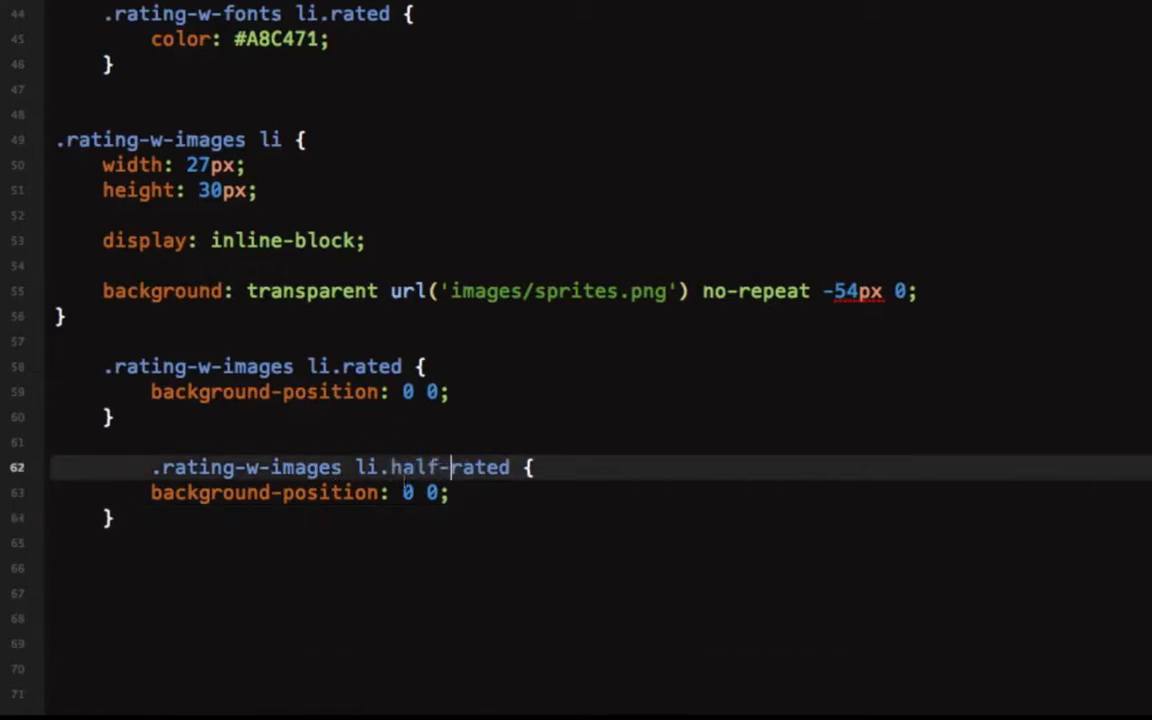
Add a li.half-rated rule with background-position -27px 0.
{"action": "type", "text": "-"}
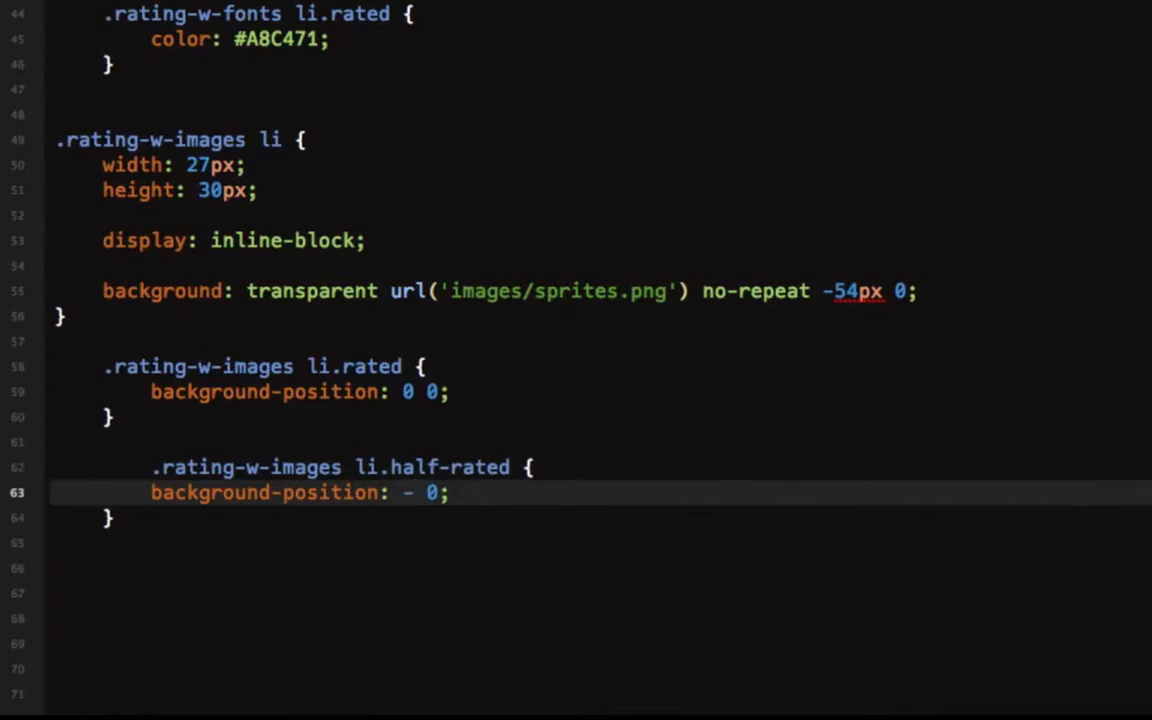
{"action": "type", "text": "2"}
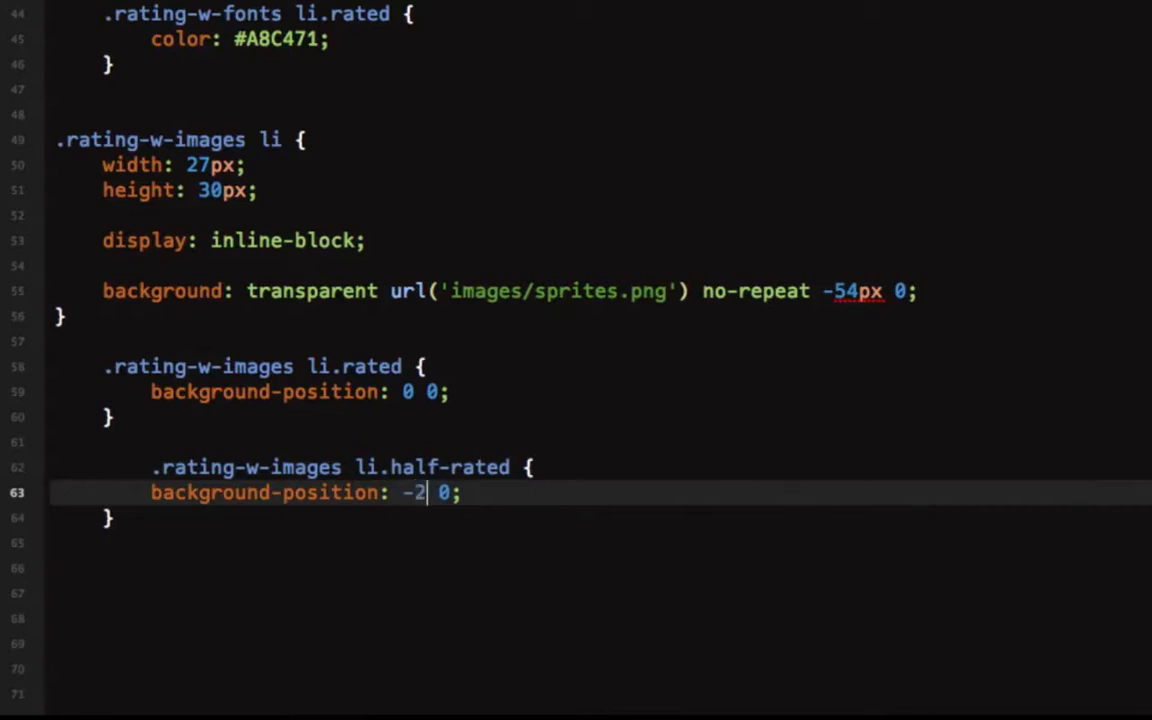
{"action": "type", "text": "7px"}
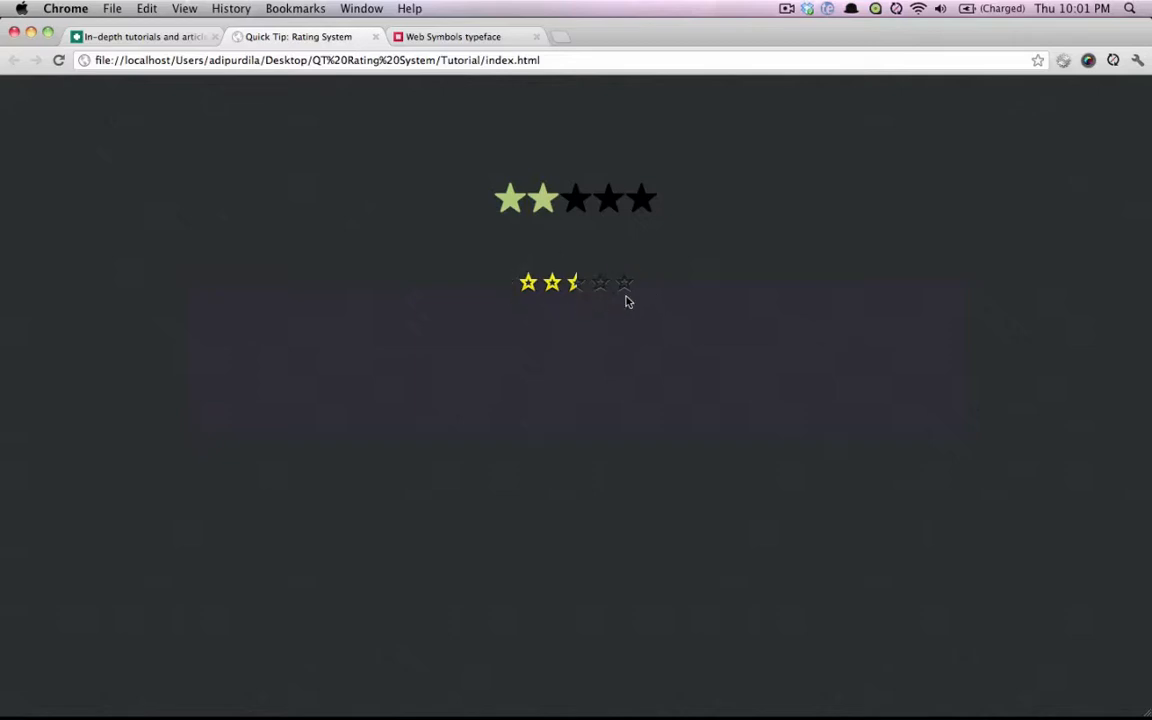
{"action": "mouse_move", "coordinate": [604, 316]}
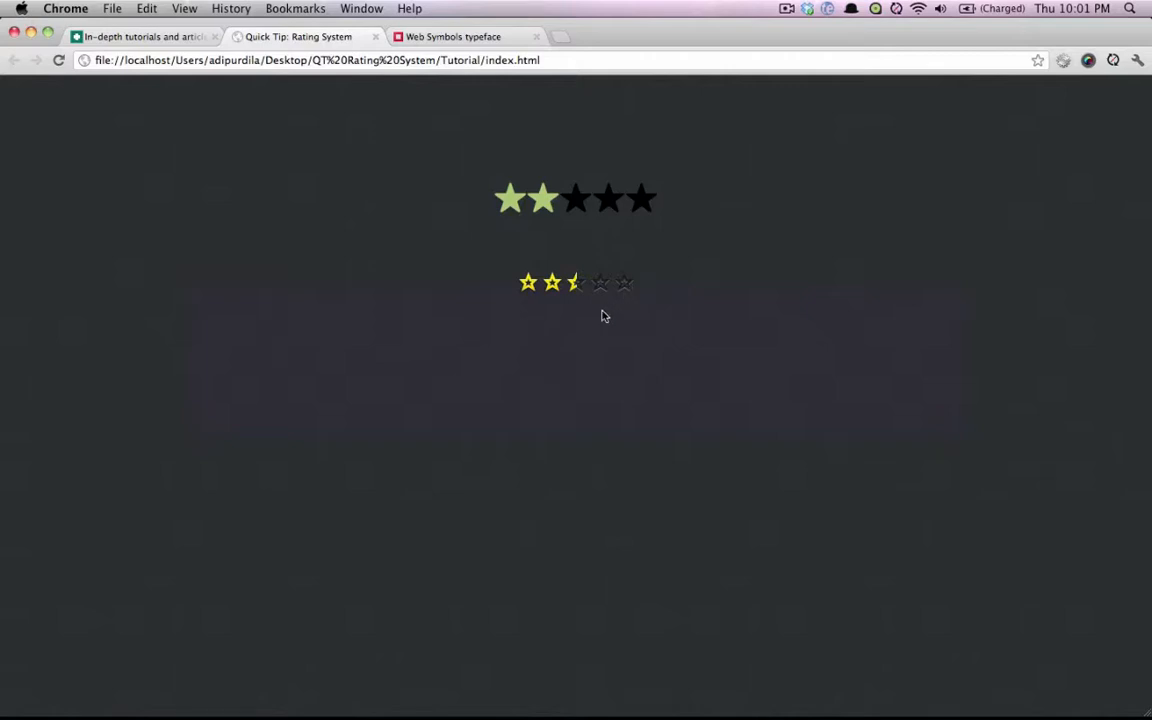
{"action": "mouse_move", "coordinate": [632, 320]}
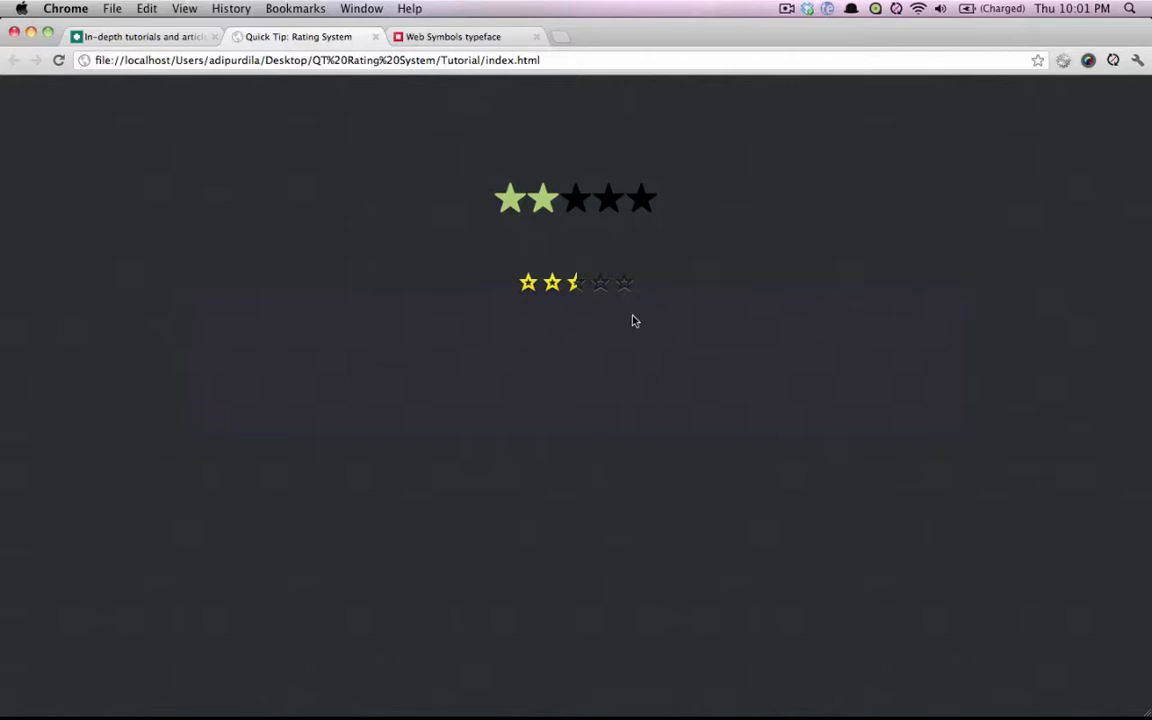